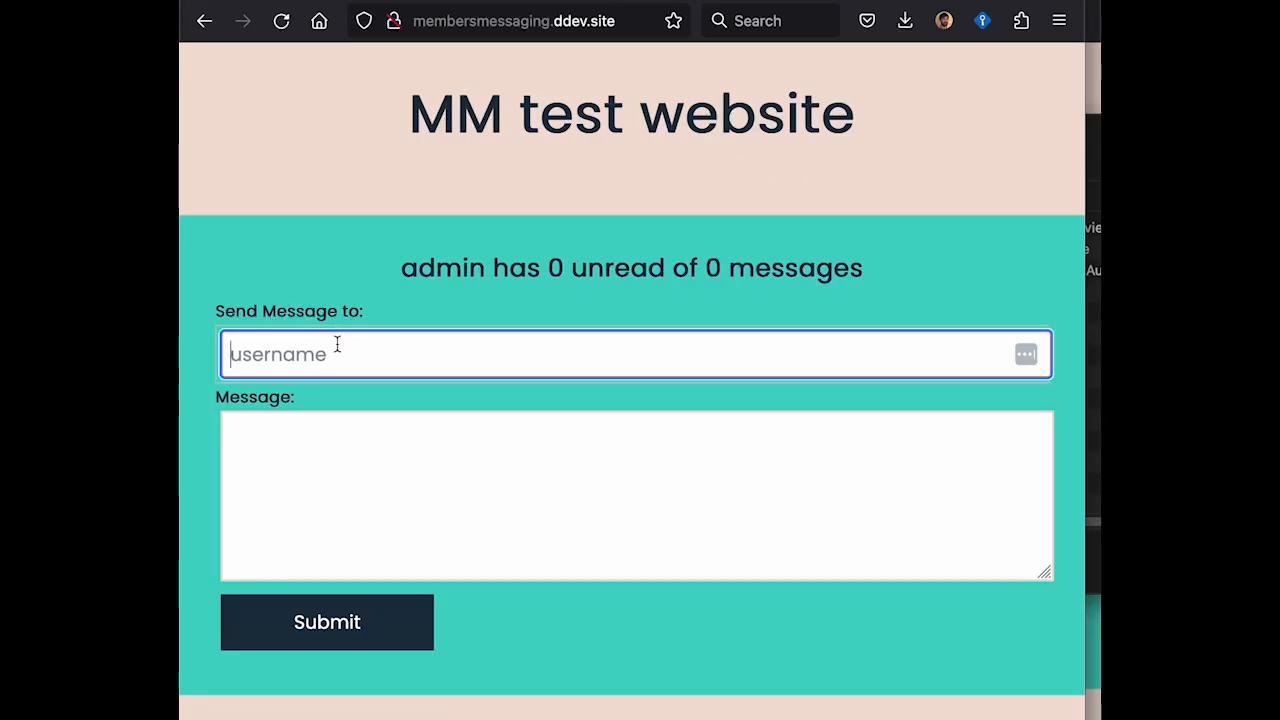
Send the message "Hi there!" to steff, creating a new conversation thread with them.
left_click(636, 496)
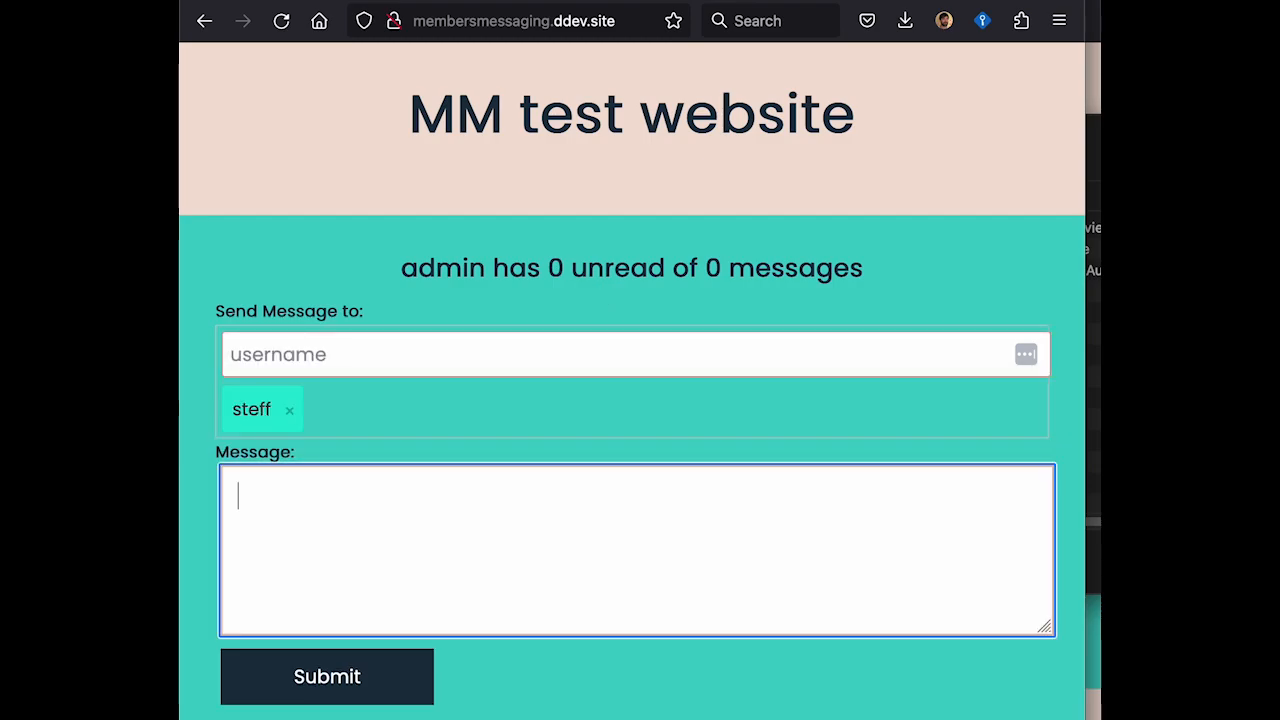
type("H")
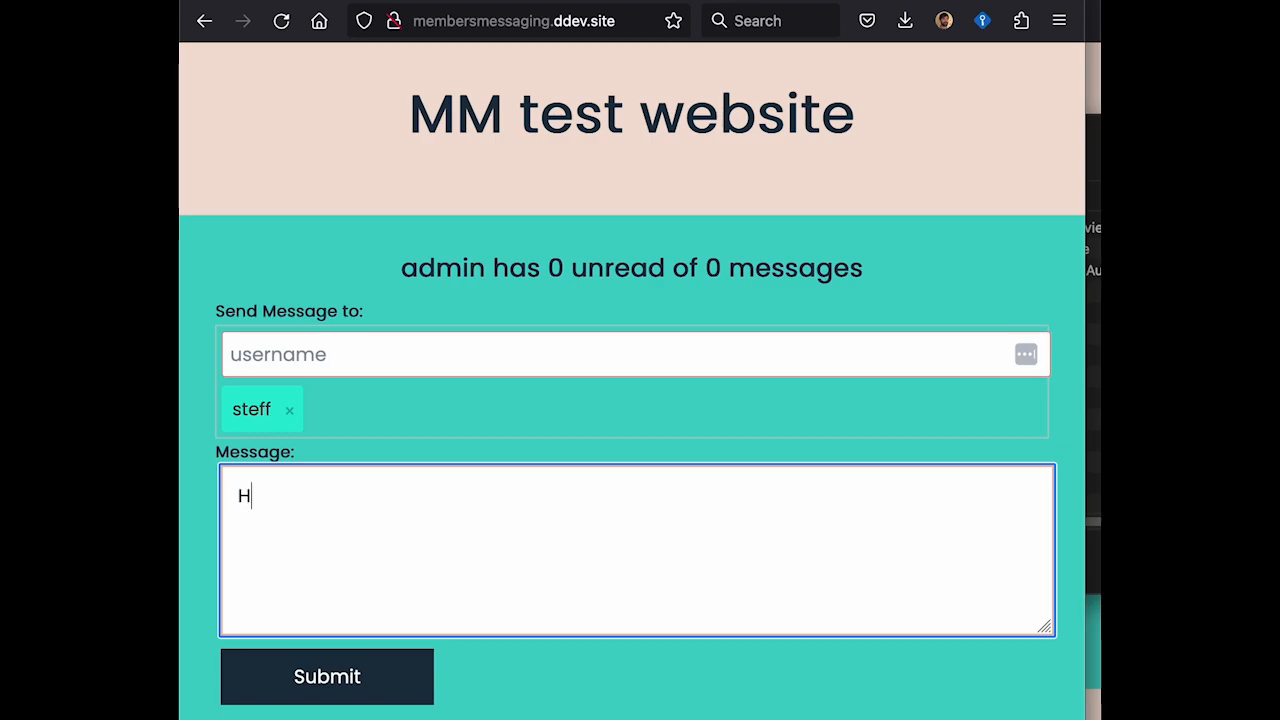
type("i there!")
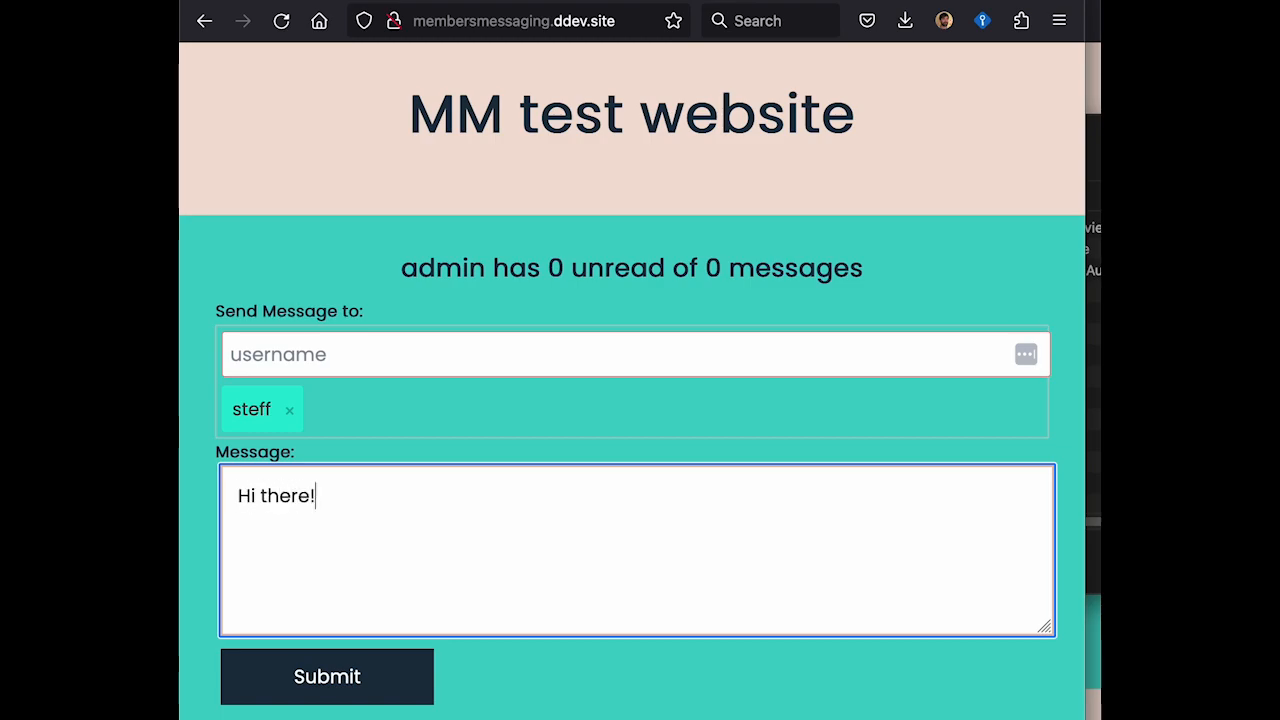
left_click(326, 676)
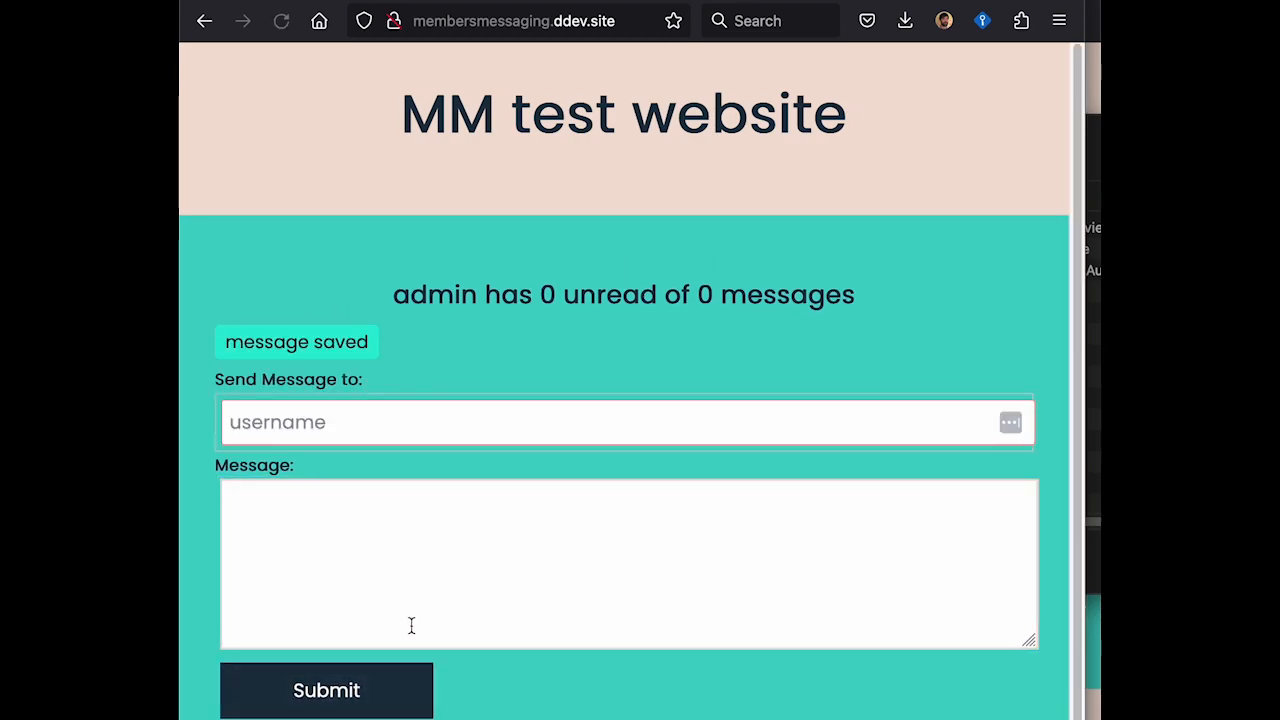
scroll("down", 3)
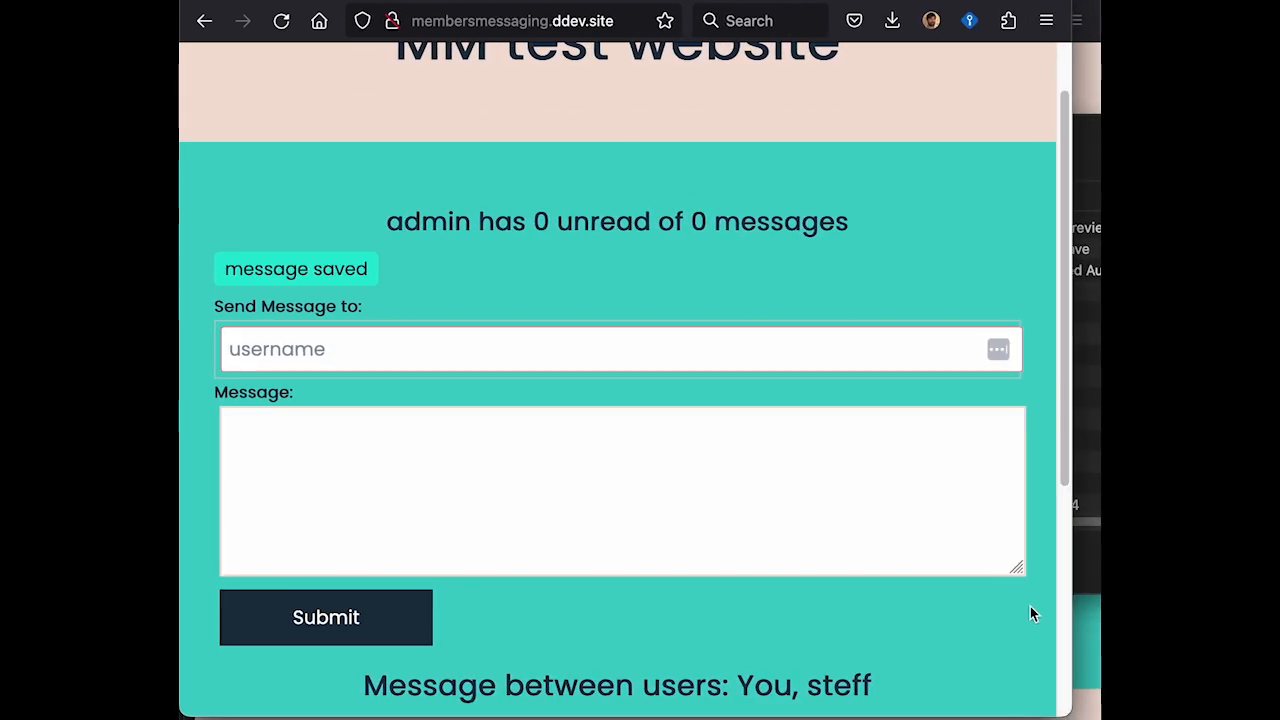
Reply "Really nice to meet you the other day" in the thread with steff.
scroll("down", 3)
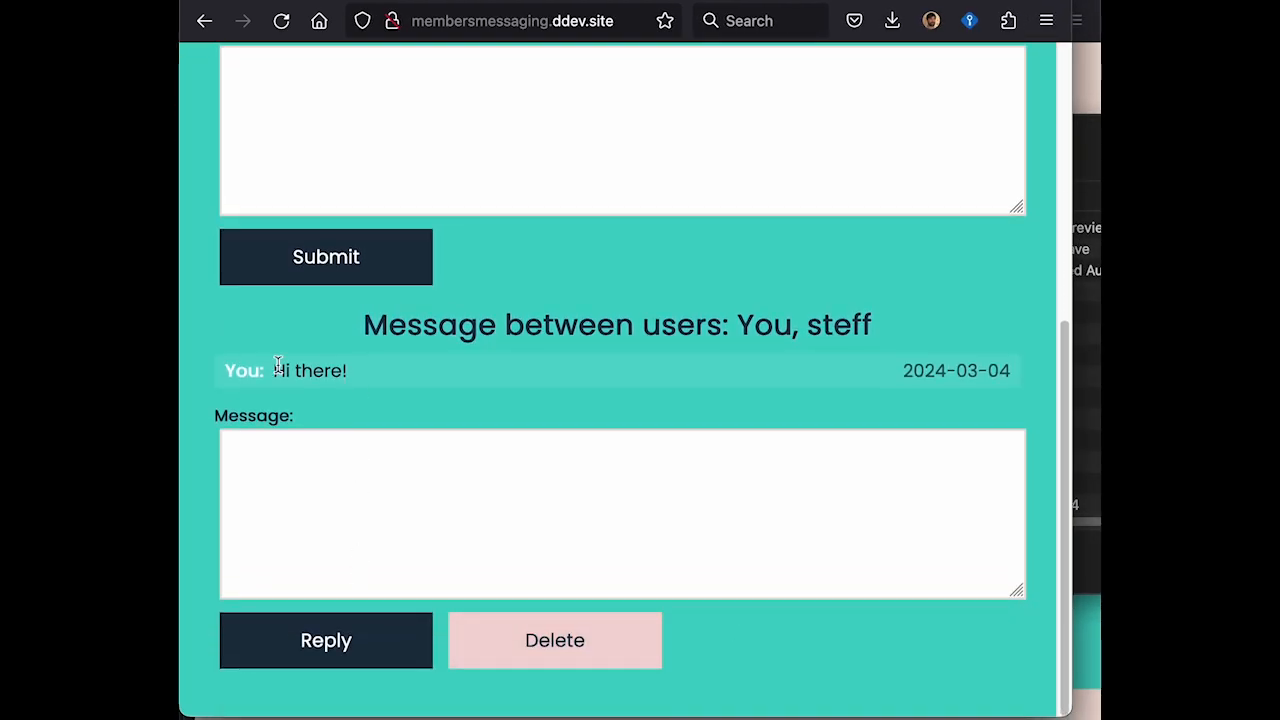
left_click(622, 512)
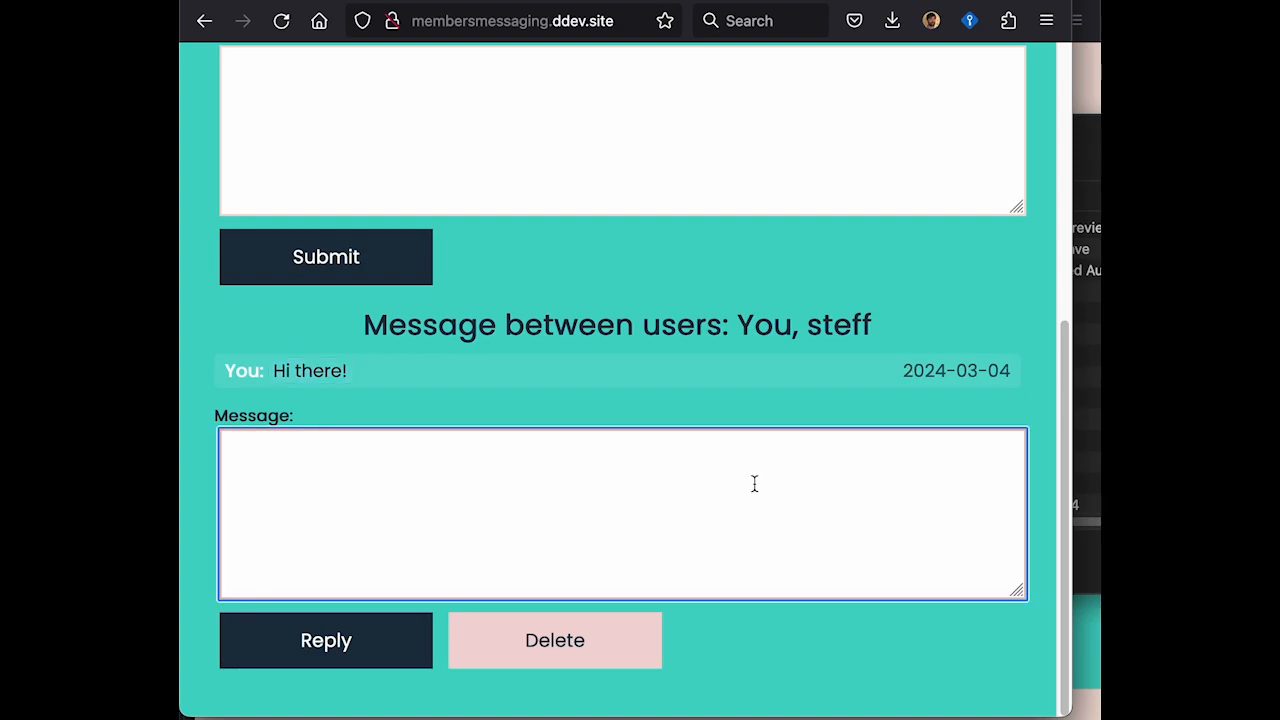
type("Really nice to")
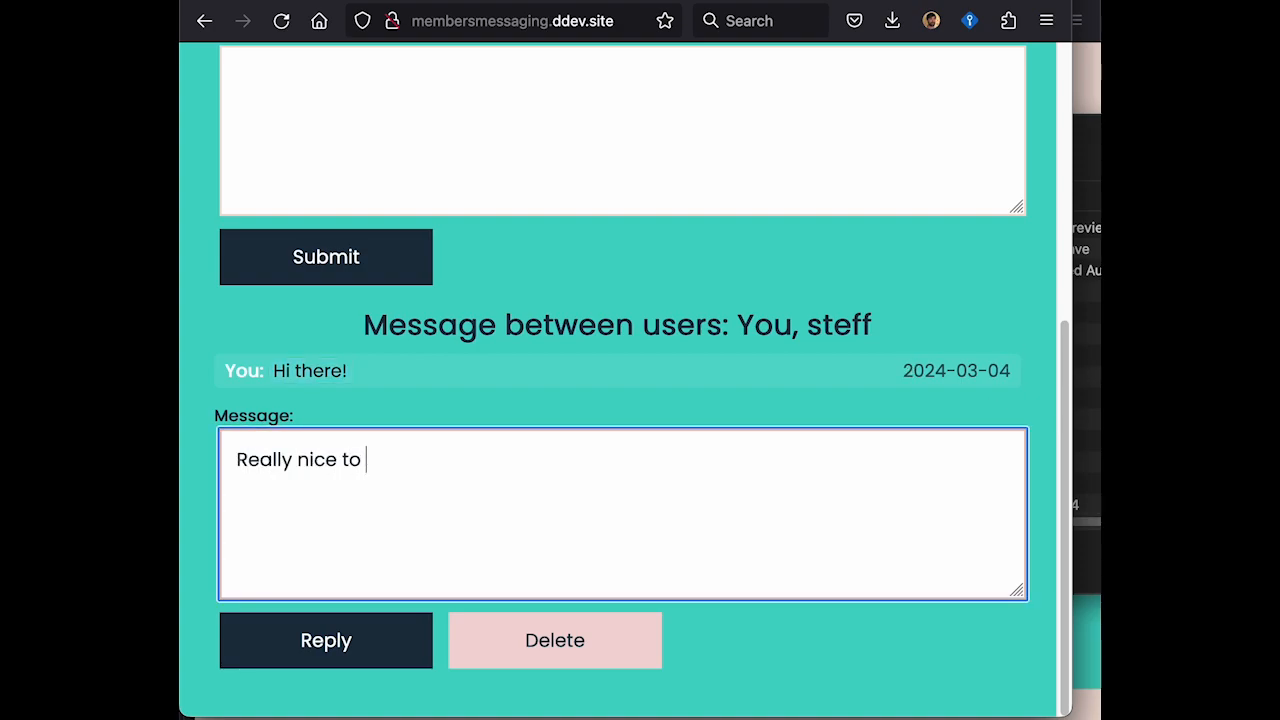
type("meet you the ot")
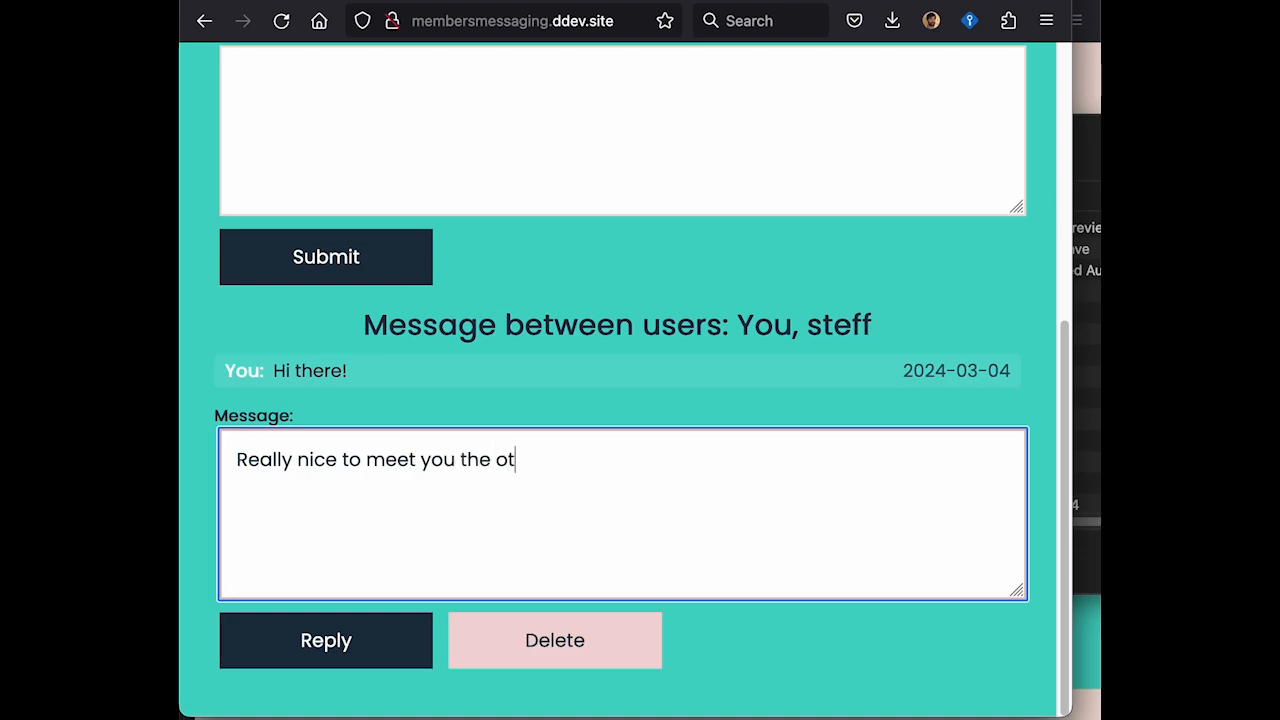
type("her day")
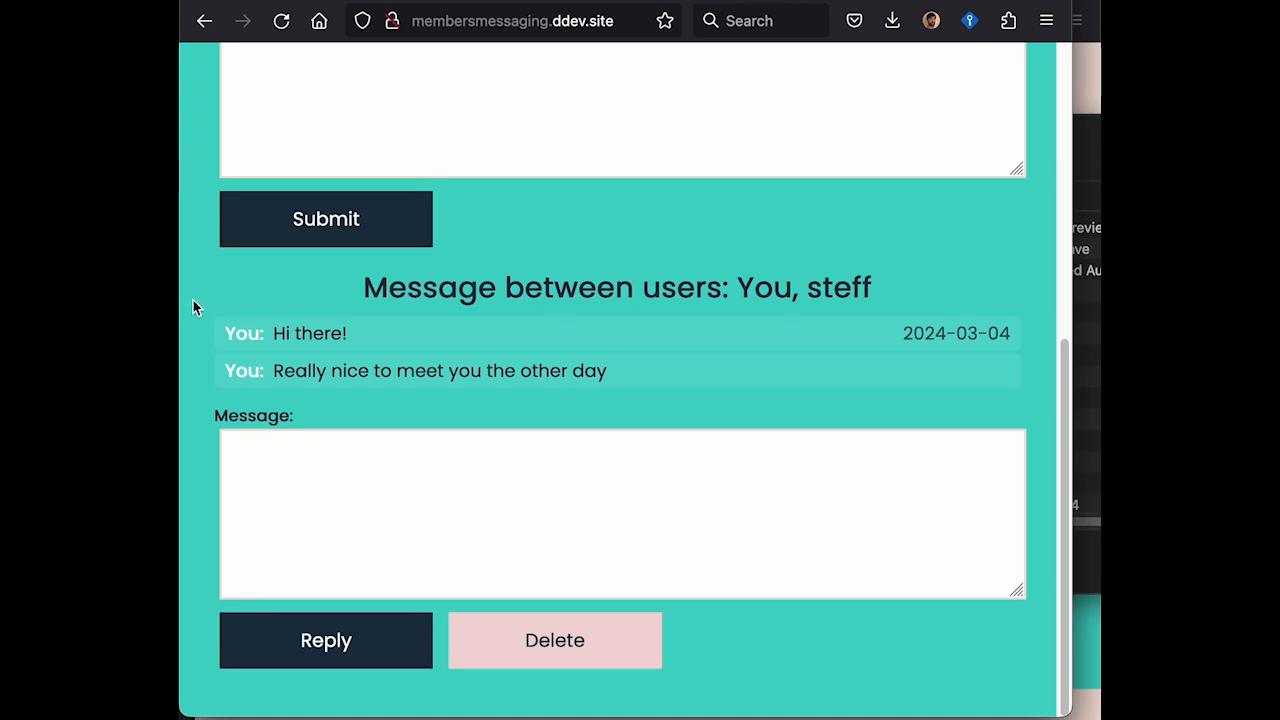
mouse_move(750, 396)
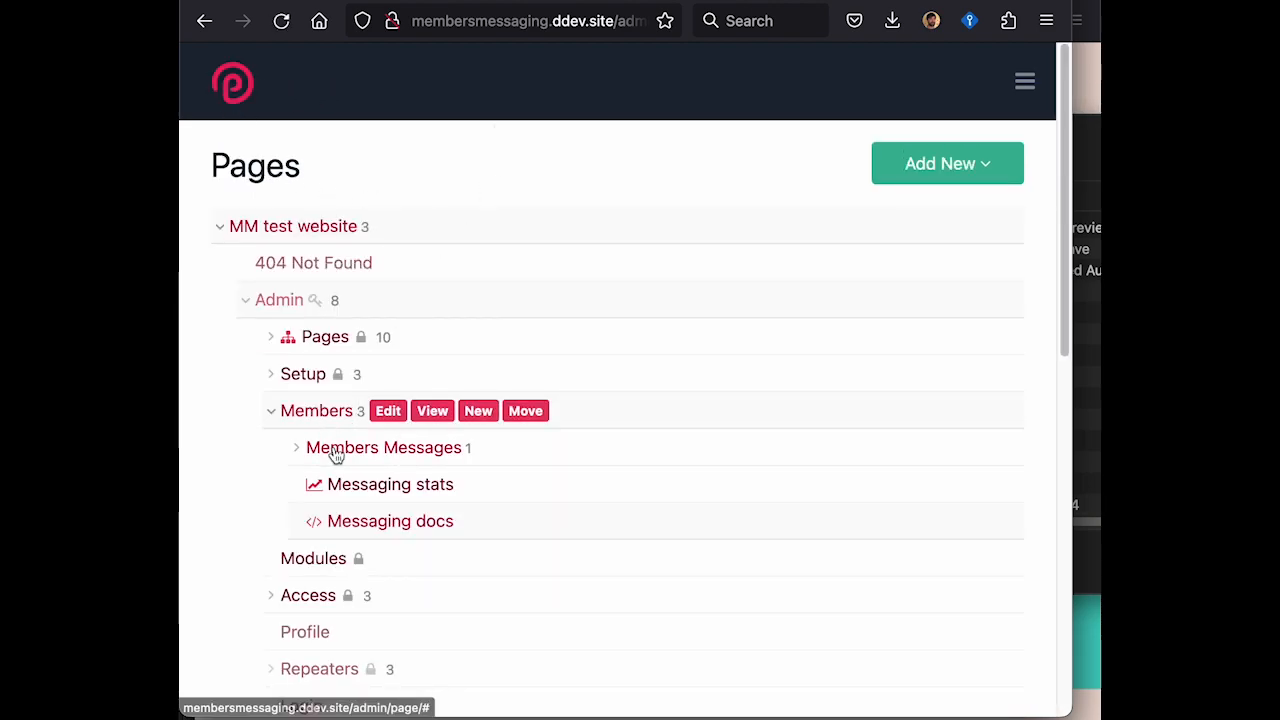
View the Messages and Message users of stored page 13_2024-03-04, then return to the front end.
left_click(294, 448)
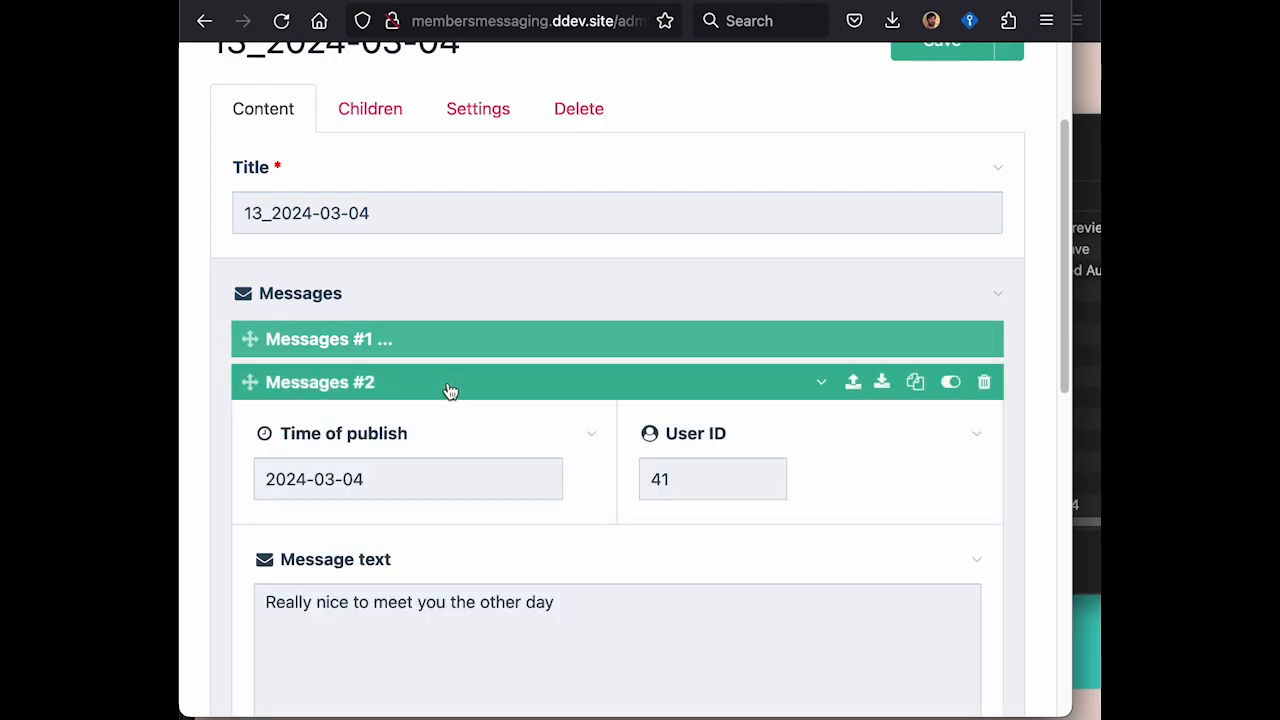
scroll("down", 3)
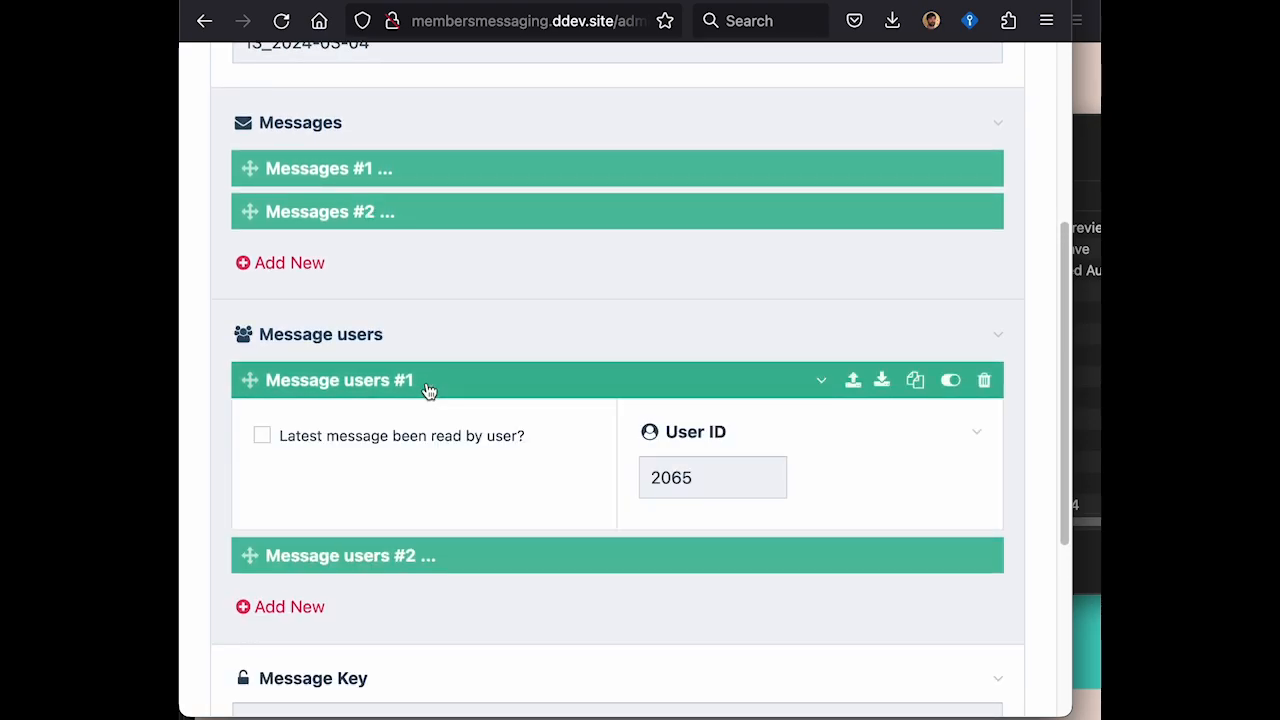
left_click(338, 380)
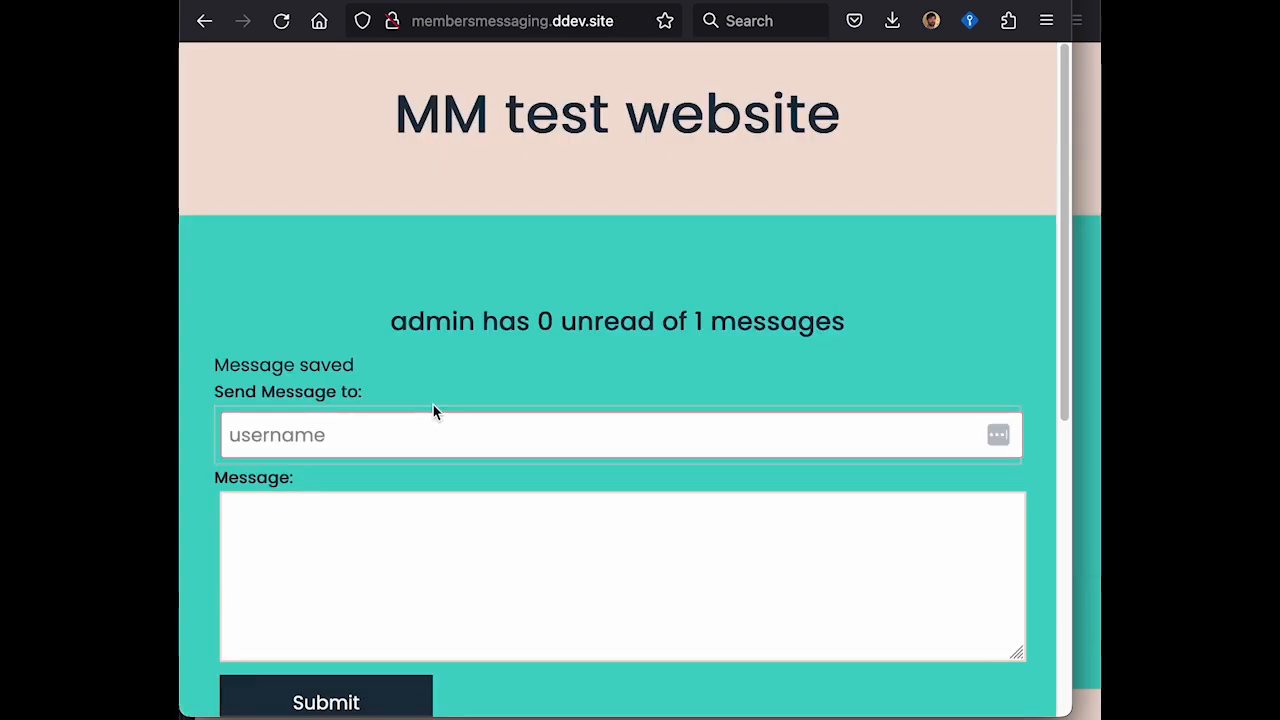
Try messaging recipient "guest" and get the no-user-found error.
type("gues")
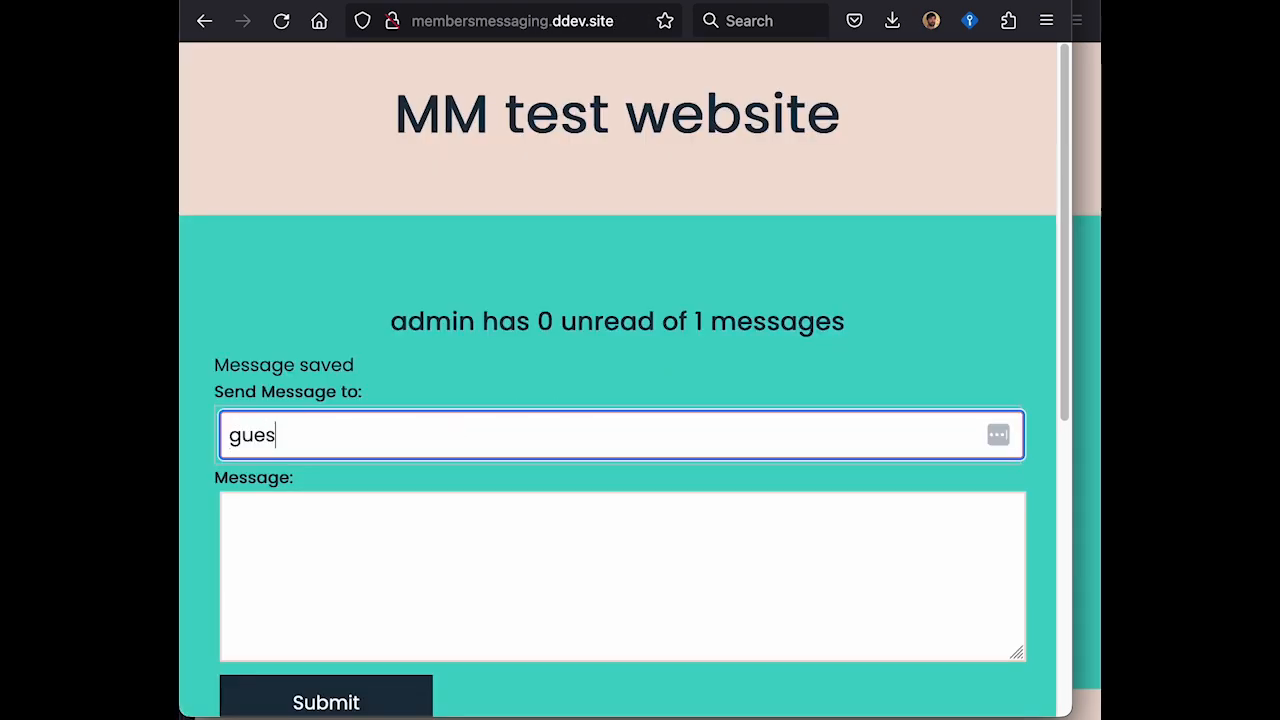
left_click(326, 700)
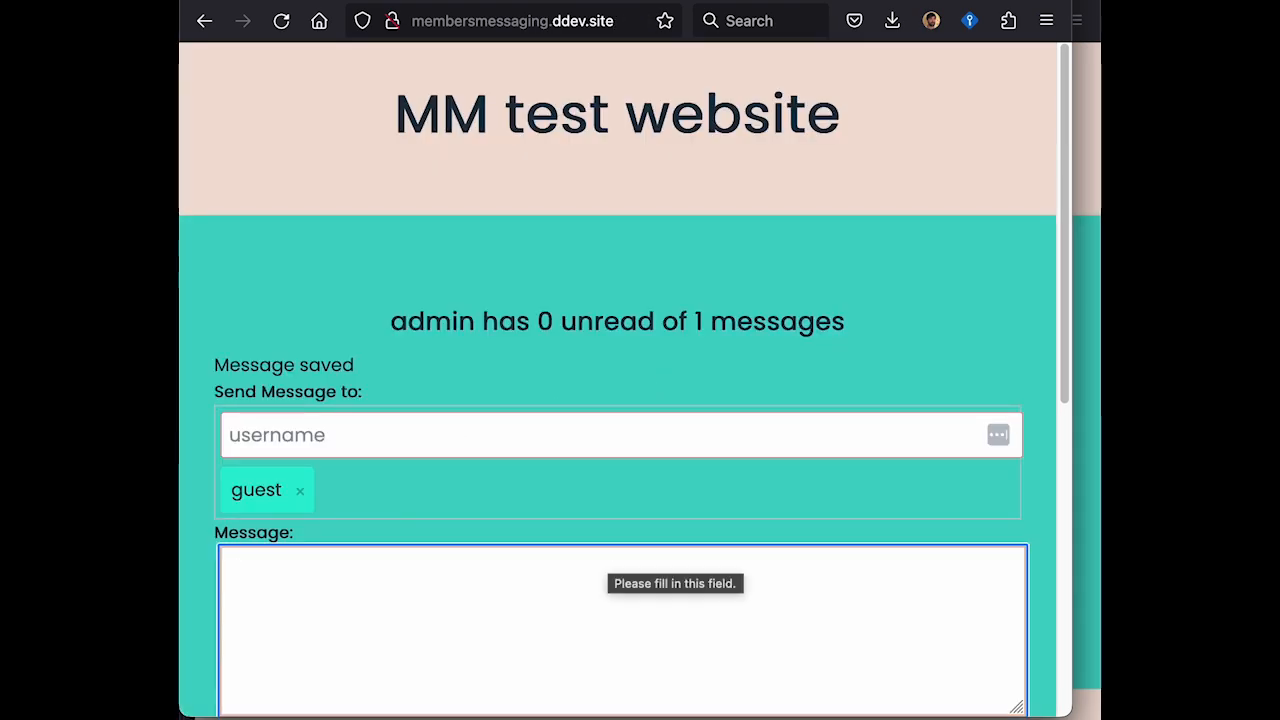
left_click(324, 704)
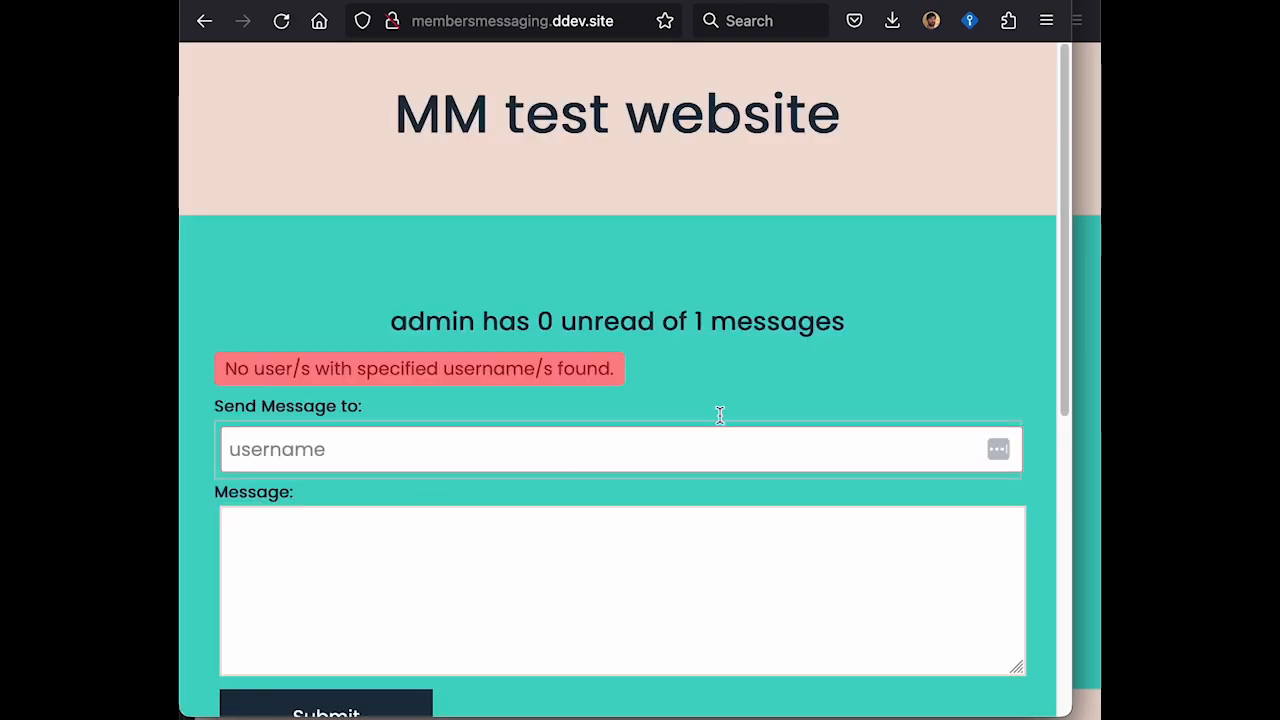
mouse_move(228, 368)
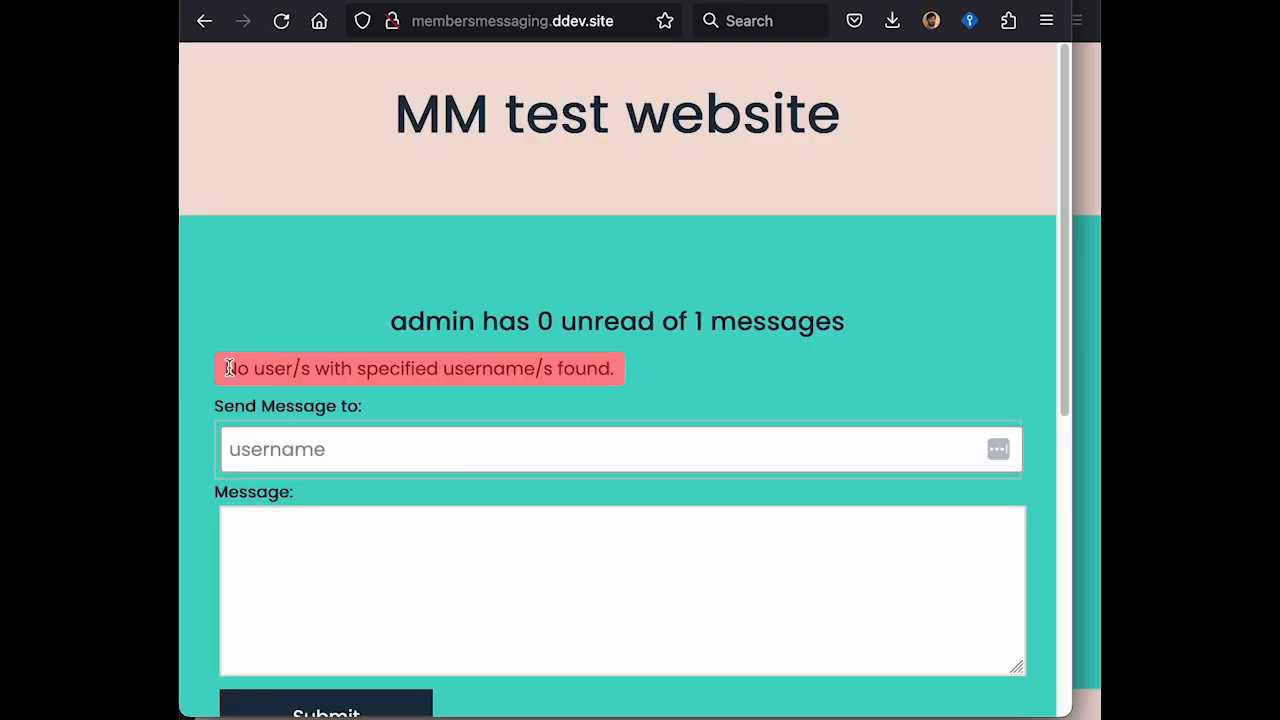
mouse_move(670, 388)
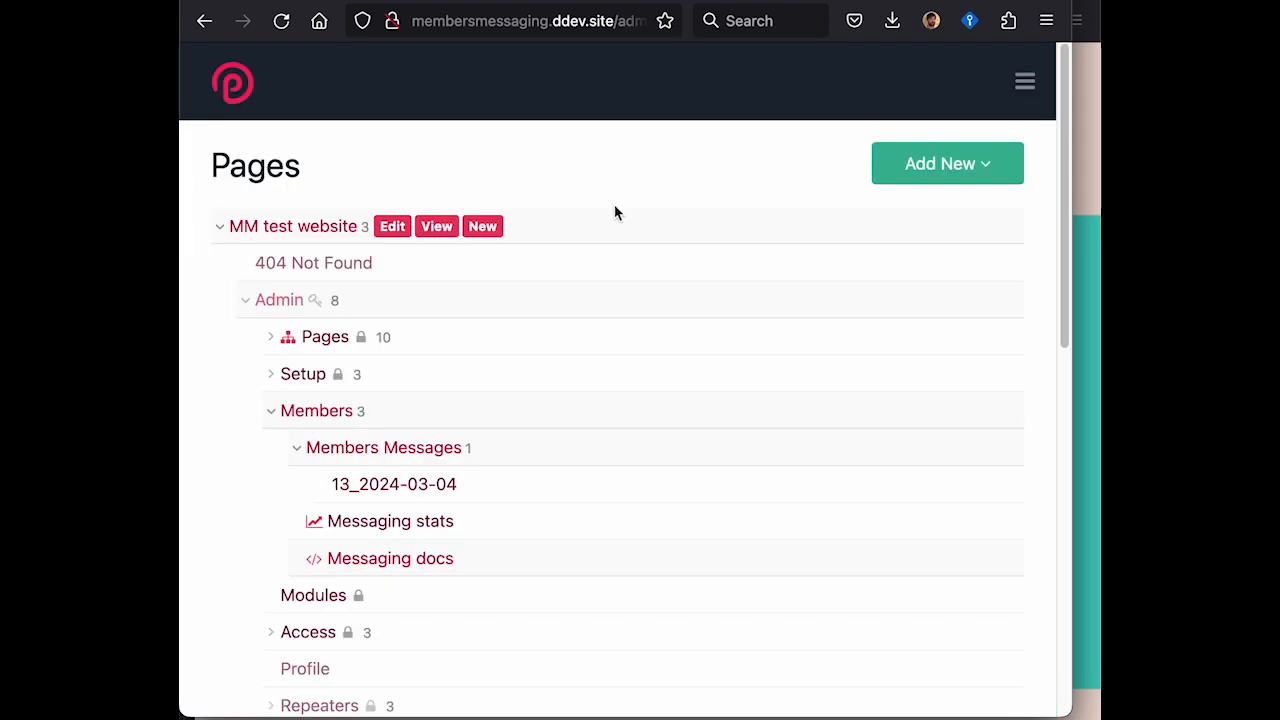
mouse_move(1024, 82)
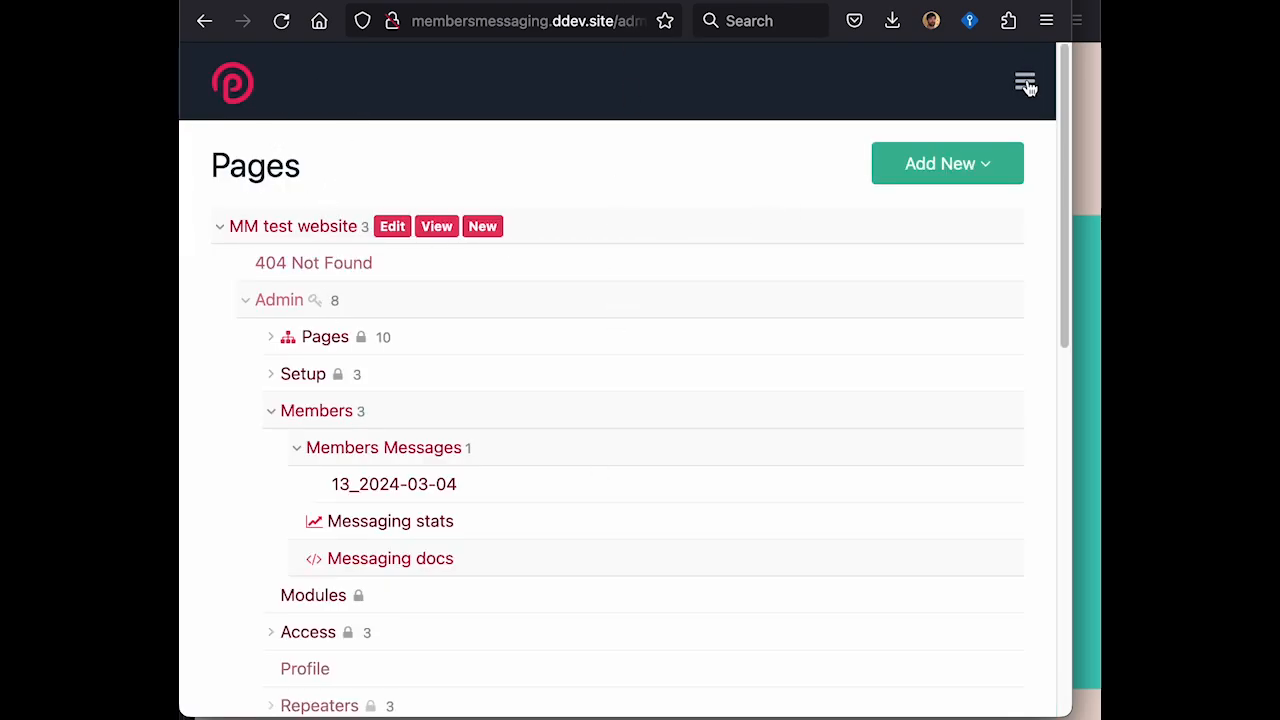
In the Members messaging module config, enable 'Allow threads to guest user'.
left_click(1024, 82)
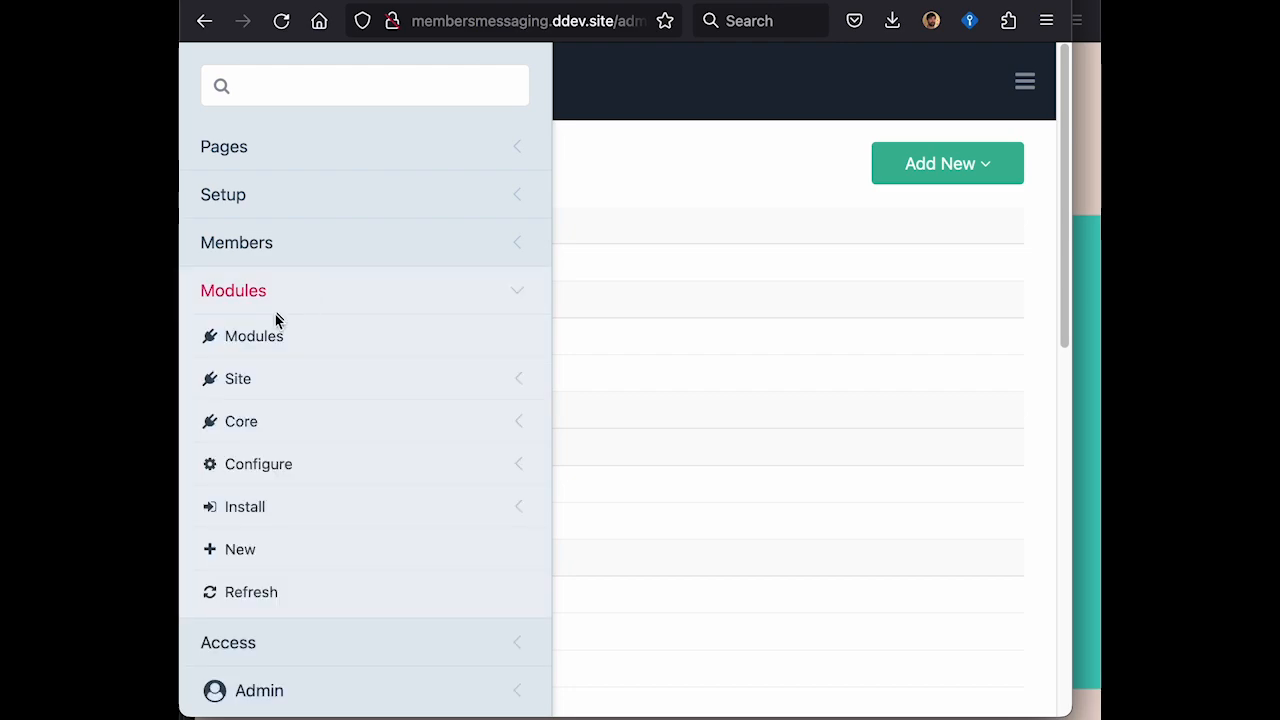
left_click(254, 336)
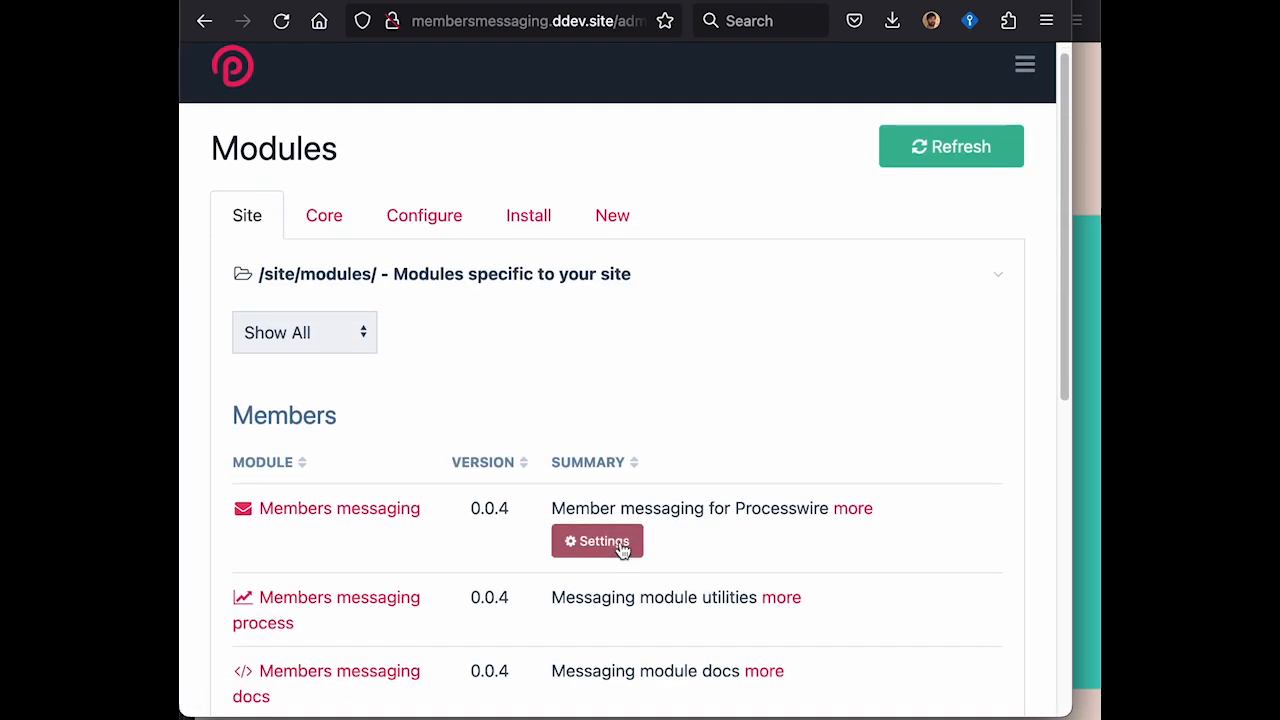
scroll("down", 3)
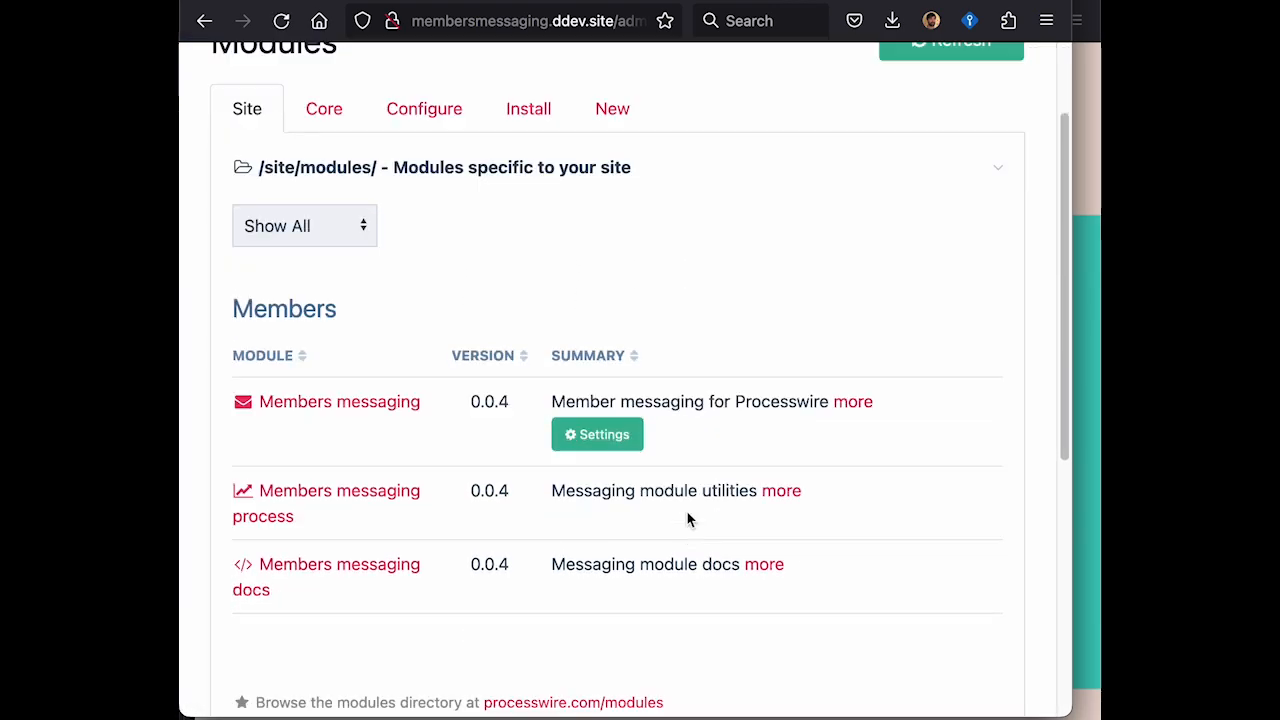
left_click(596, 434)
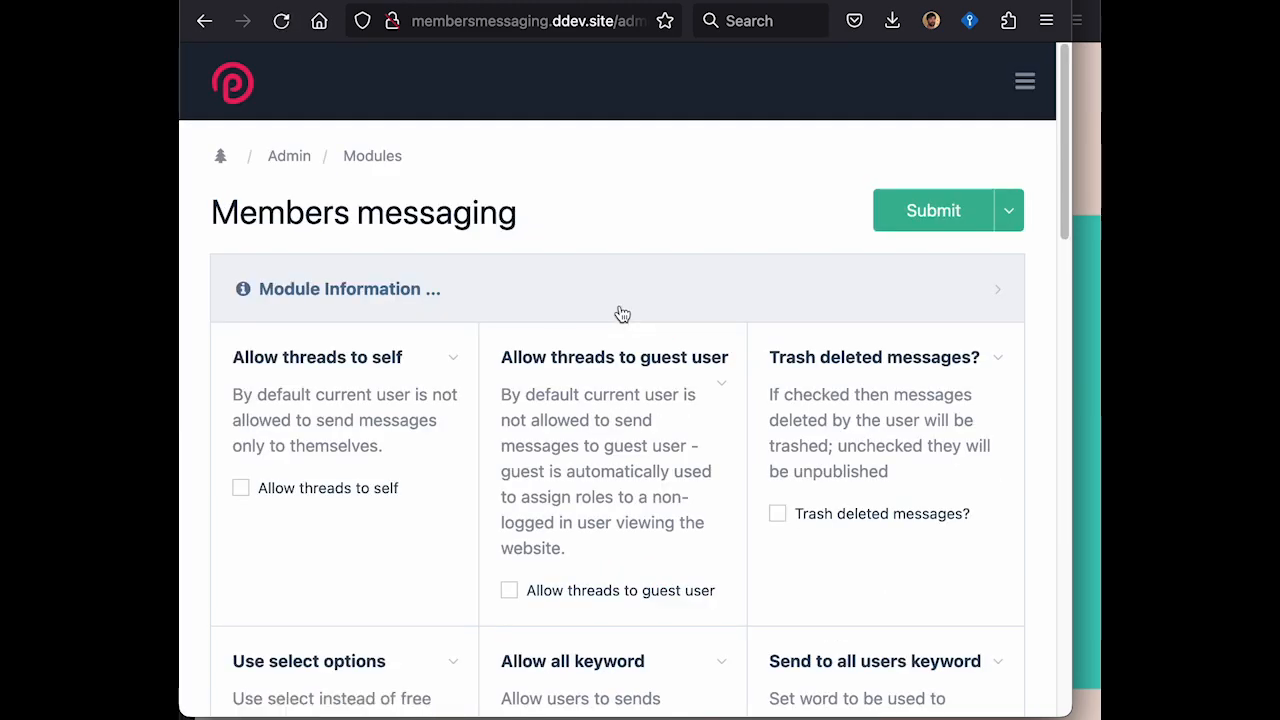
scroll("down", 3)
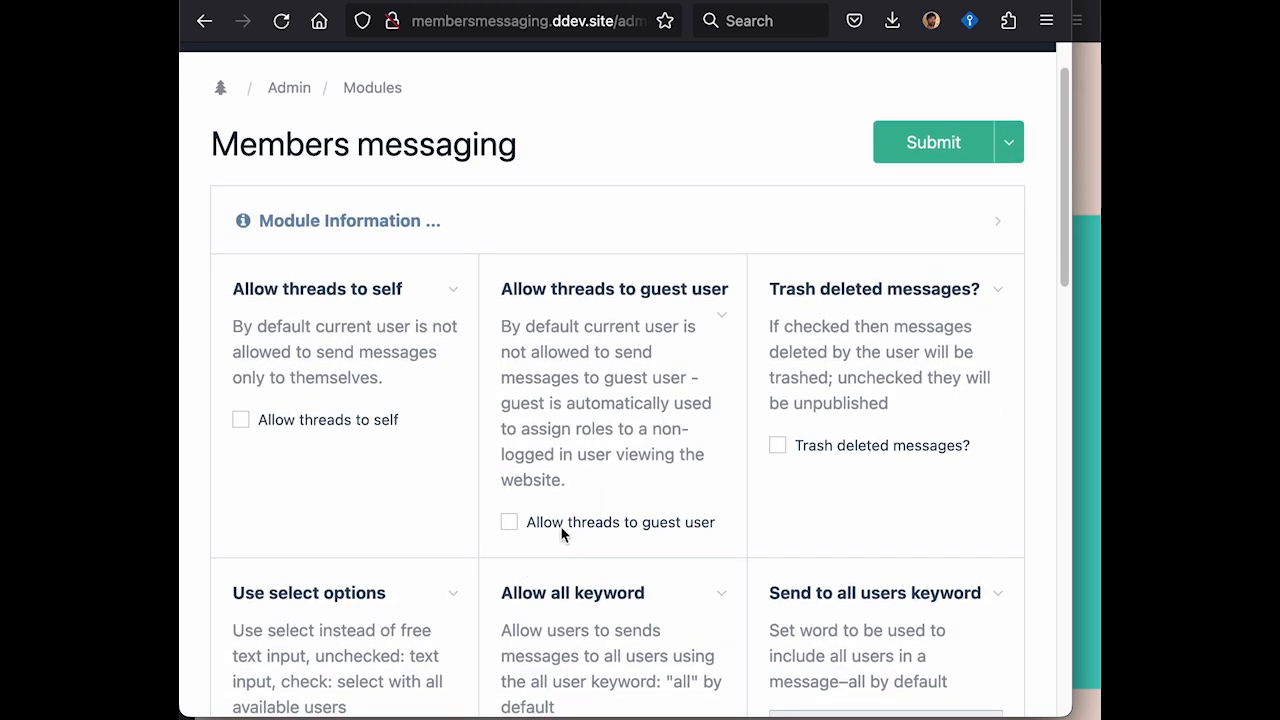
left_click(508, 520)
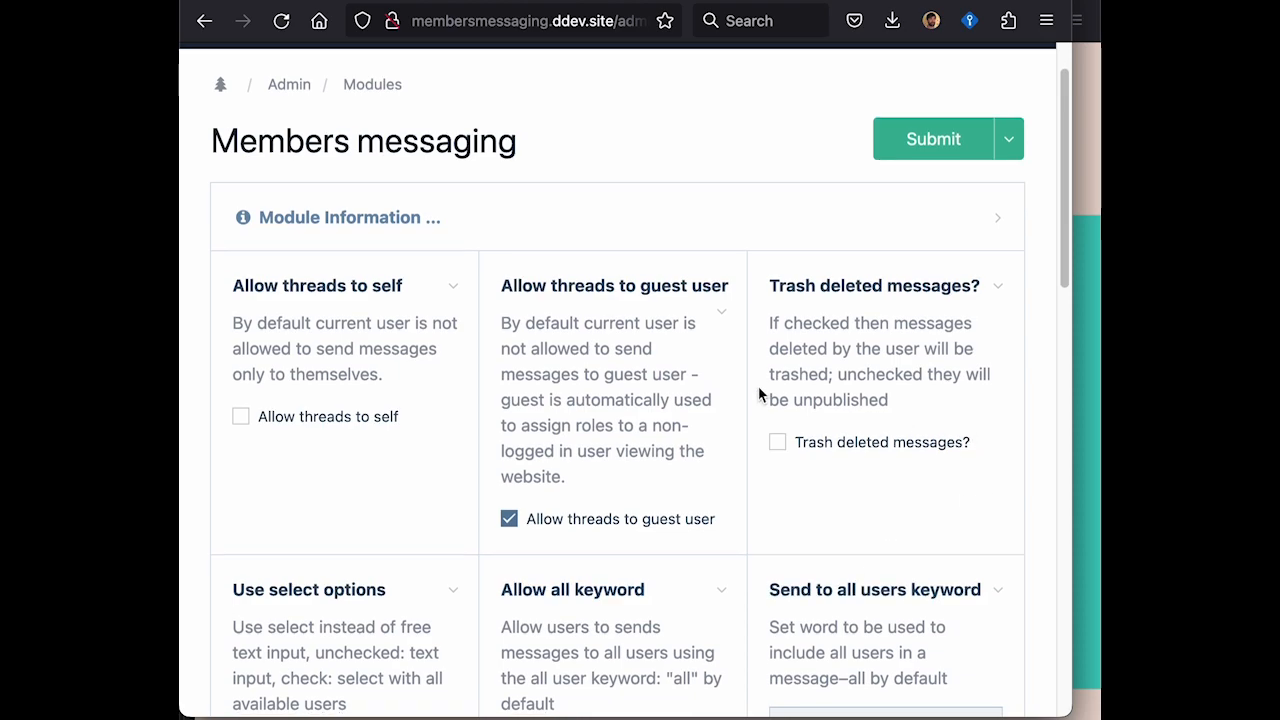
Set the all-users keyword to 'all' and the notification sender to site@membersmessaging.
scroll("down", 3)
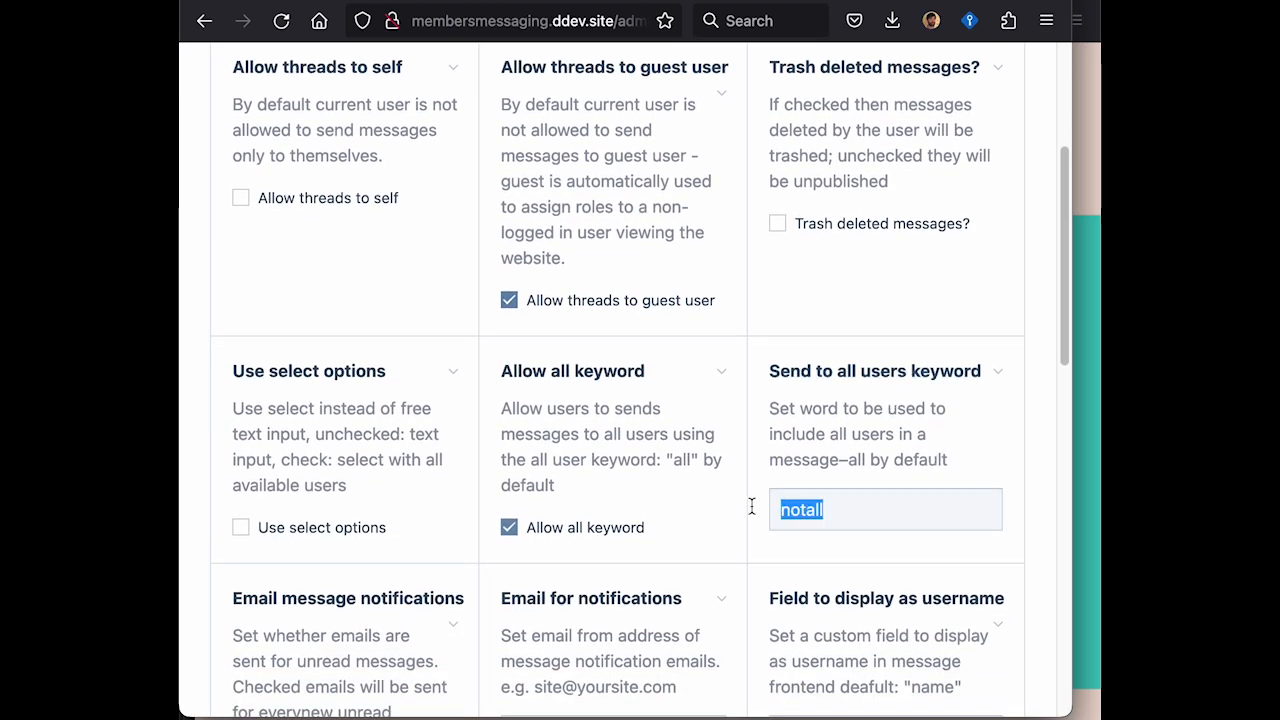
scroll("down", 3)
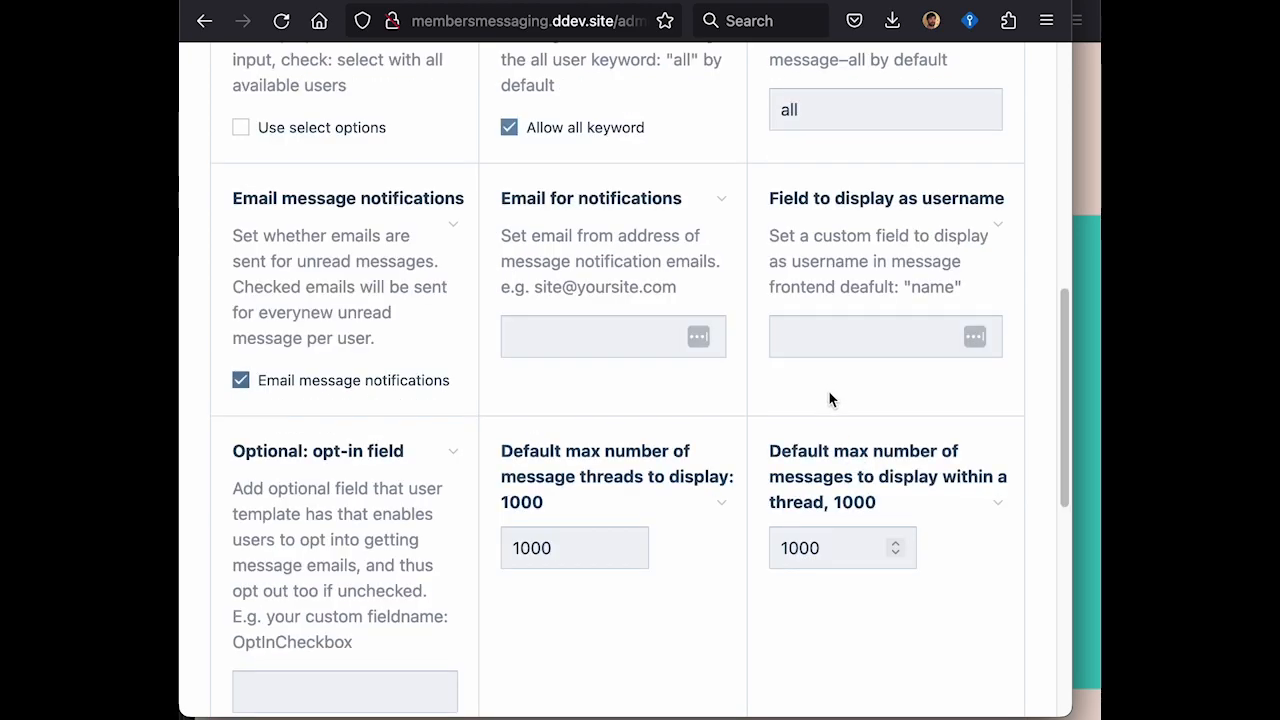
scroll("up", 3)
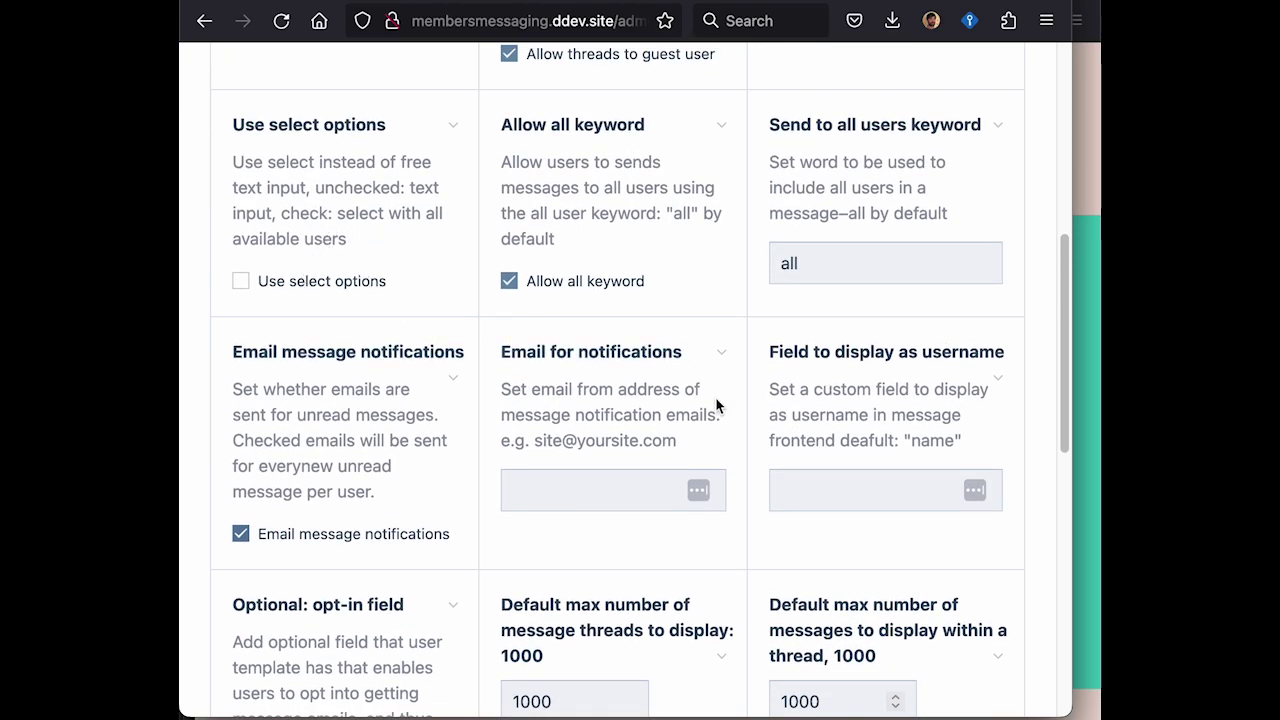
mouse_move(568, 24)
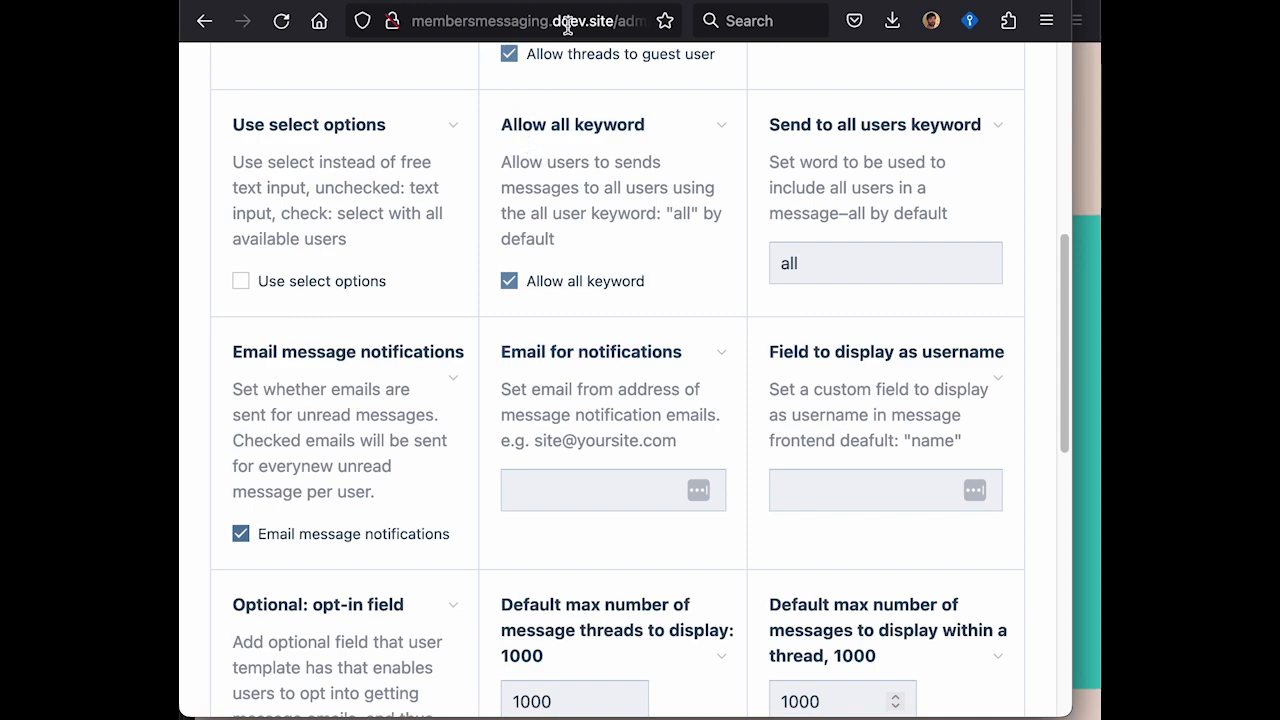
left_click(520, 20)
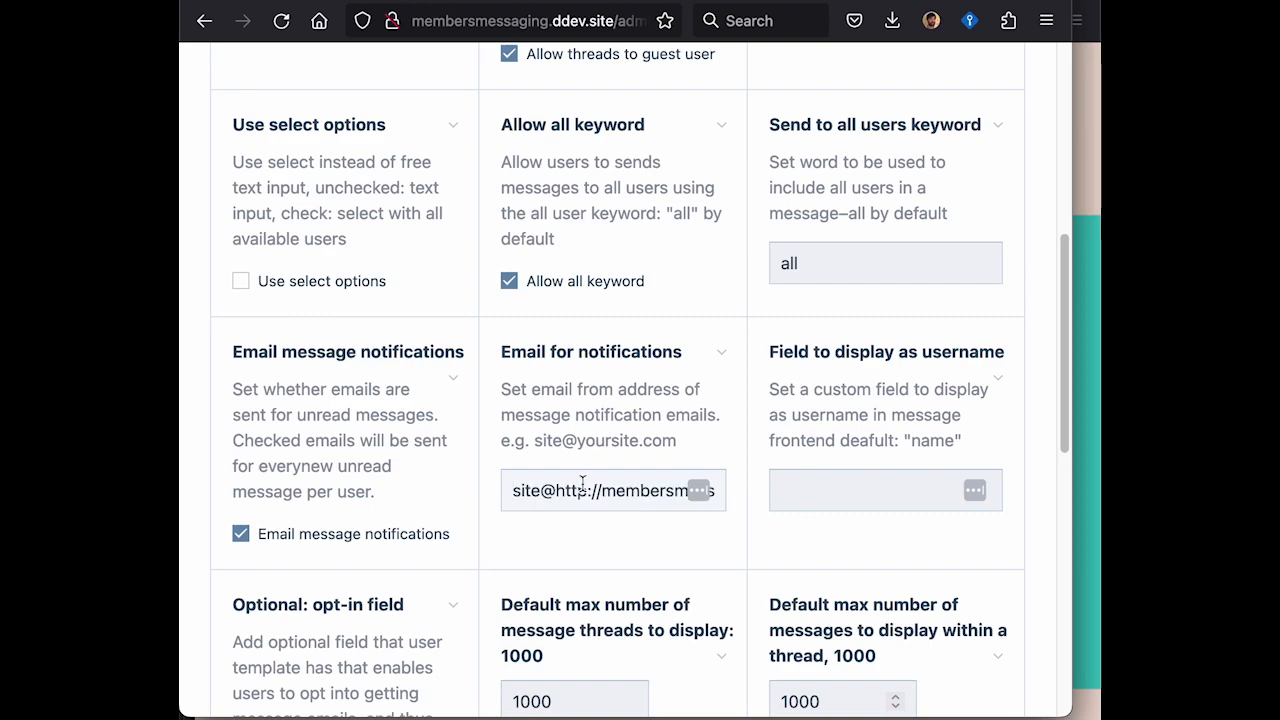
double_click(564, 492)
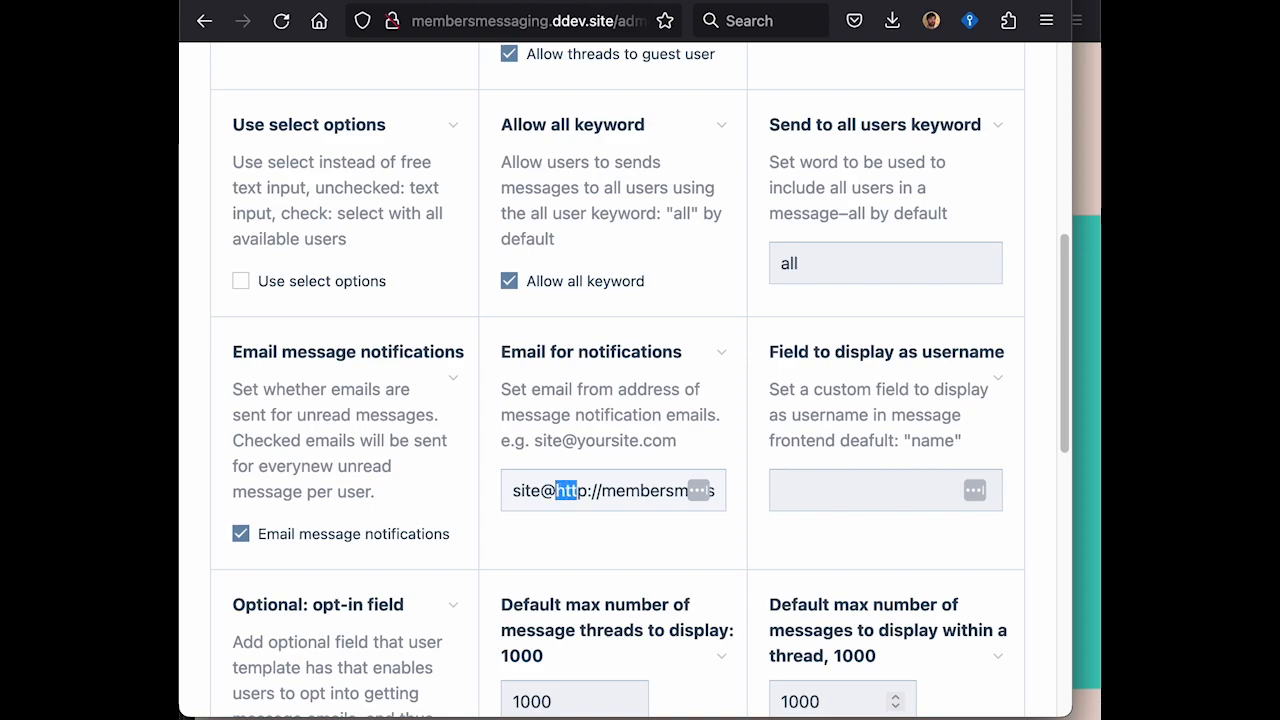
left_click(884, 490)
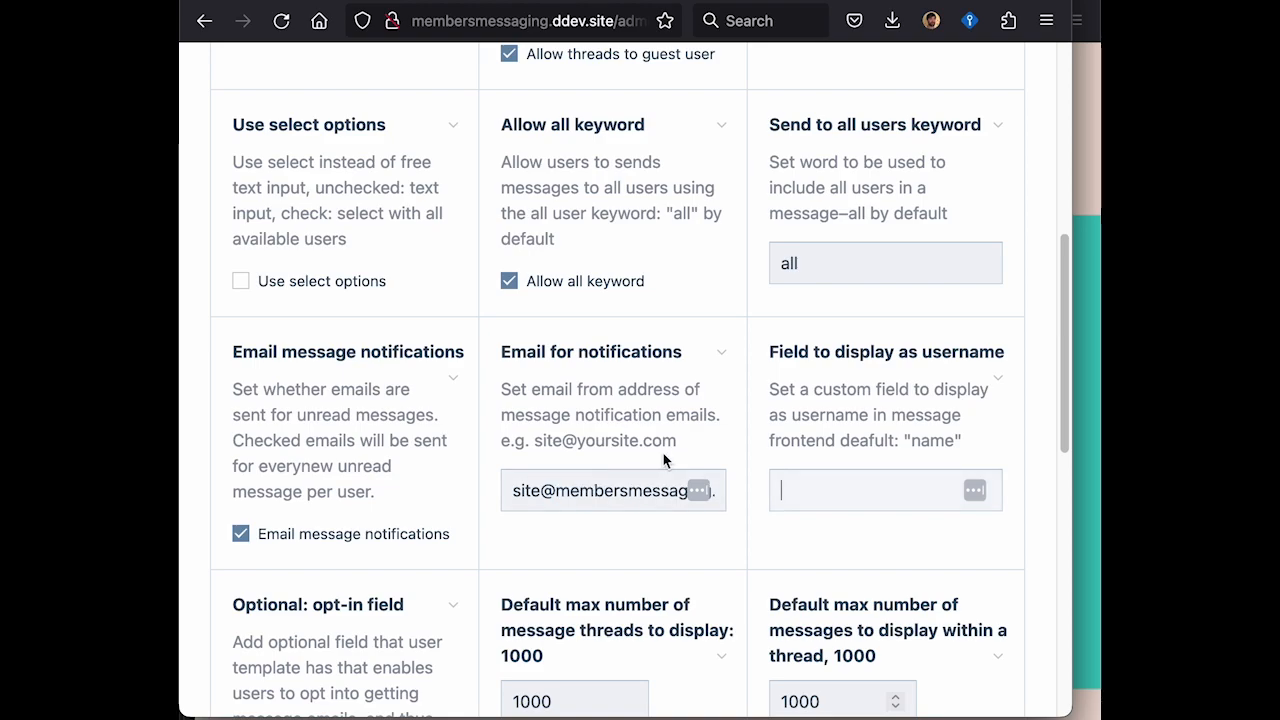
Review the remaining module settings, submit them and return to the test site.
scroll("down", 3)
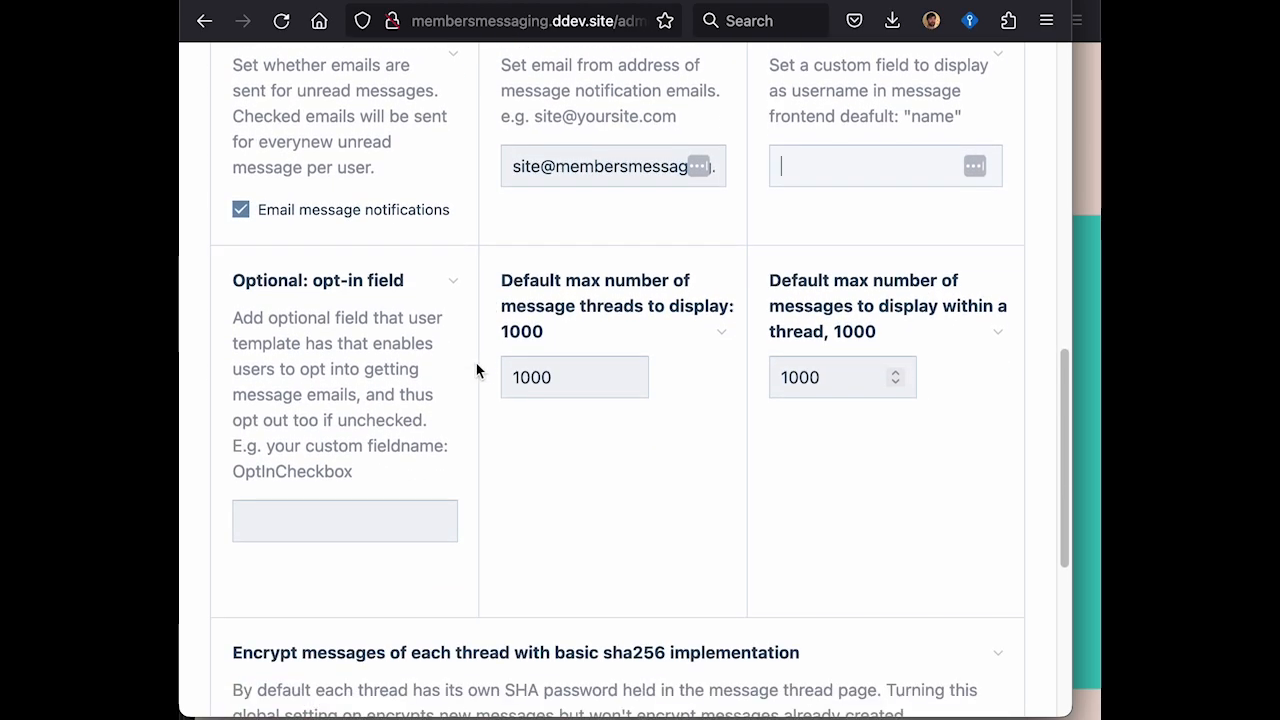
scroll("down", 3)
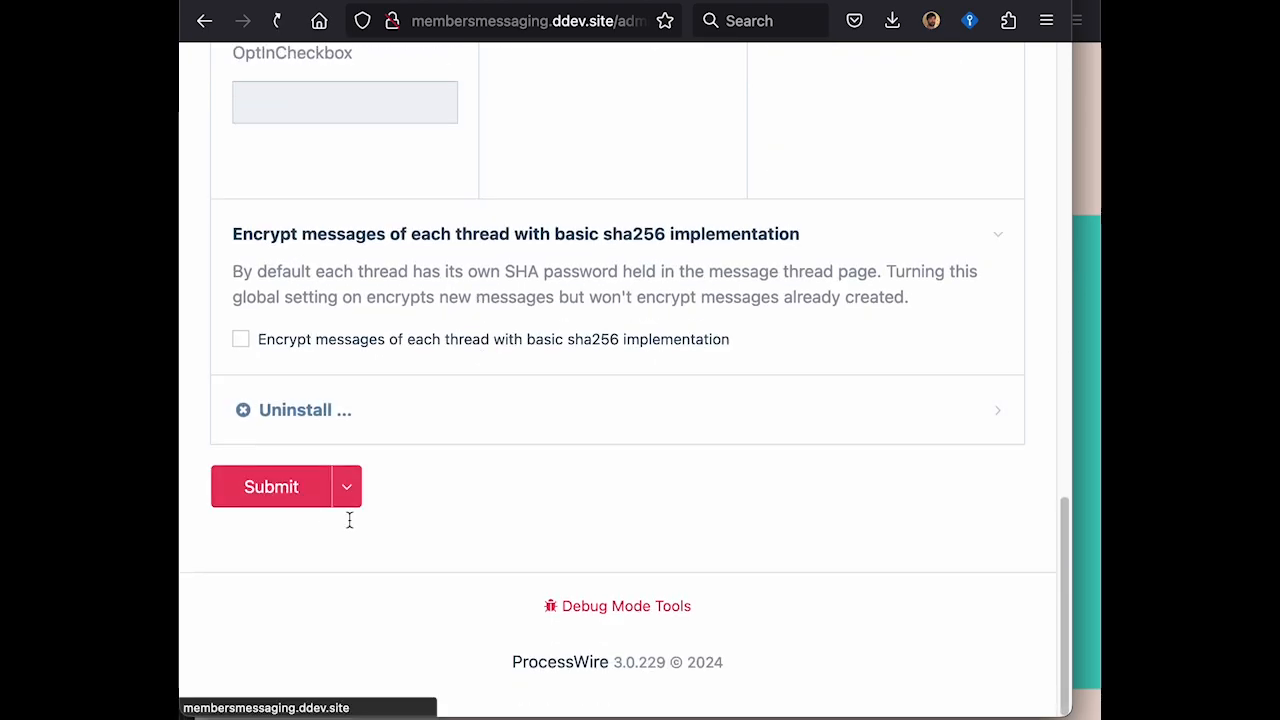
scroll("up", 3)
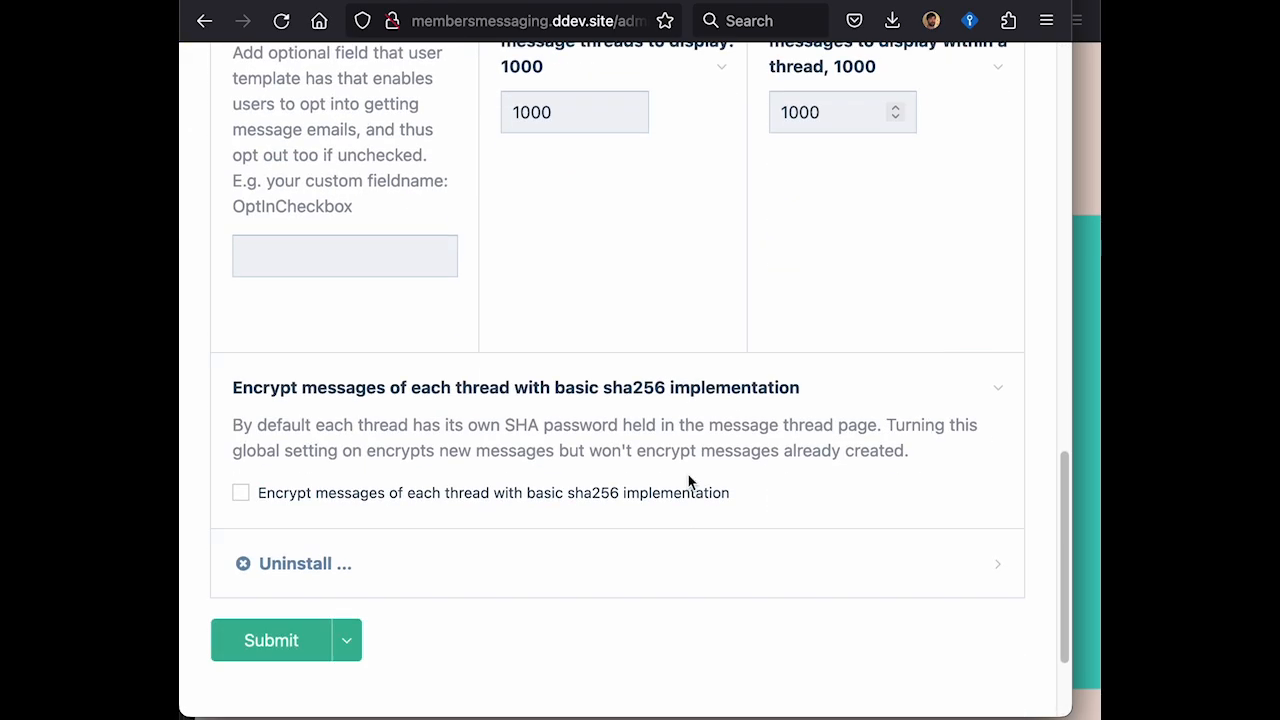
scroll("up", 3)
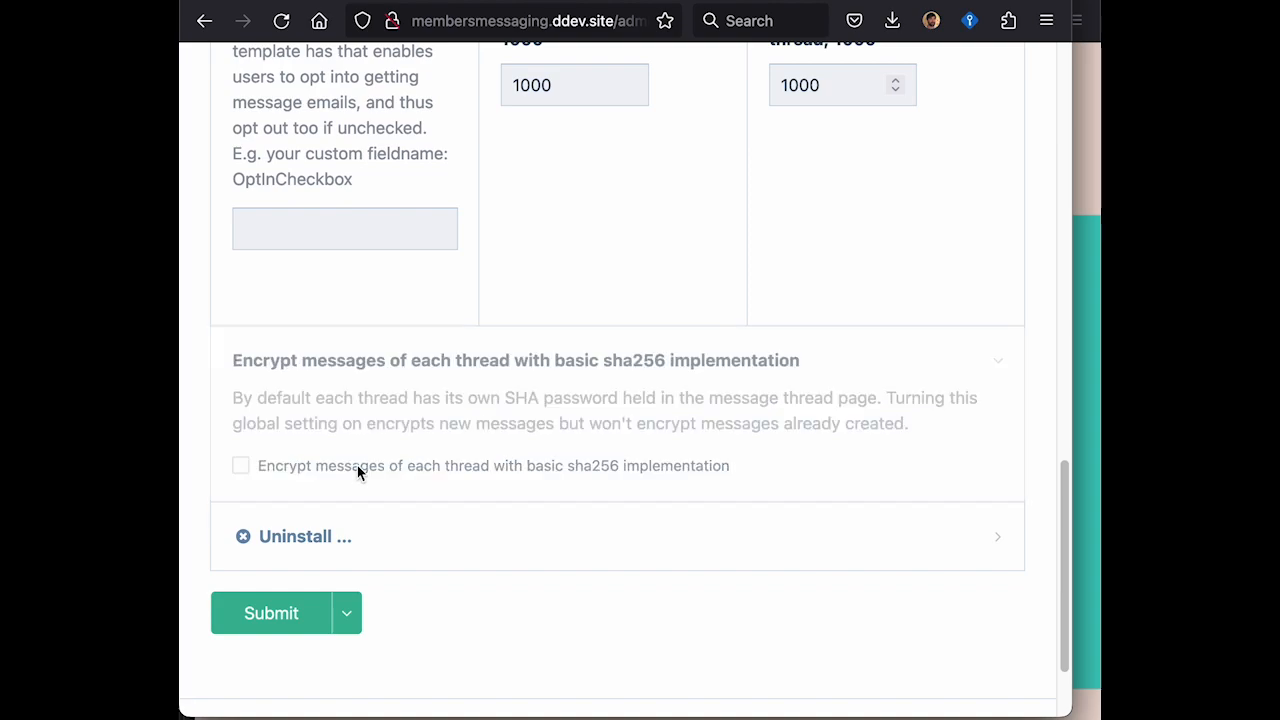
left_click(272, 612)
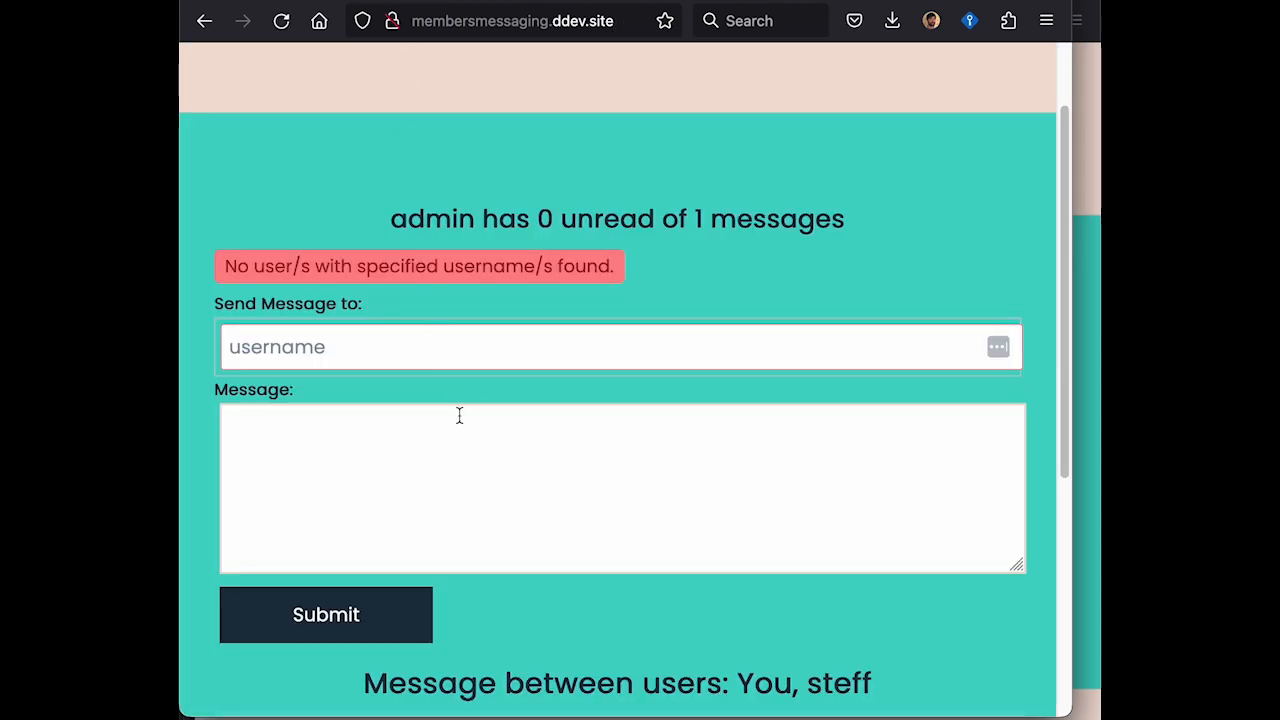
Send the message "hi hi" from admin to guest, then show guest's own messages page.
left_click(620, 346)
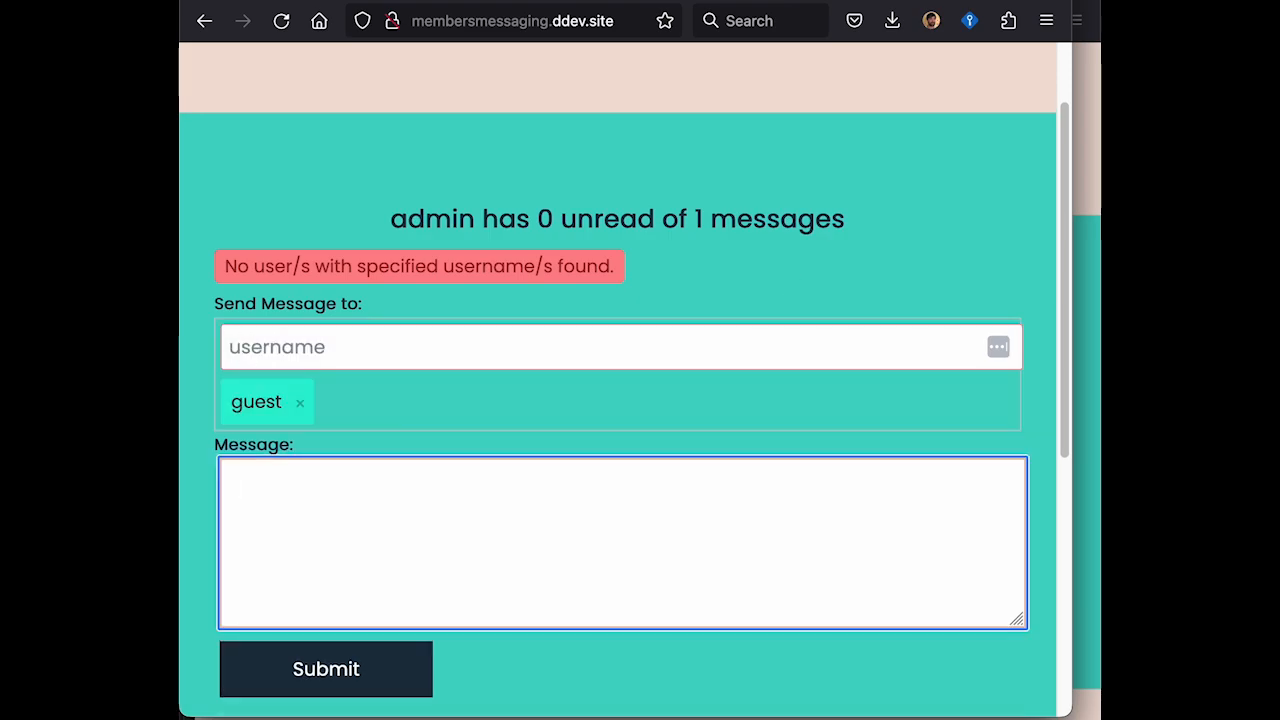
type("hi hi")
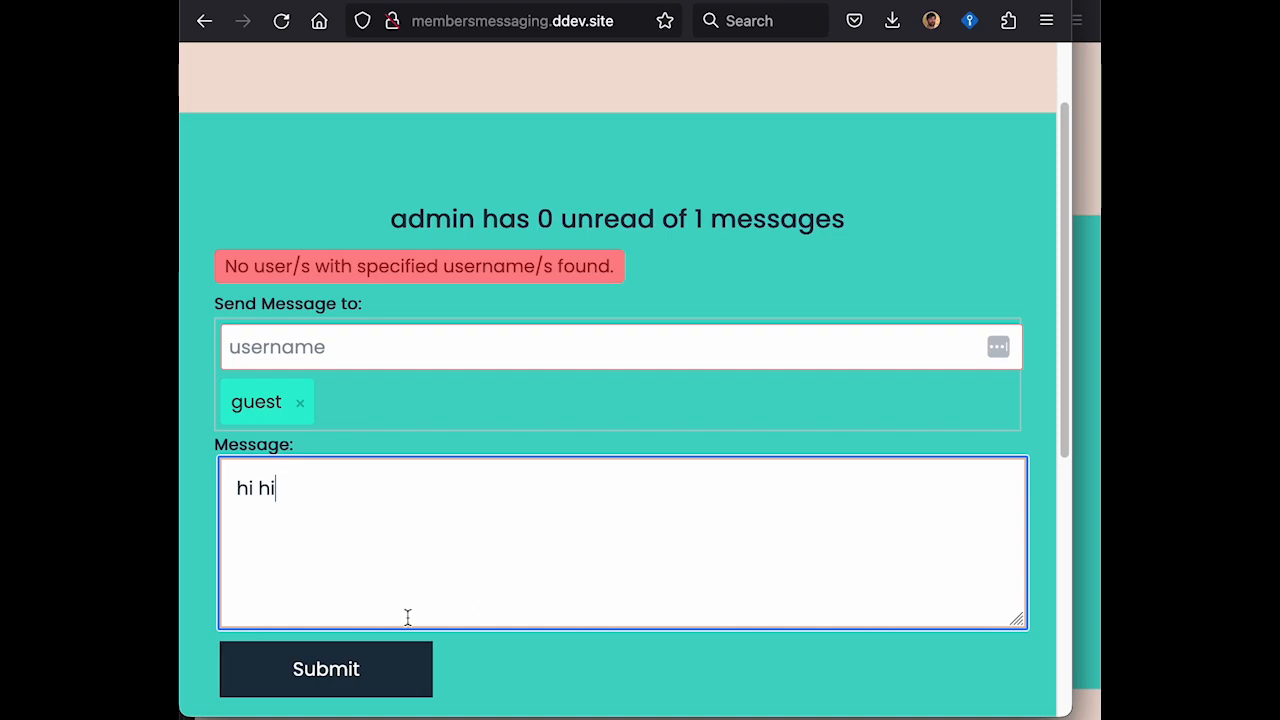
left_click(324, 668)
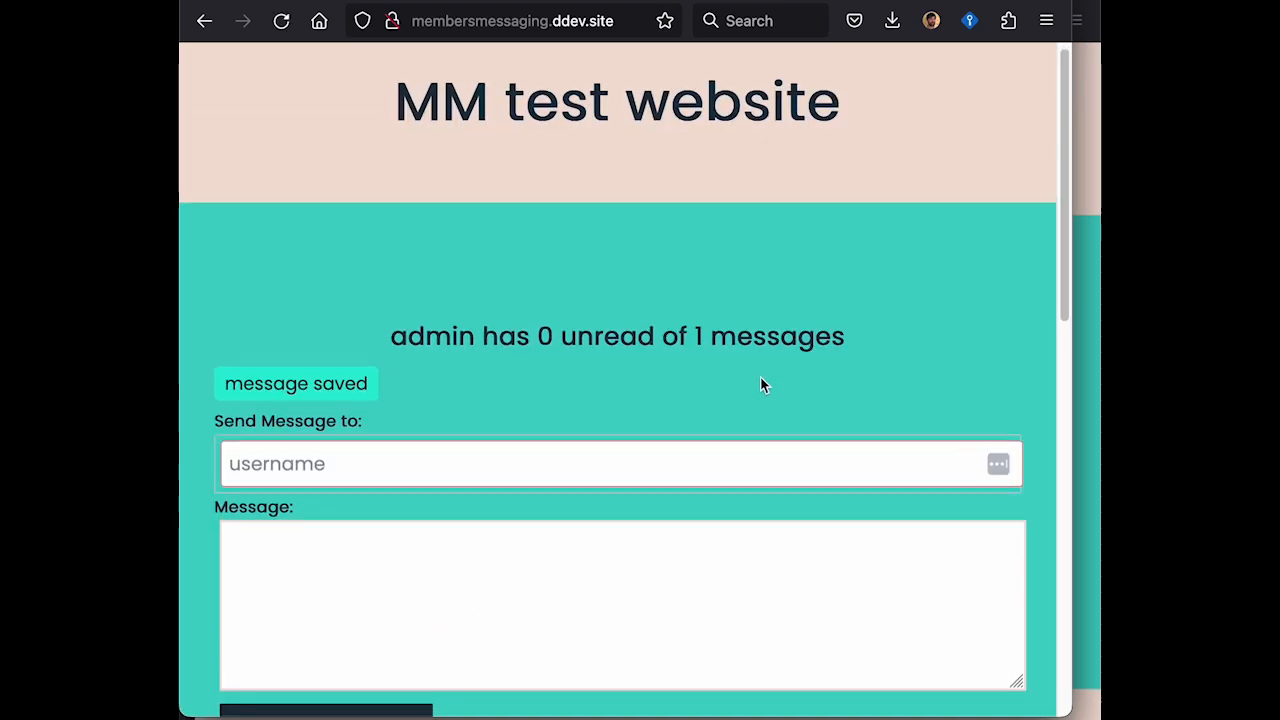
scroll("down", 3)
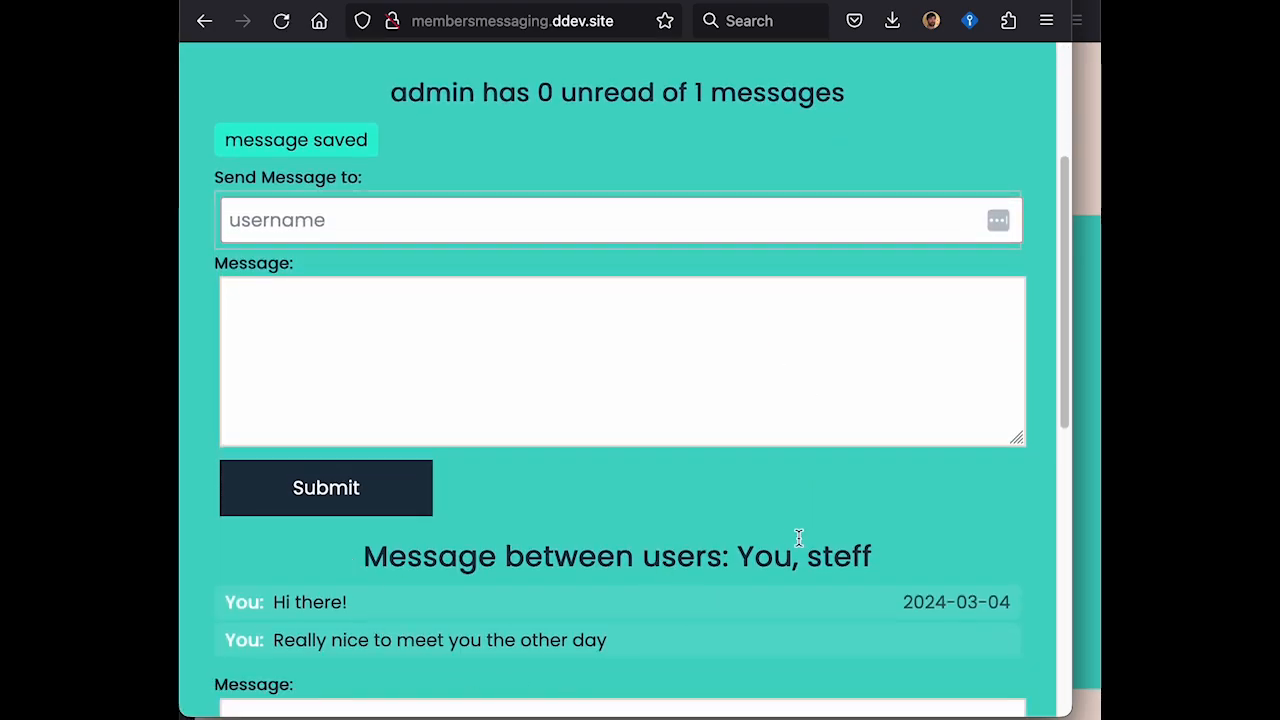
scroll("down", 3)
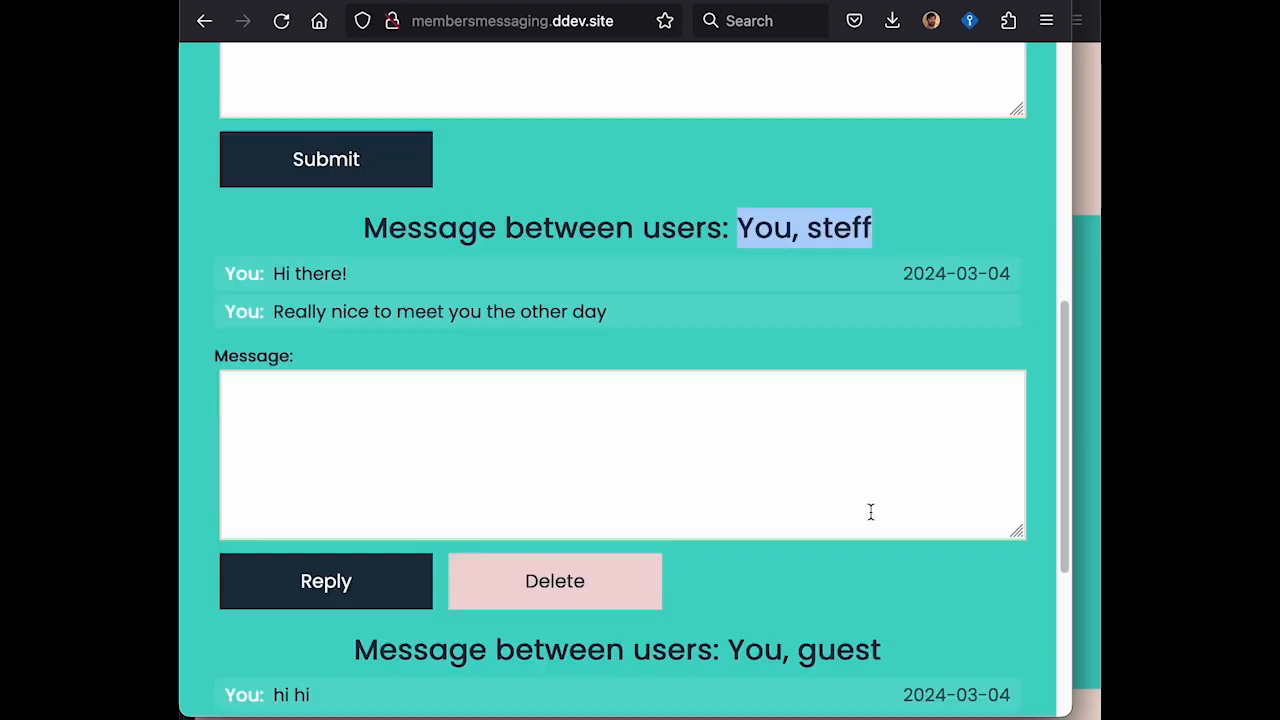
scroll("down", 3)
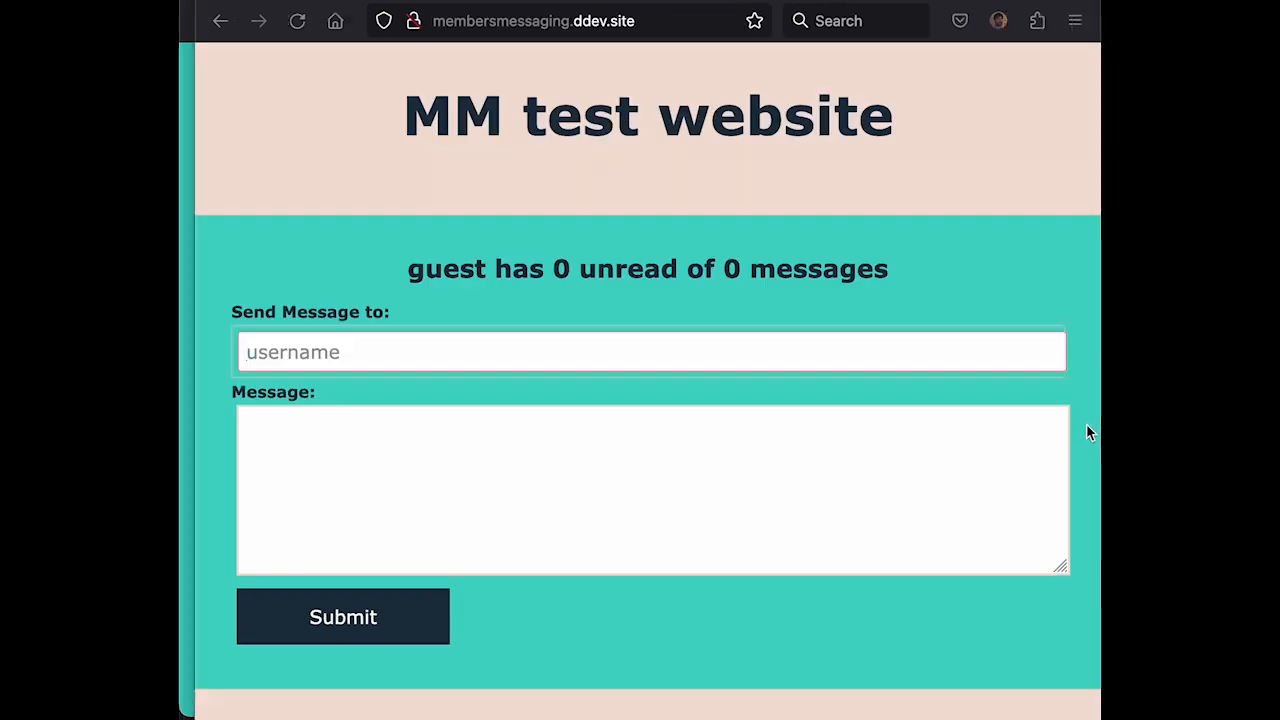
As guest, reply "hey" to admin's unread "hi hi" thread.
left_click(652, 352)
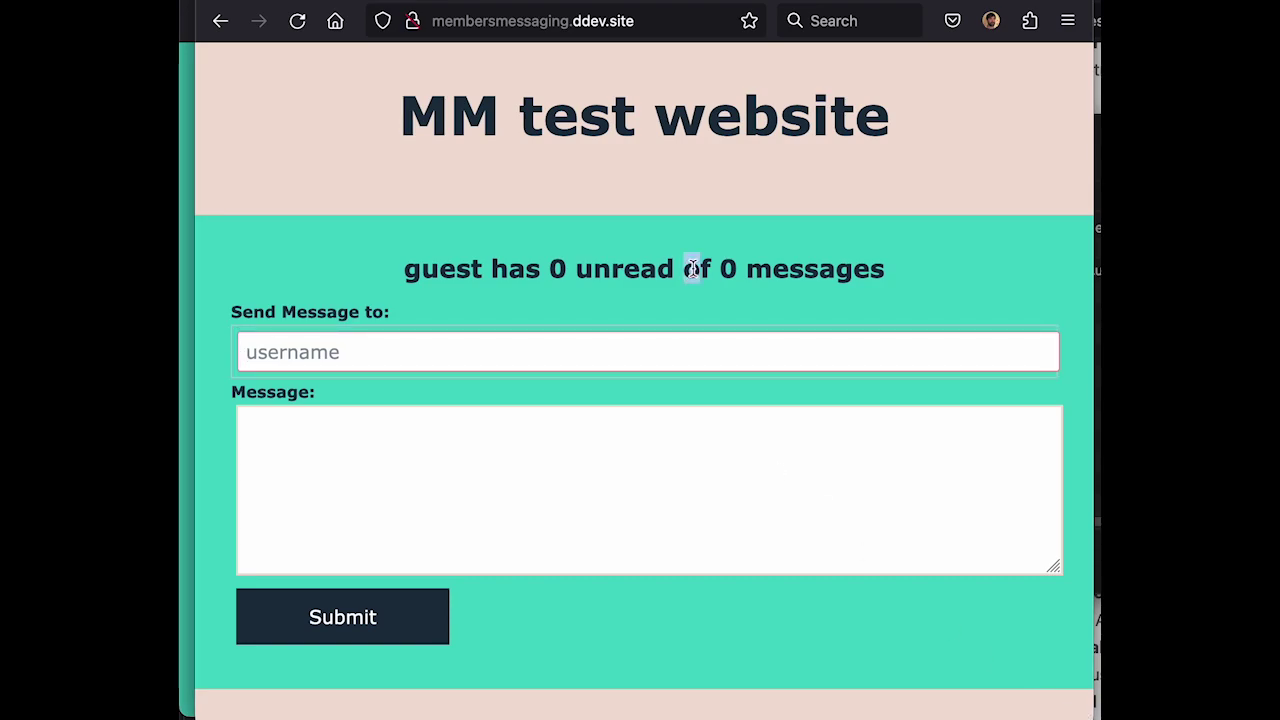
scroll("down", 3)
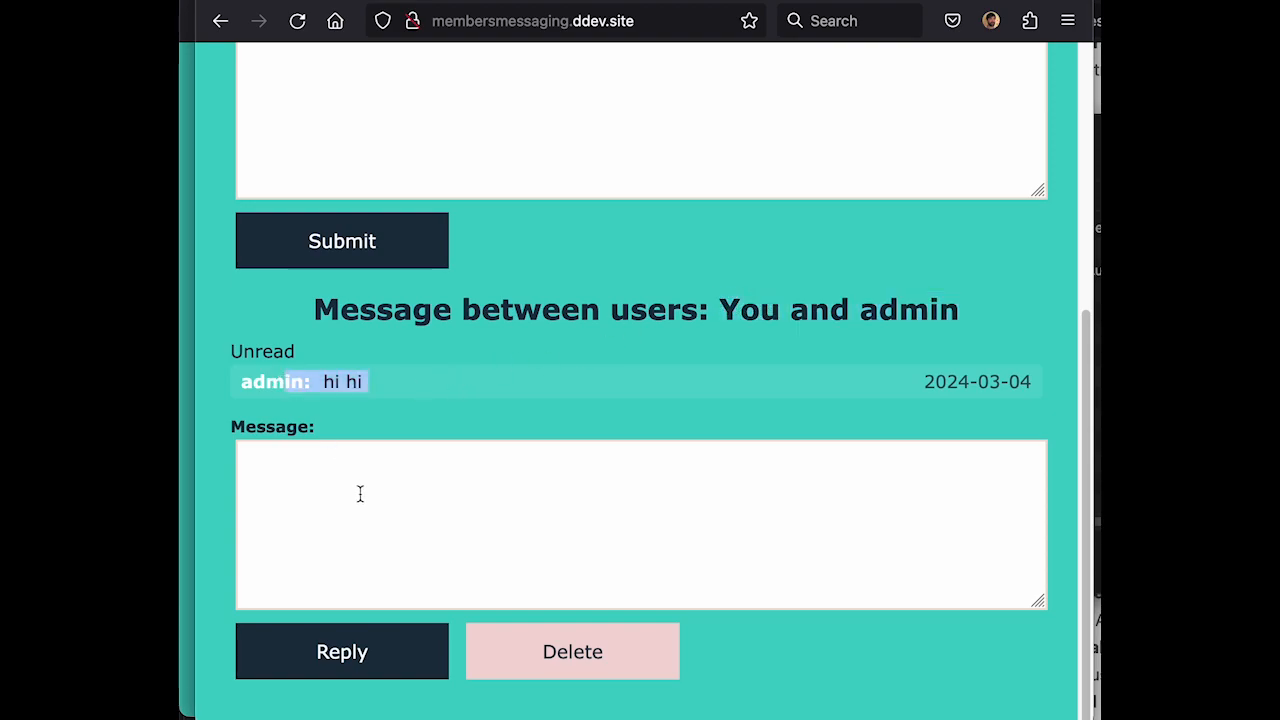
type("hey")
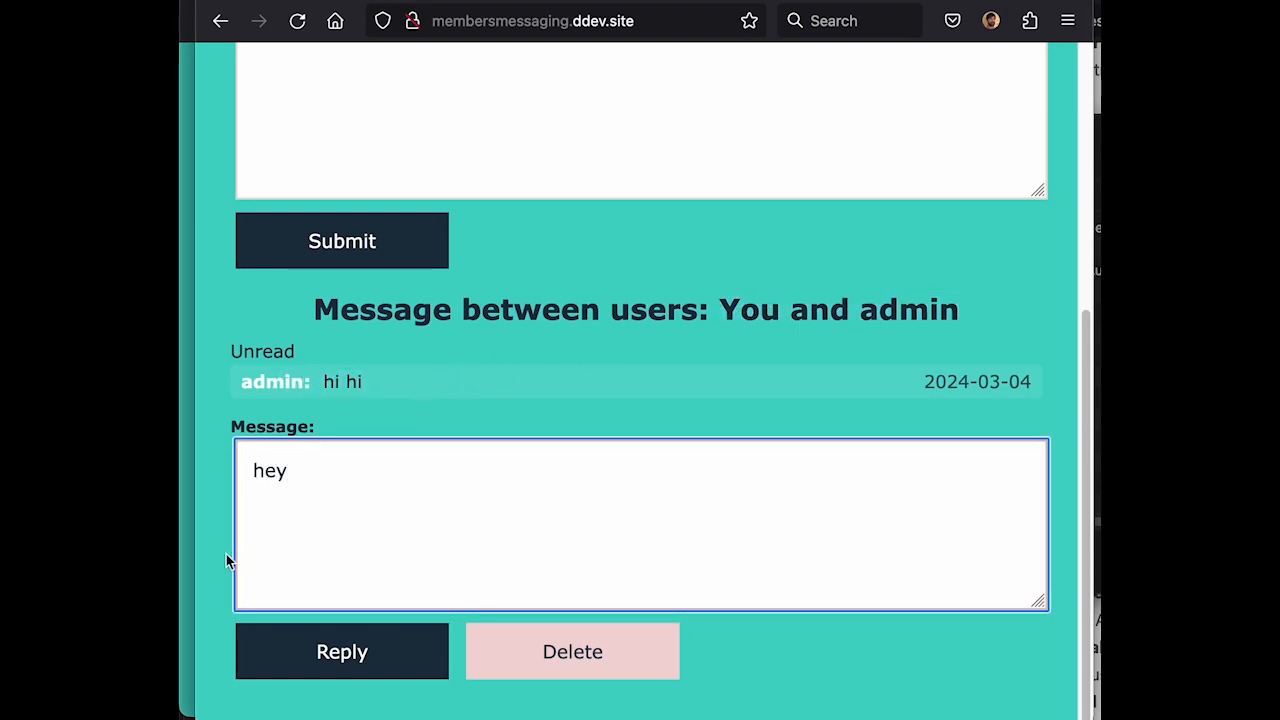
left_click(340, 652)
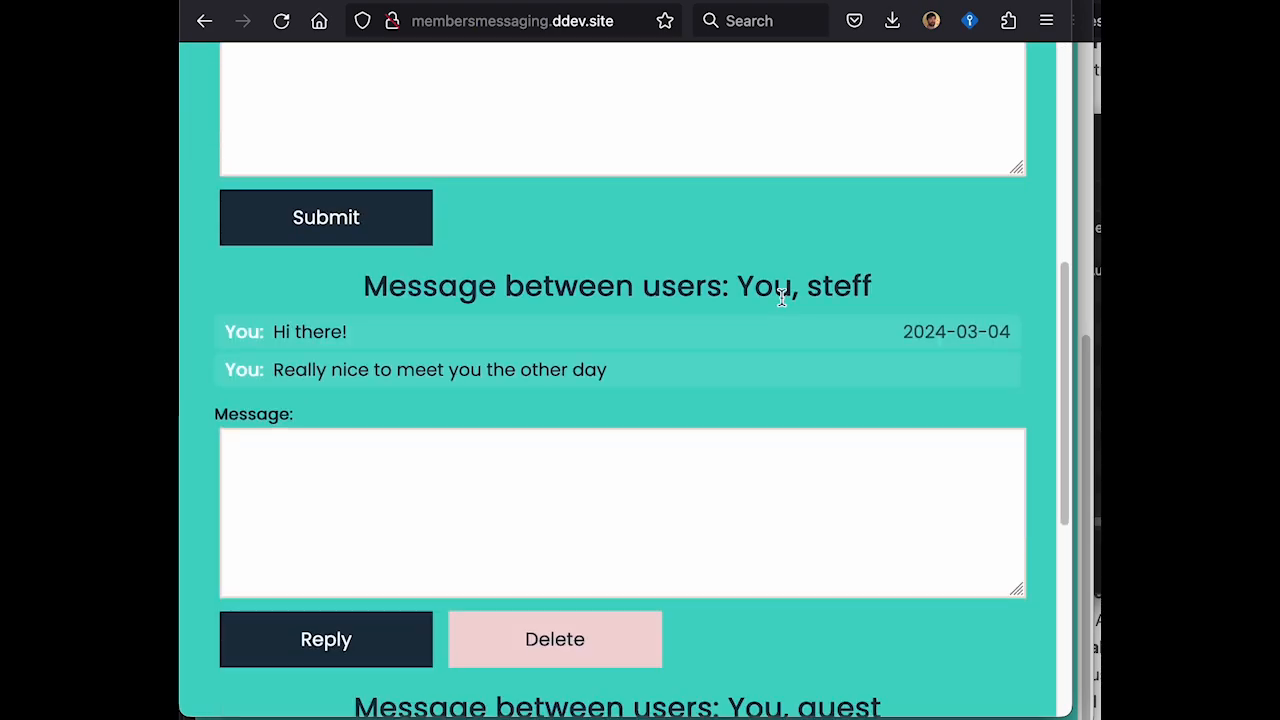
scroll("down", 3)
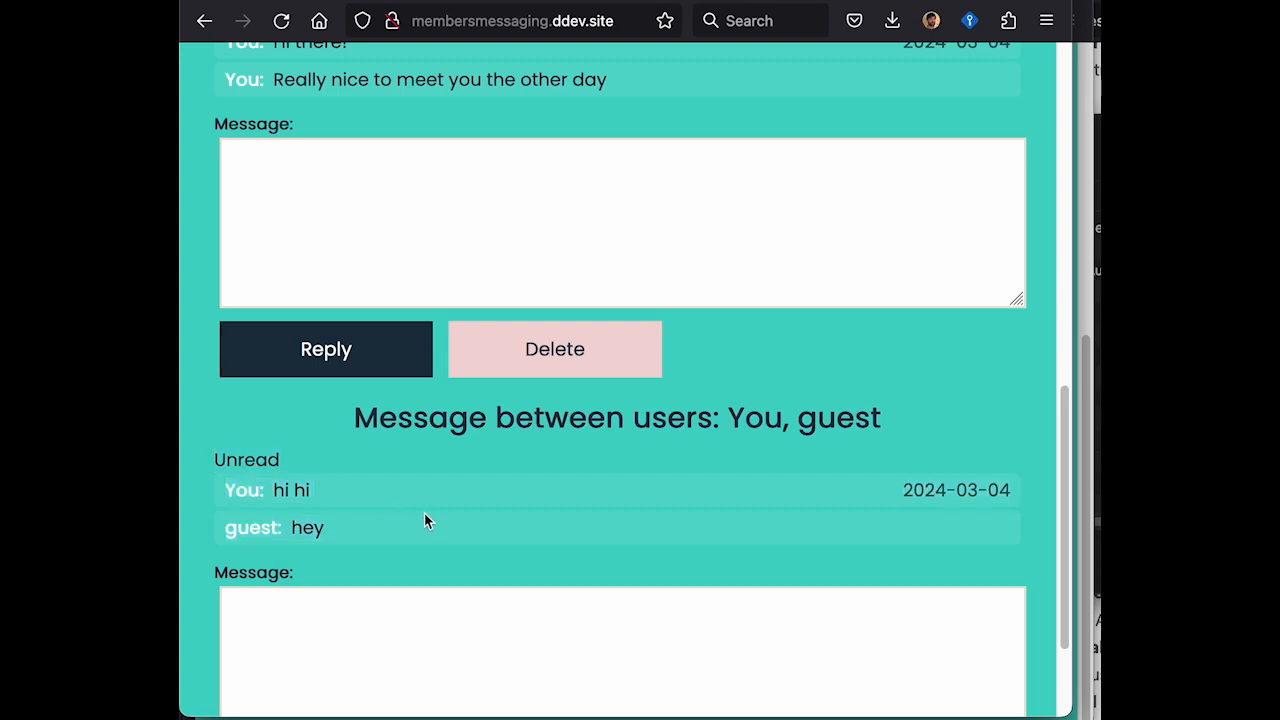
scroll("down", 3)
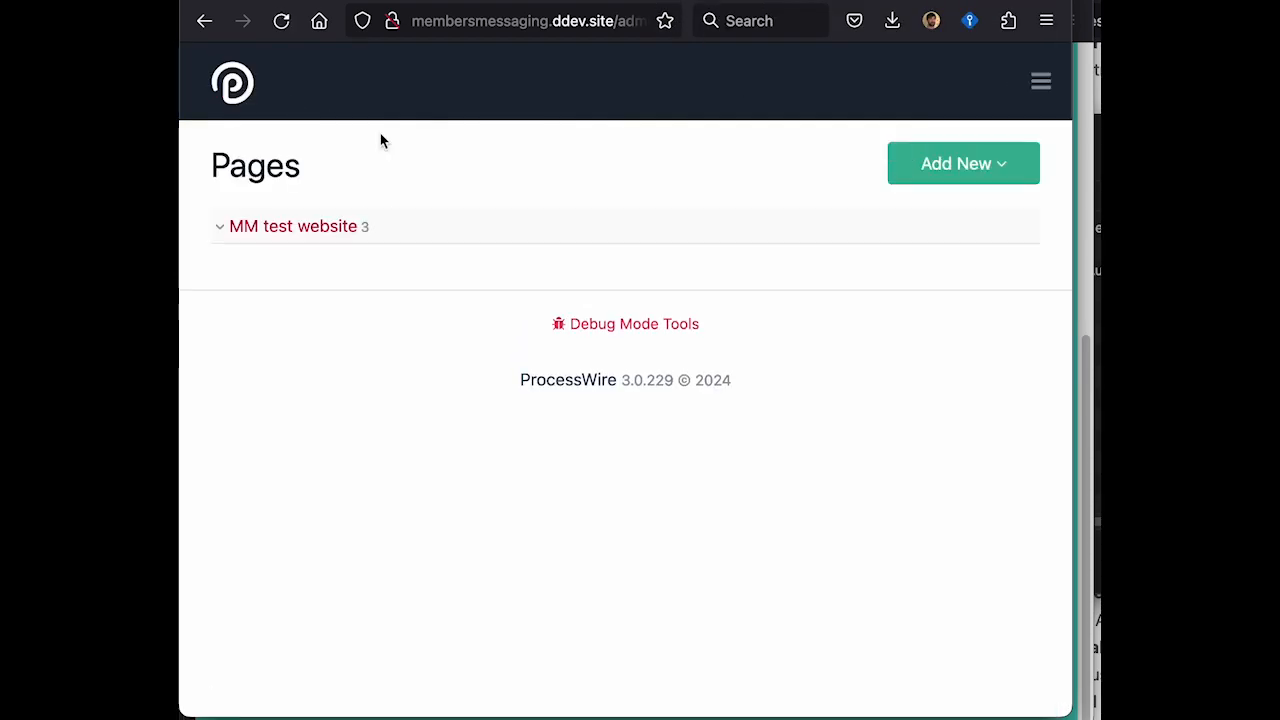
Inspect the plain-text stored message page 13_2024-03-04 under Members Messages.
left_click(220, 226)
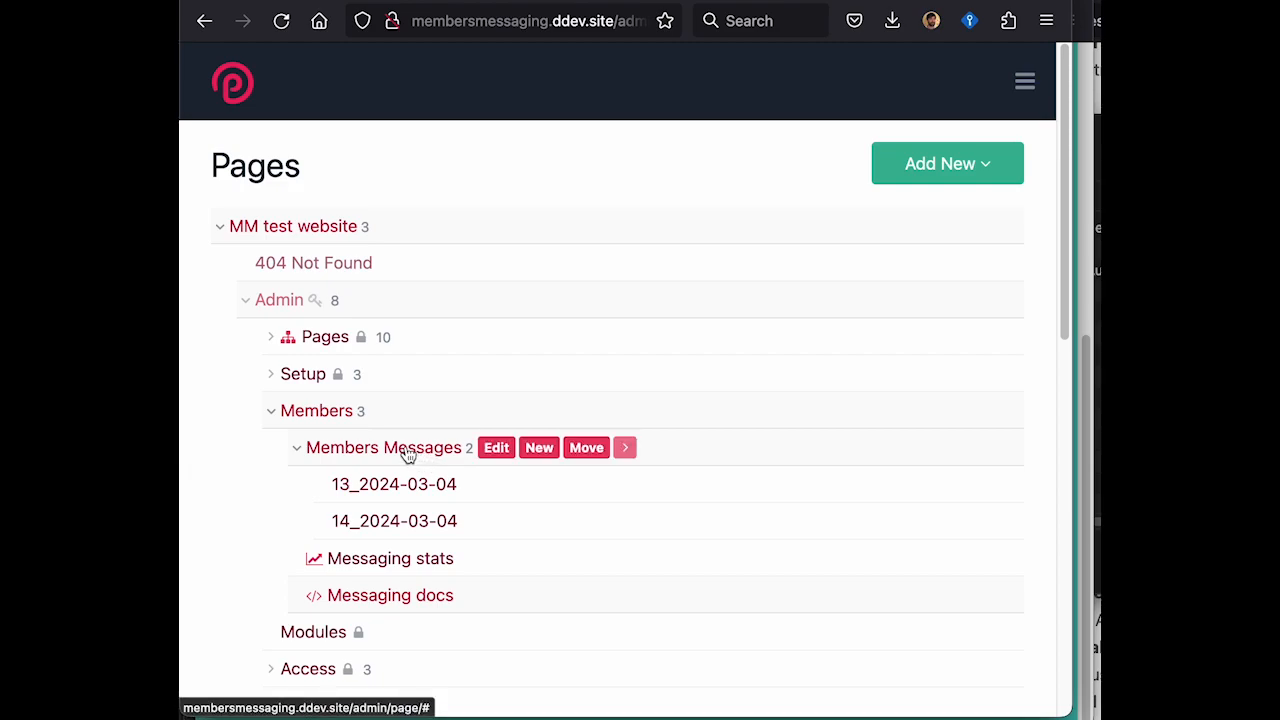
mouse_move(404, 464)
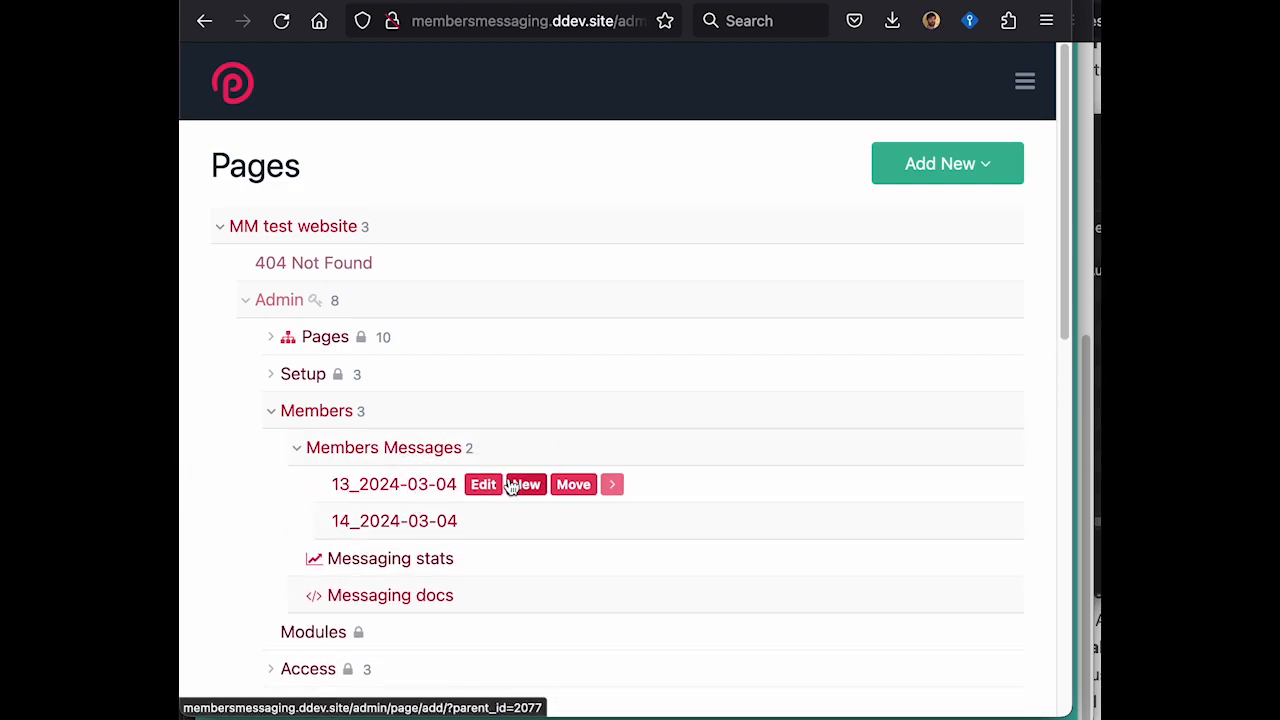
left_click(484, 484)
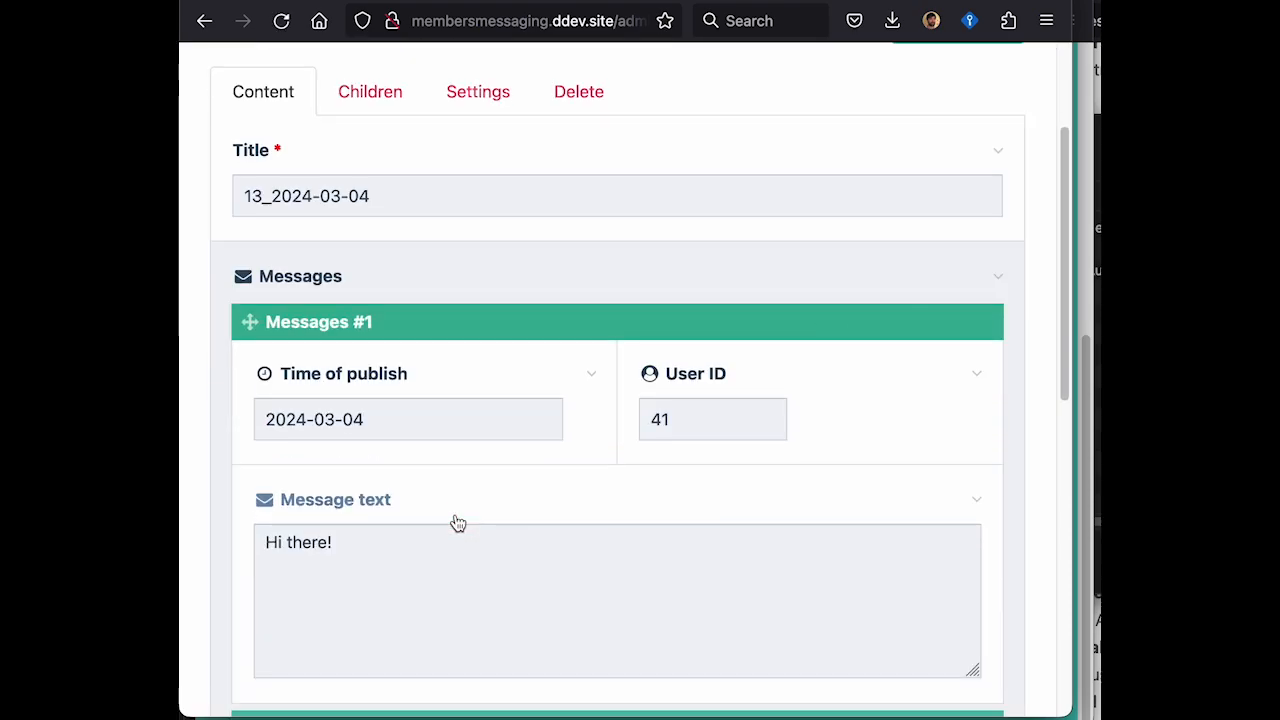
scroll("down", 3)
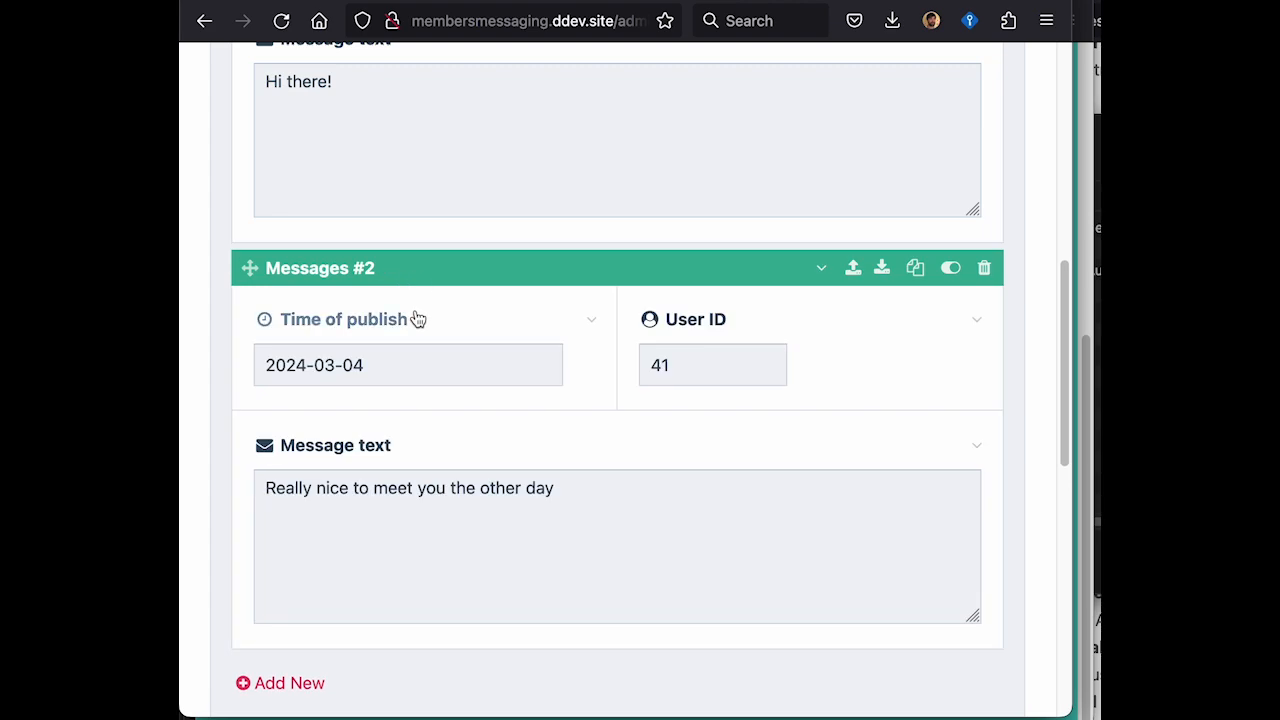
scroll("up", 3)
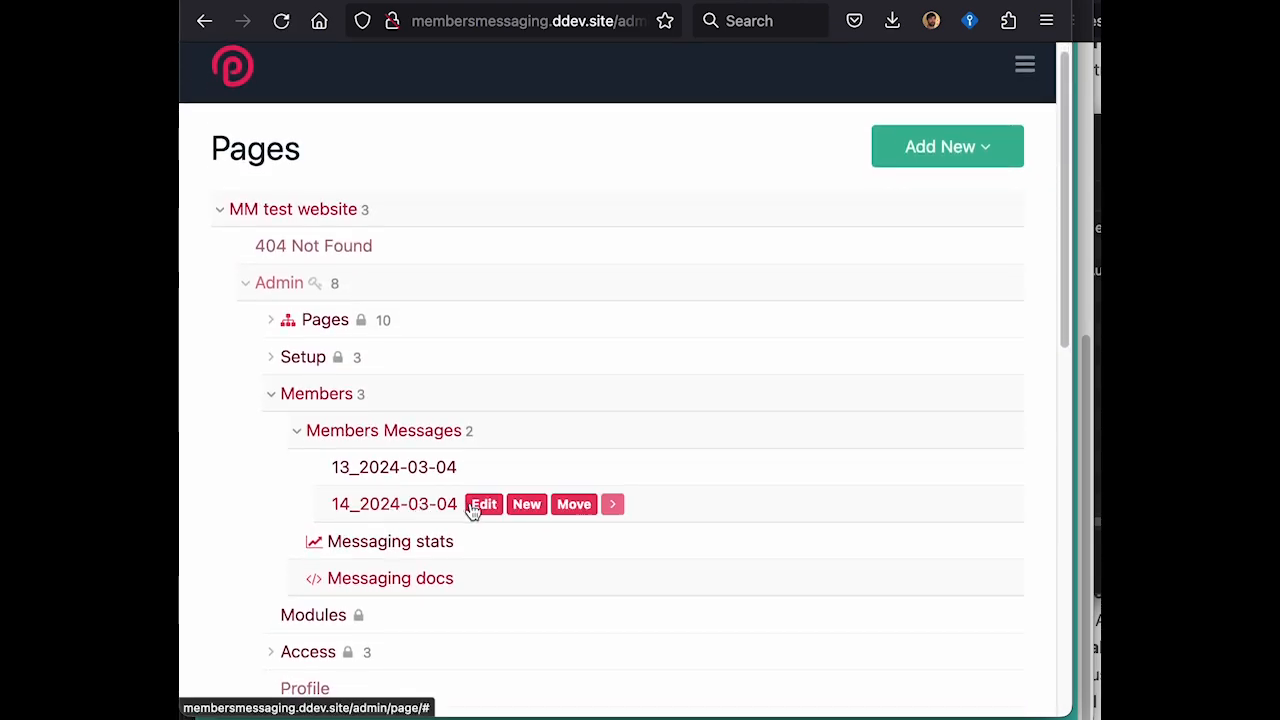
Inspect page 14_2024-03-04 with its encrypted message texts and Message Key value.
left_click(484, 504)
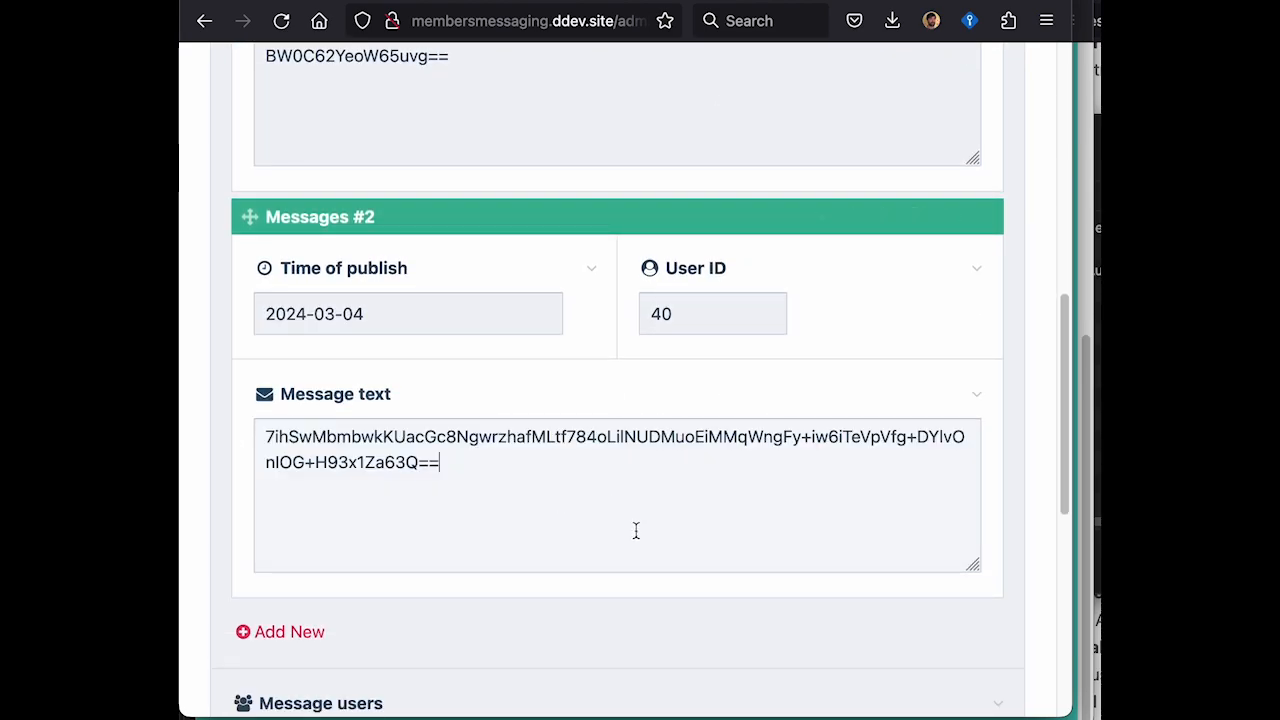
scroll("down", 3)
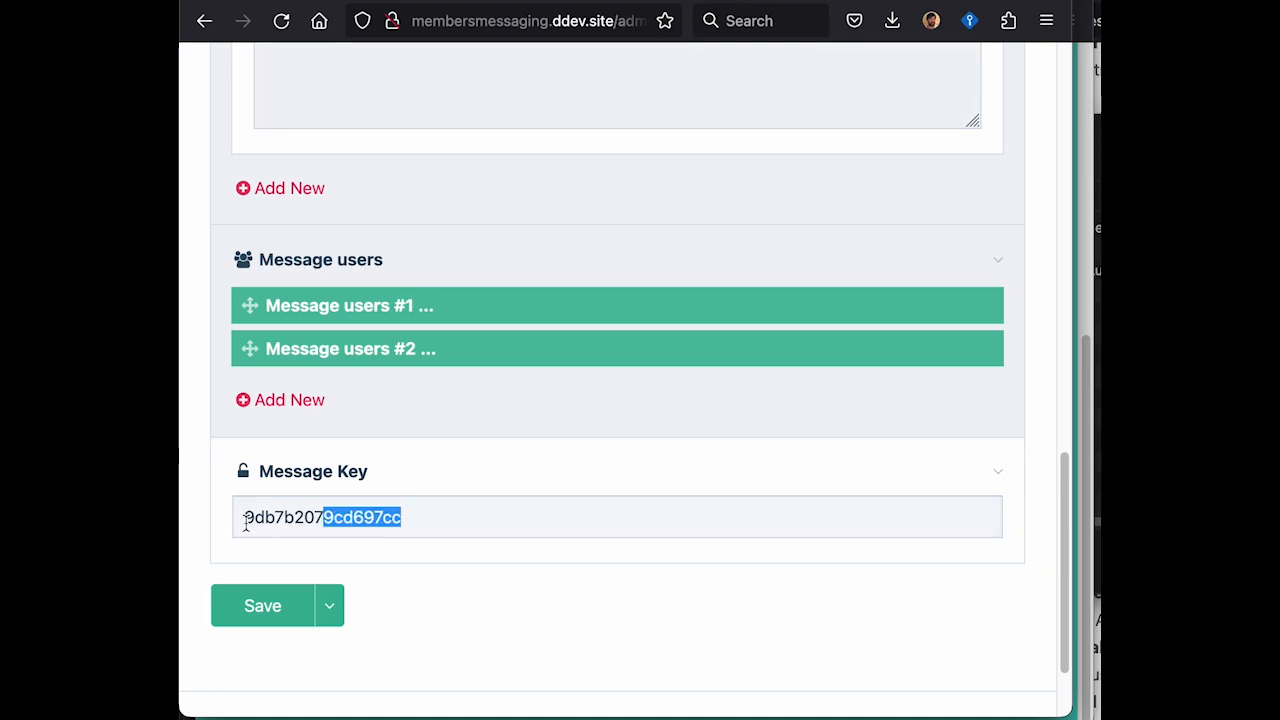
triple_click(320, 516)
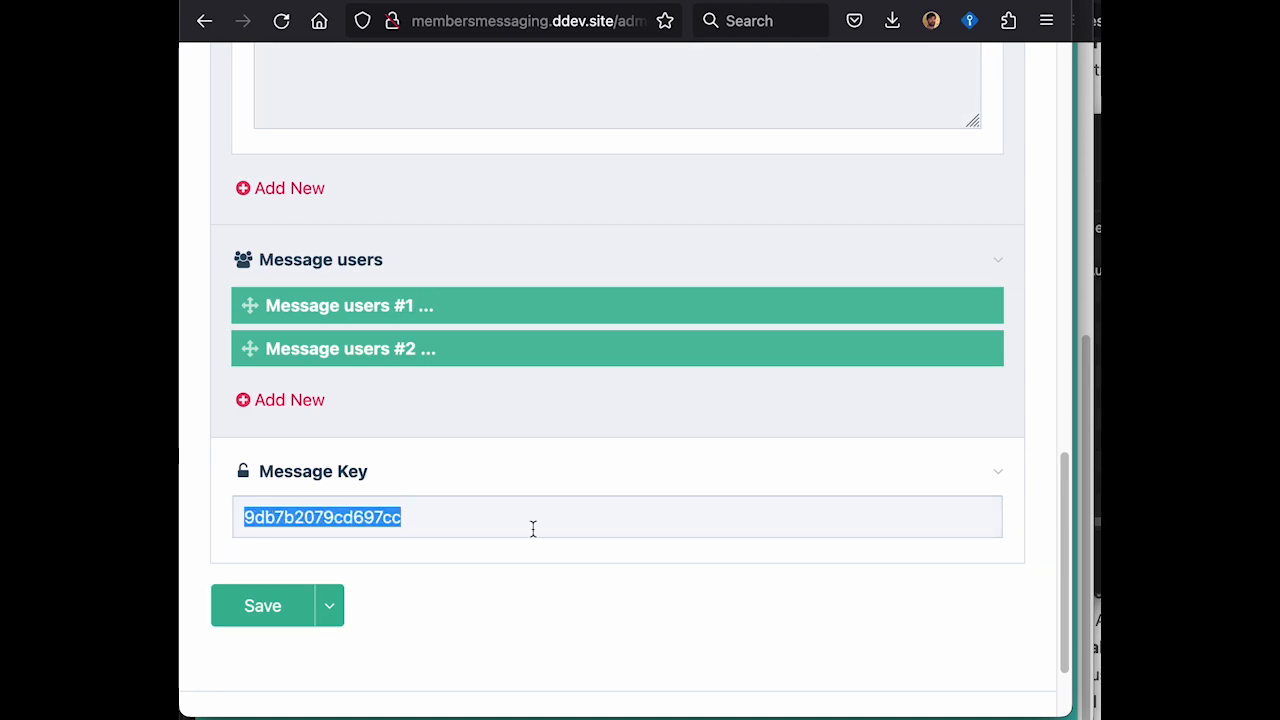
scroll("up", 3)
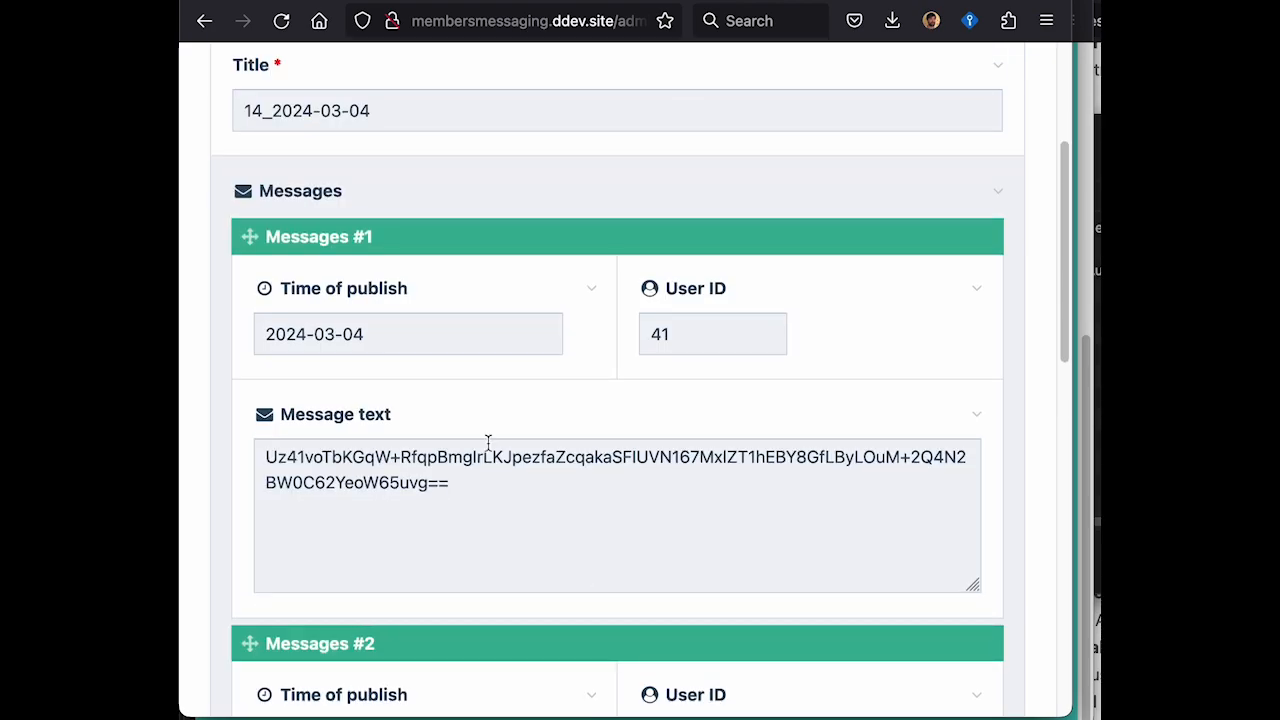
scroll("up", 3)
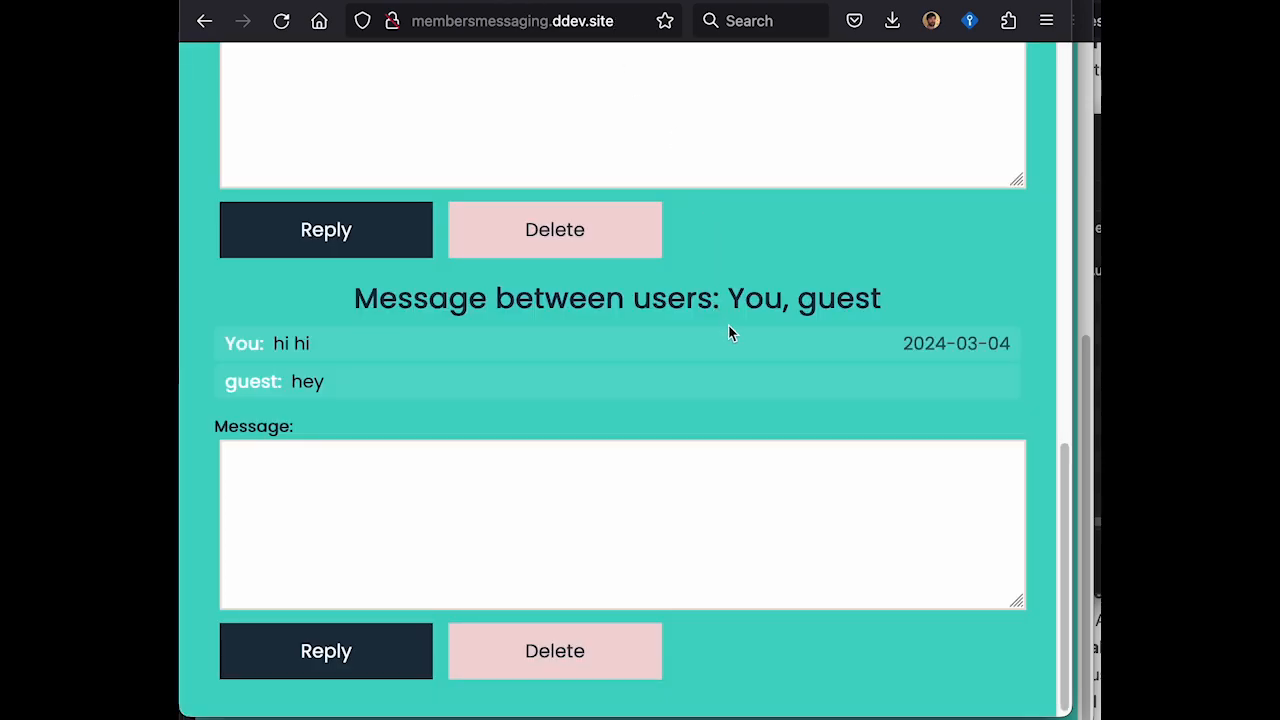
mouse_move(562, 428)
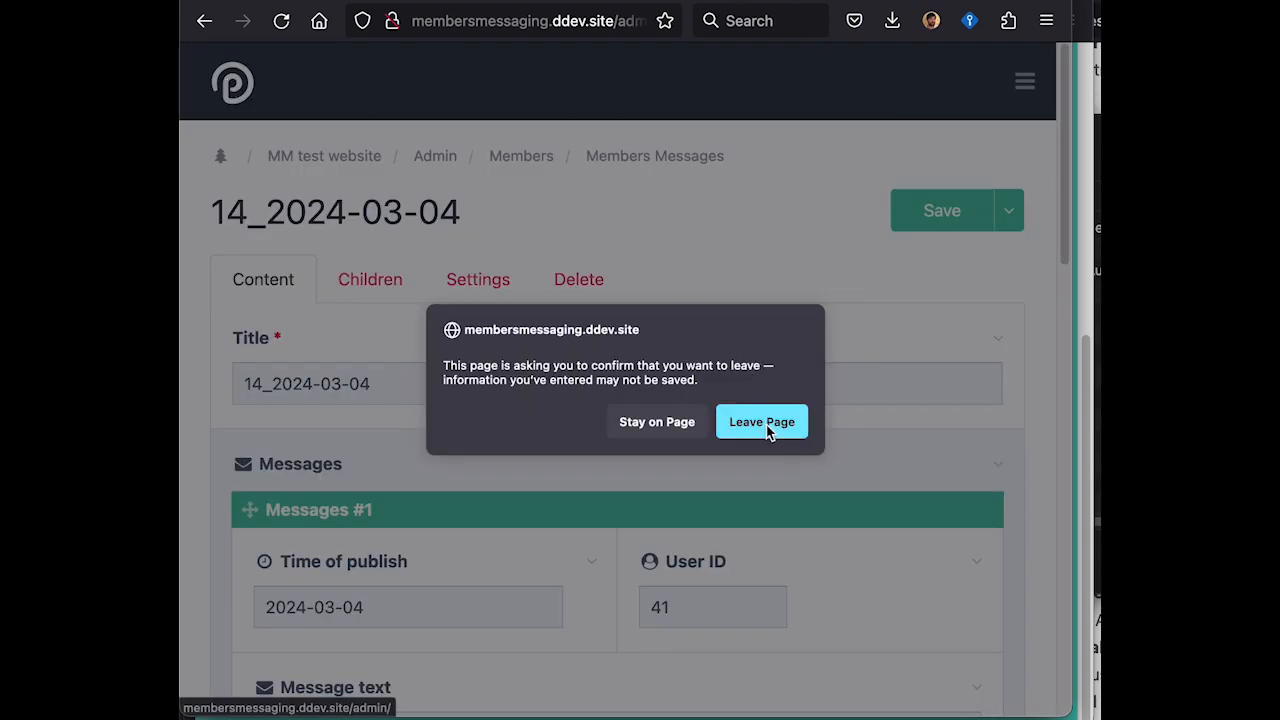
Leave the page unsaved, delete the guest thread with confirmation, and reopen the Pages tree.
left_click(760, 420)
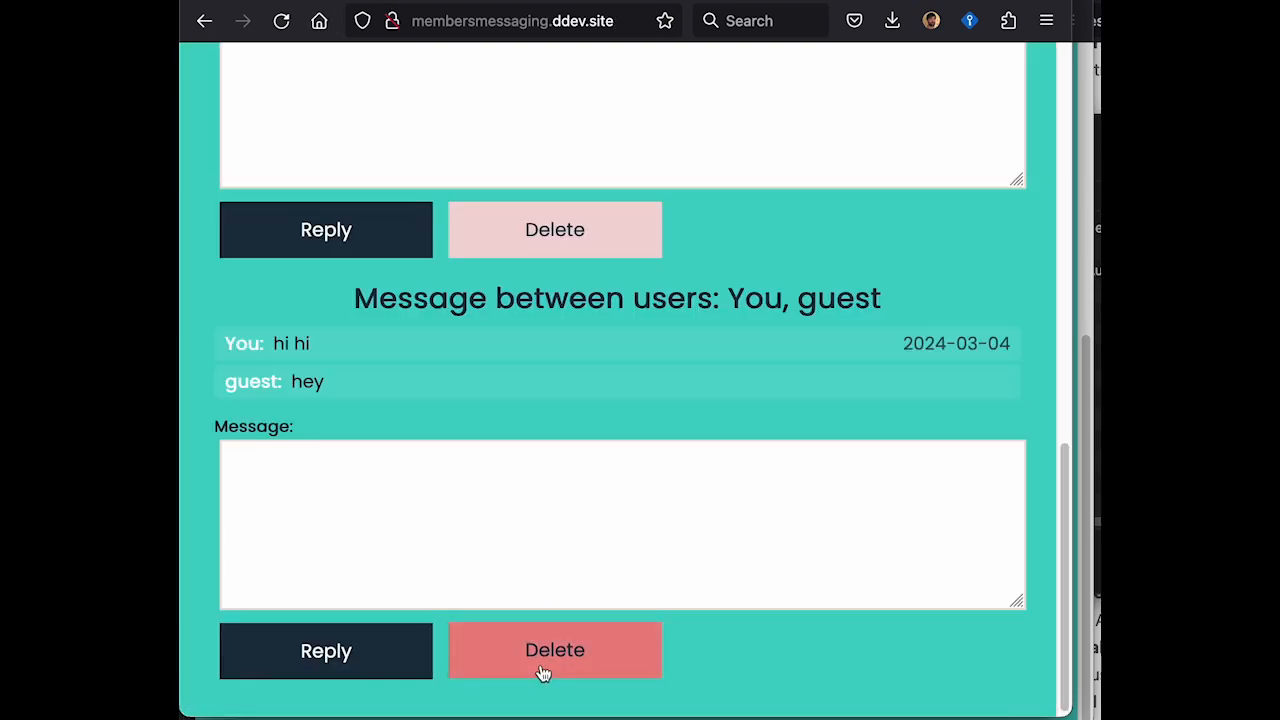
left_click(554, 650)
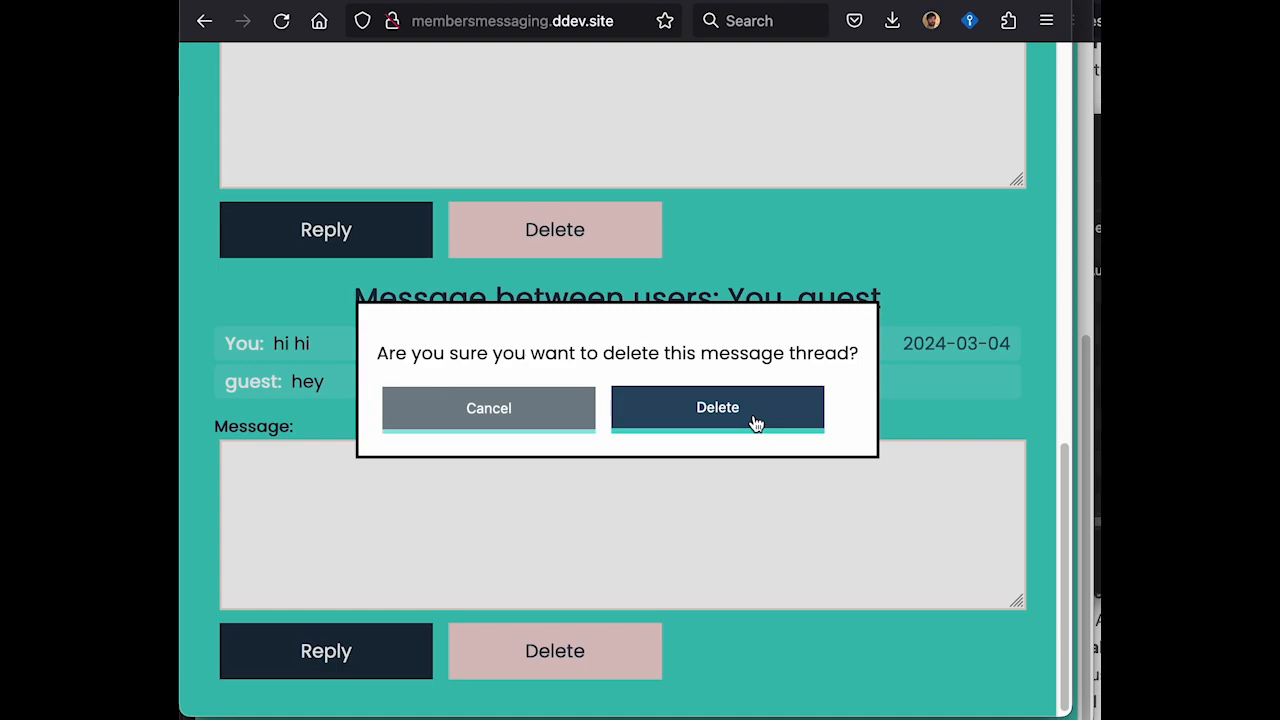
left_click(716, 408)
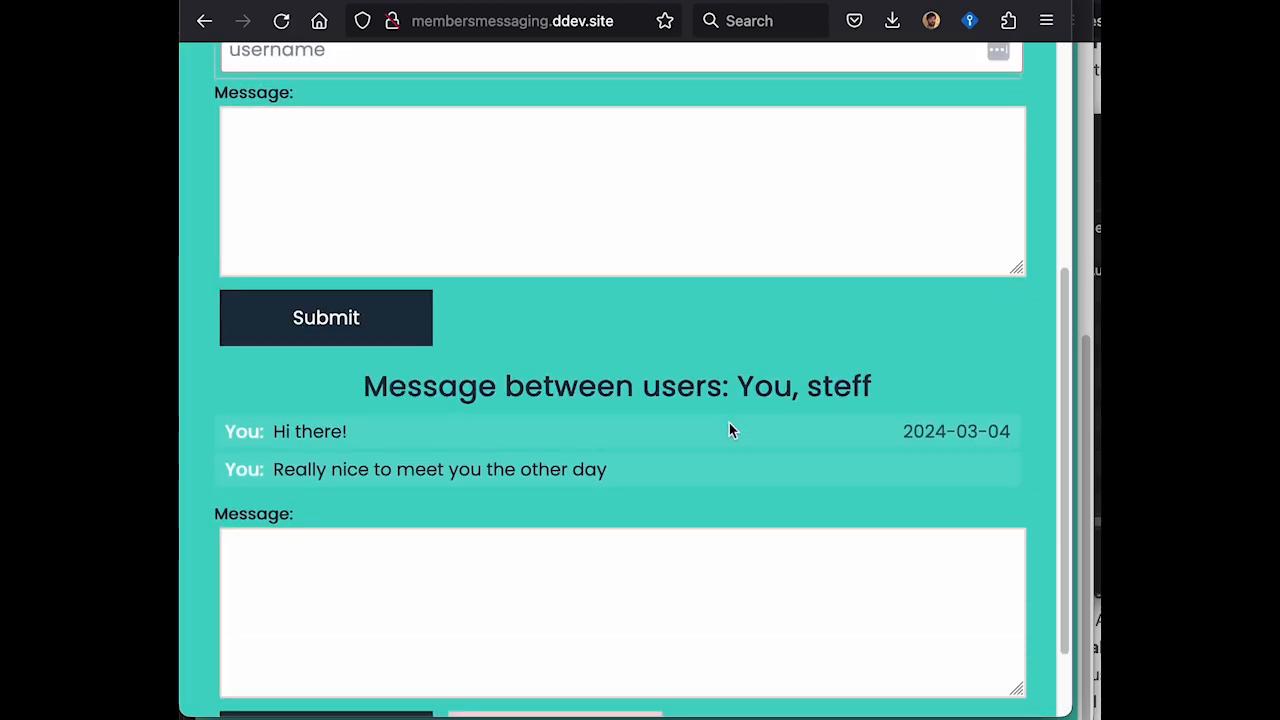
scroll("up", 3)
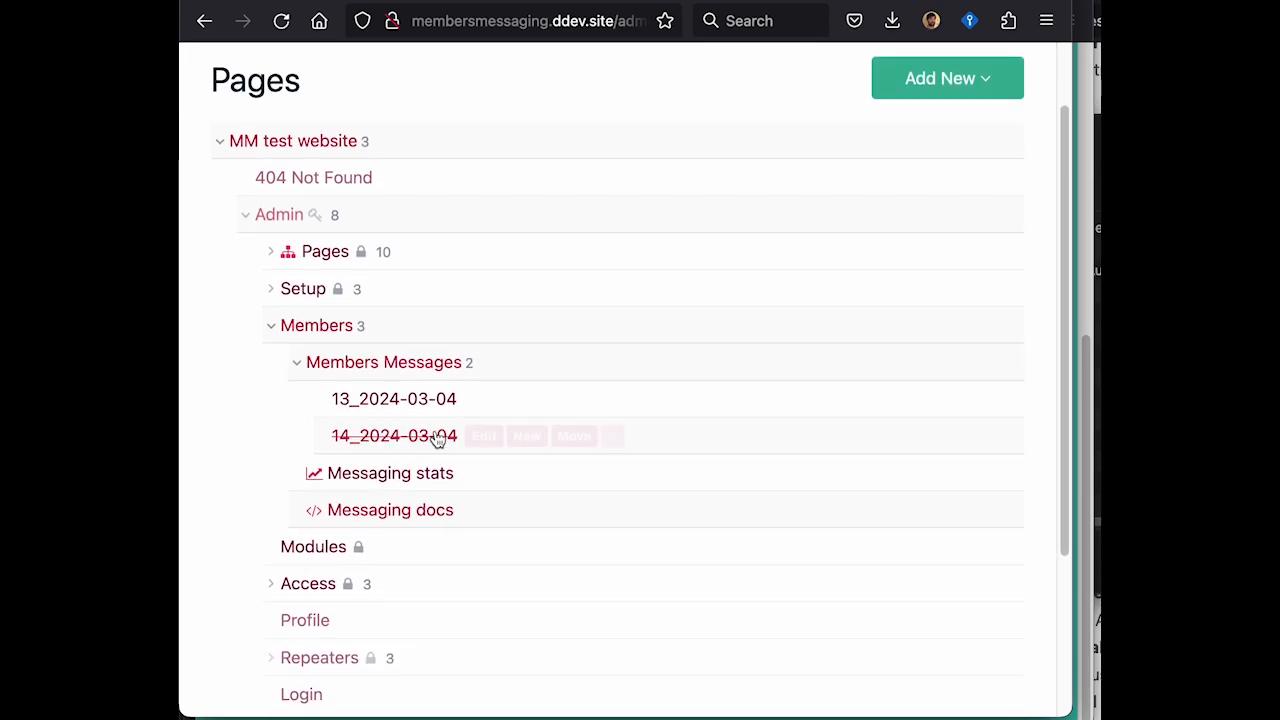
mouse_move(392, 436)
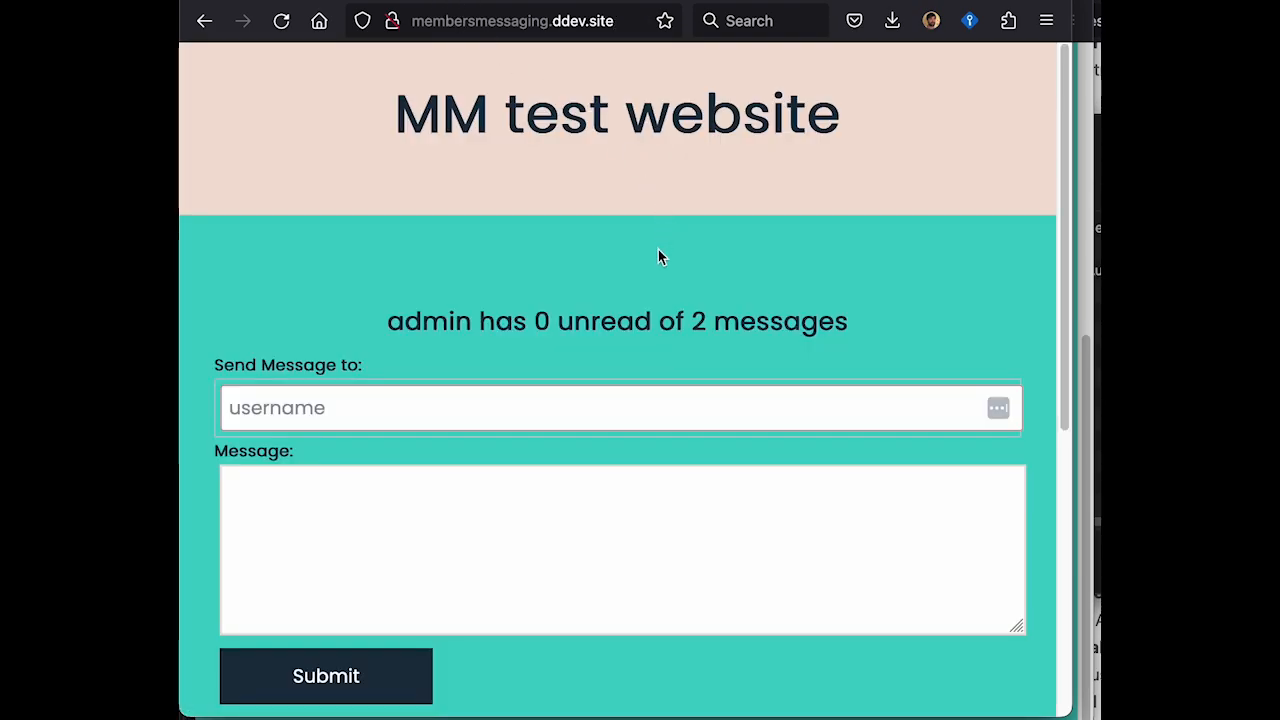
Send the message 'hey everyone' addressed to 'all' members.
type("all")
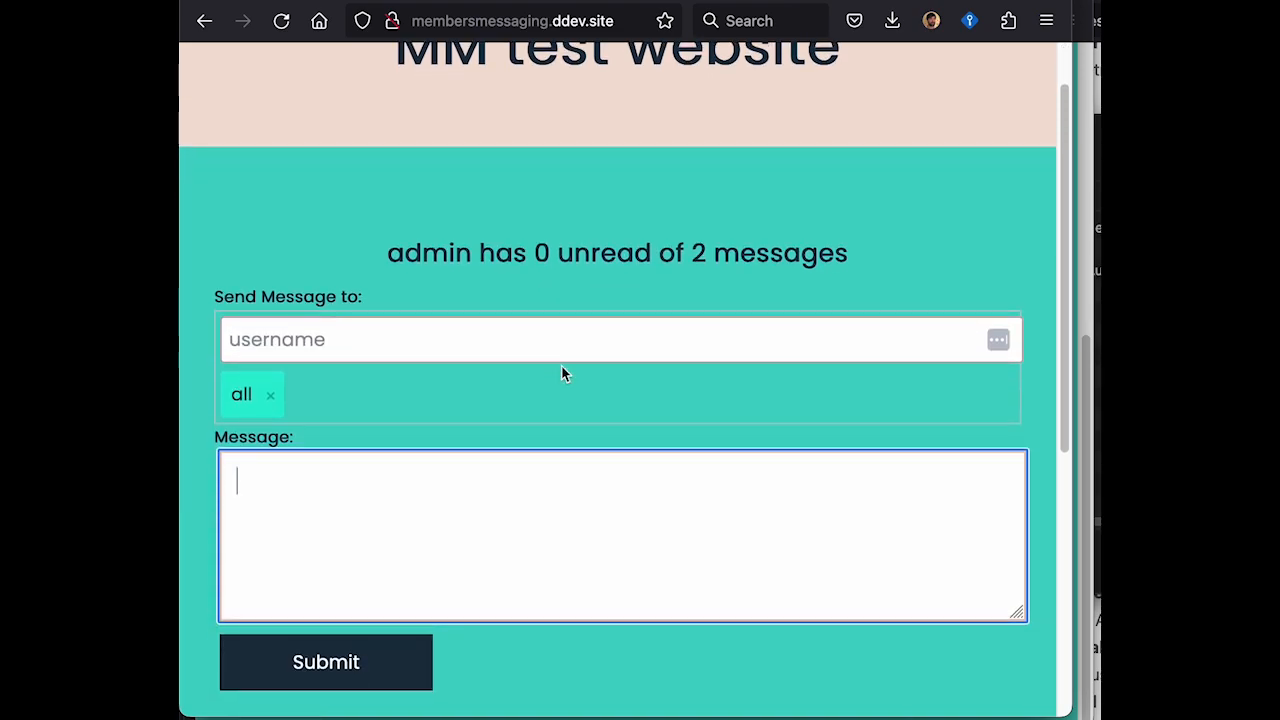
type("hey everyone")
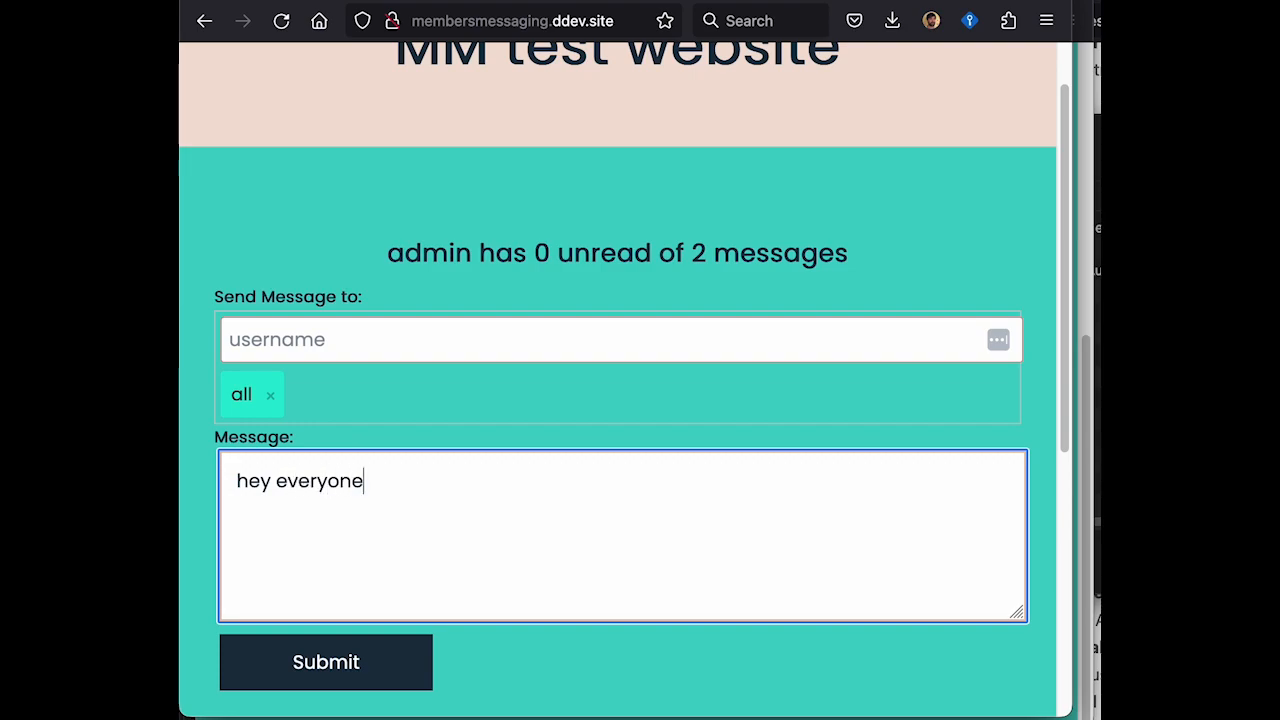
left_click(324, 662)
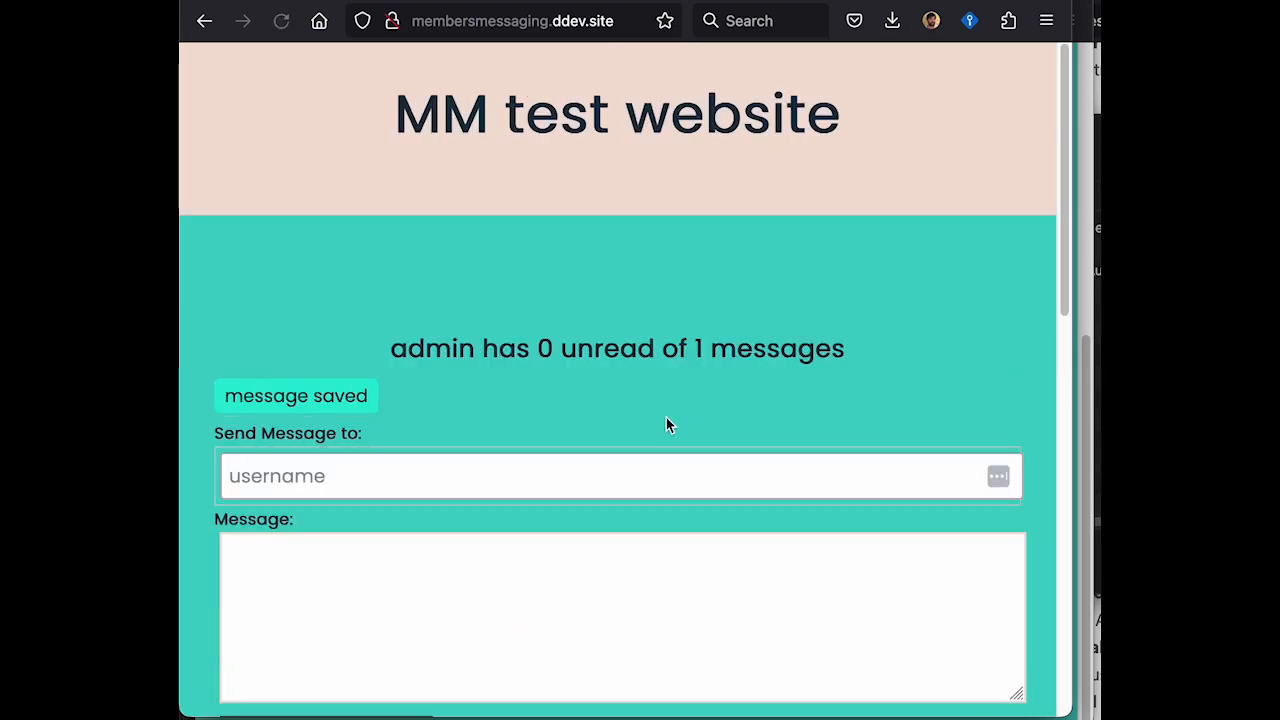
Scroll to the new thread with bb, guest, jim and steff and delete it.
scroll("down", 3)
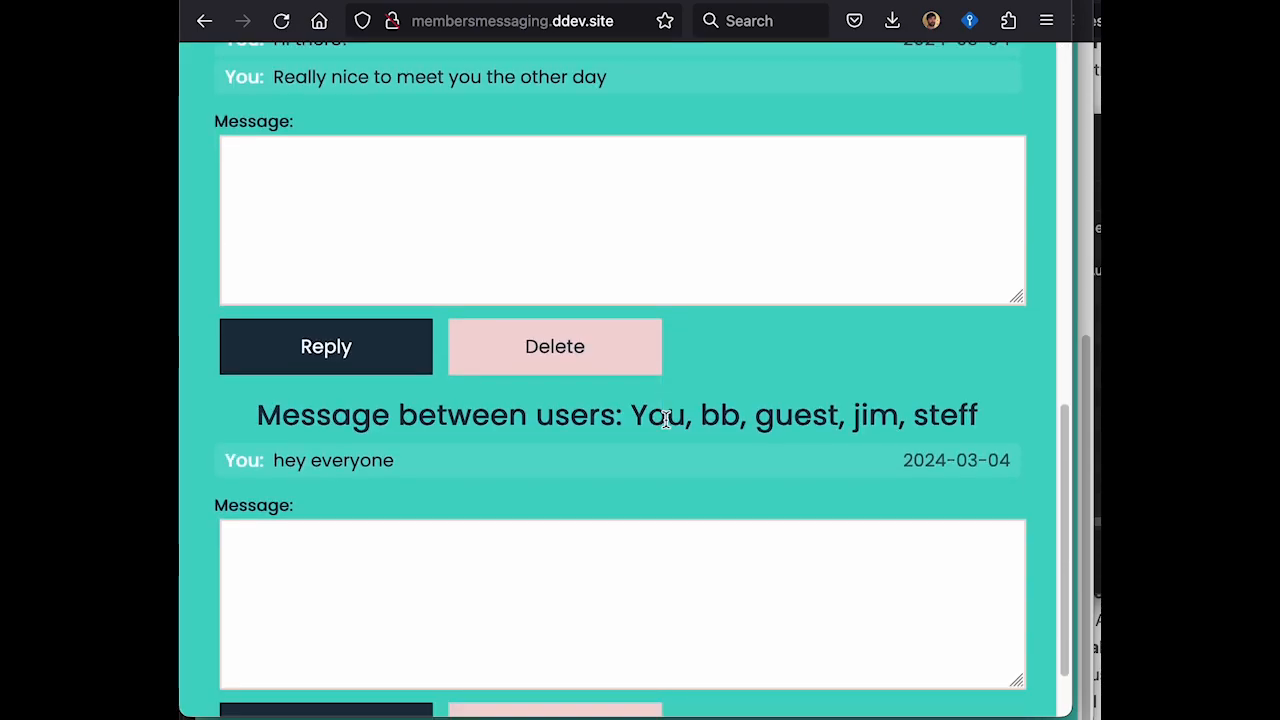
mouse_move(656, 412)
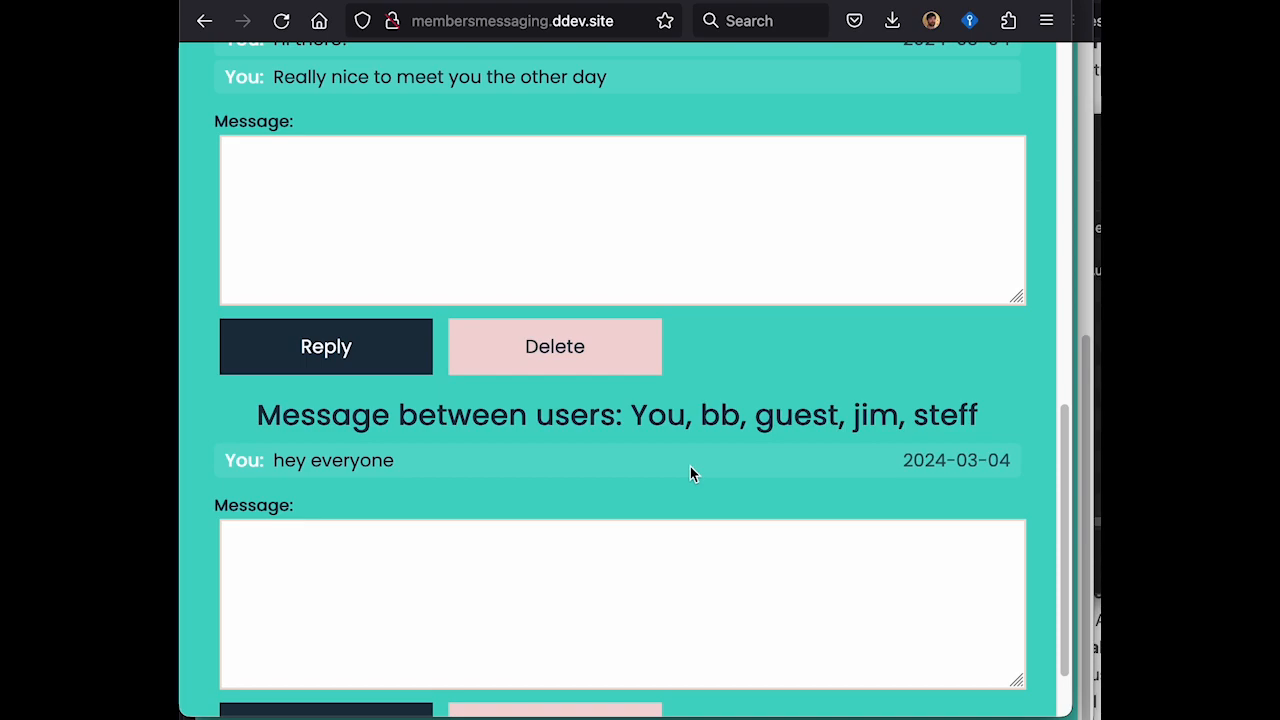
scroll("down", 3)
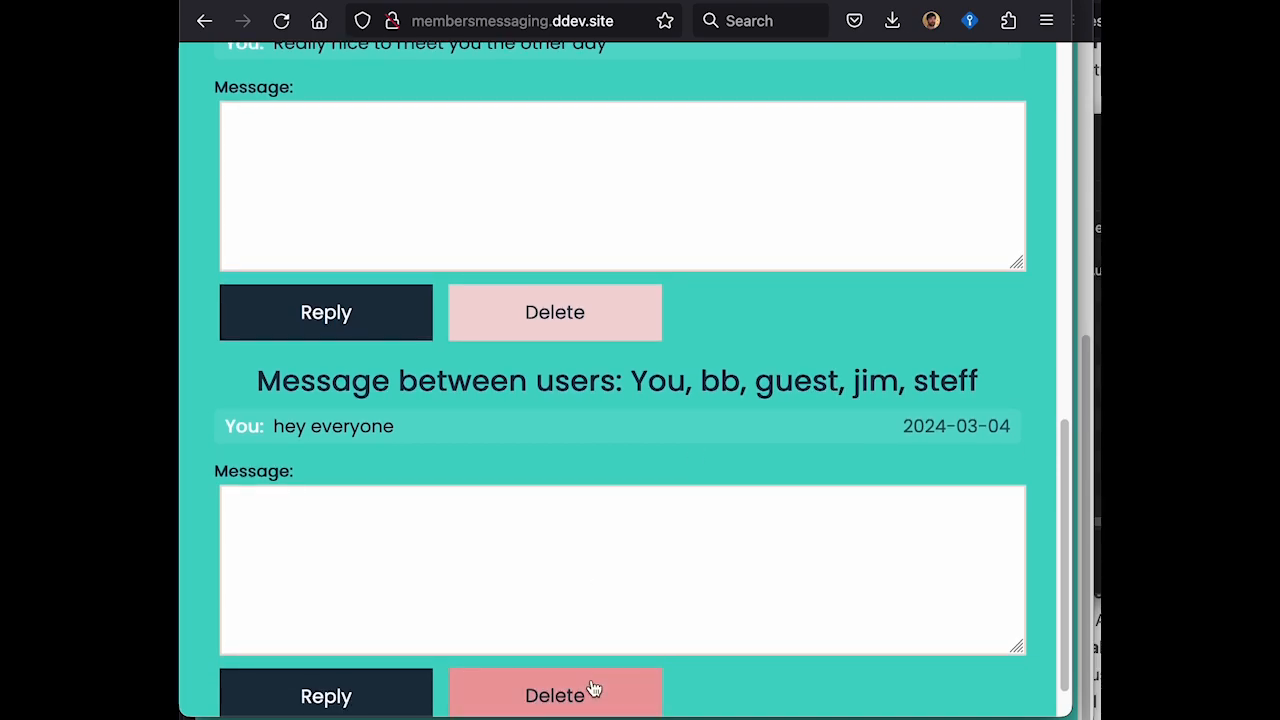
left_click(554, 696)
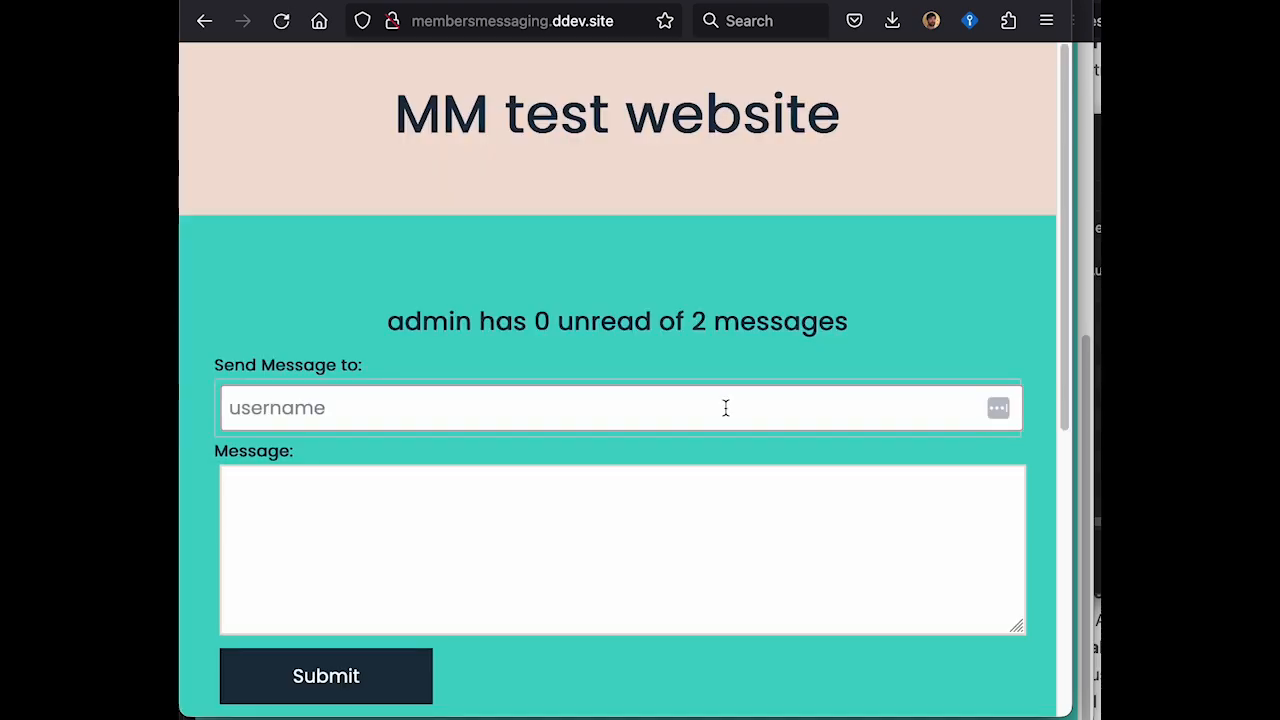
Add bb and steff as the two recipients of a new message.
scroll("down", 3)
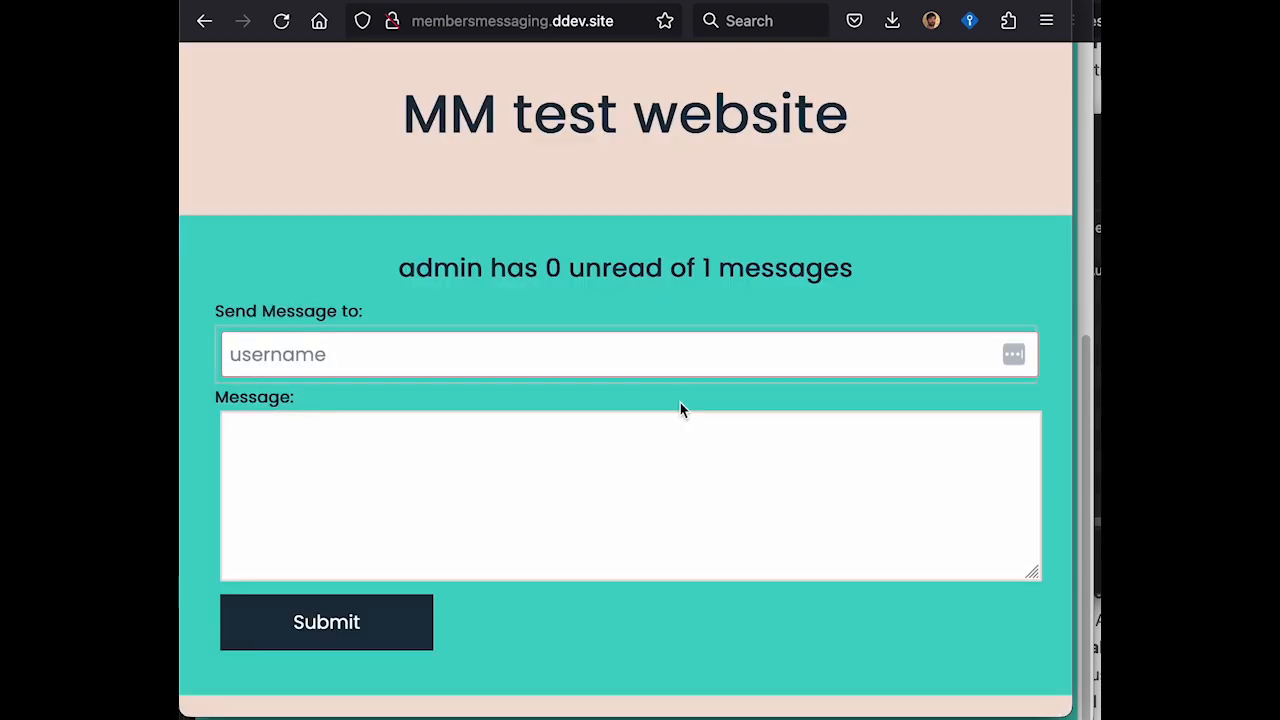
left_click(520, 354)
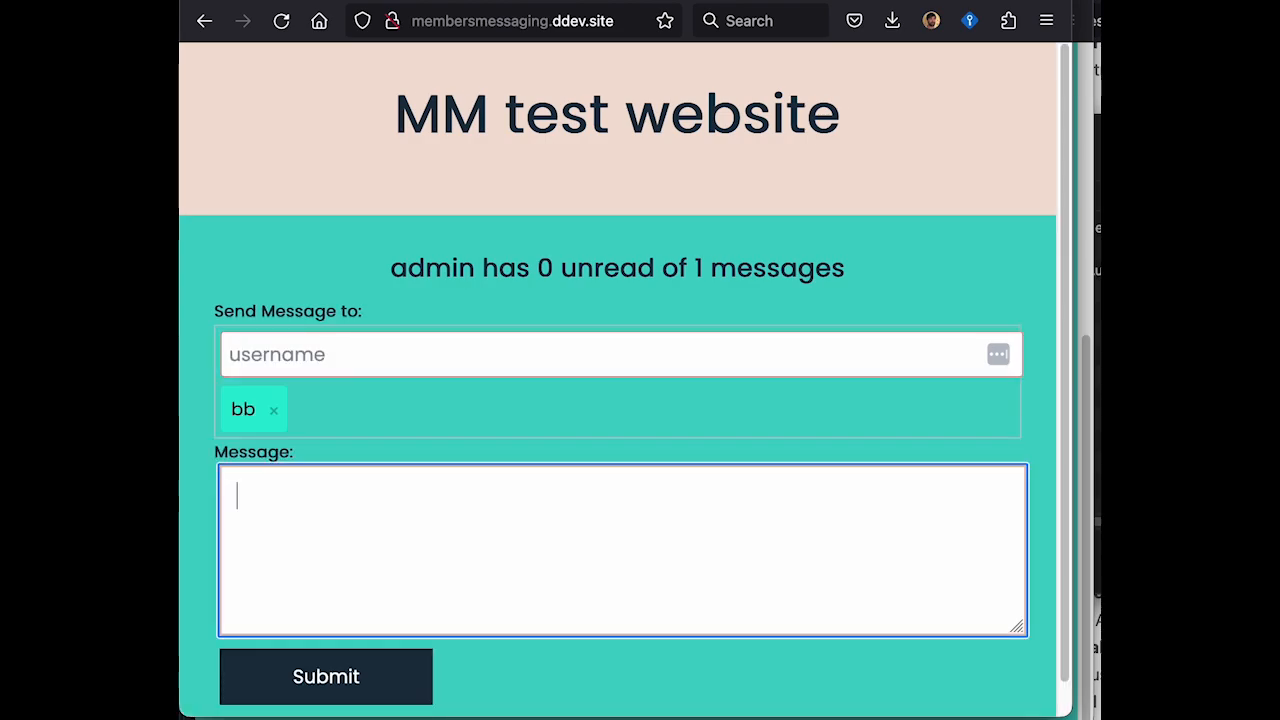
type("ste")
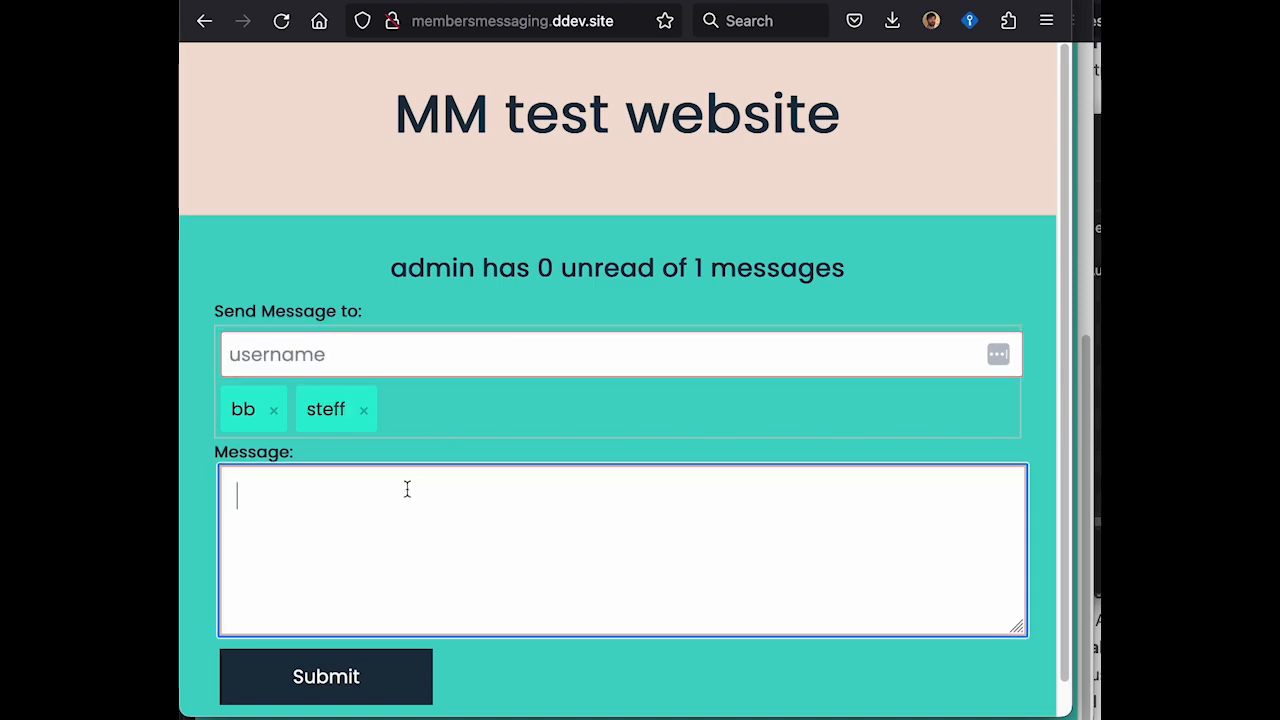
Send 'sooooooooo we going to buy it?' and view the new three-way thread below.
type("sooooooo")
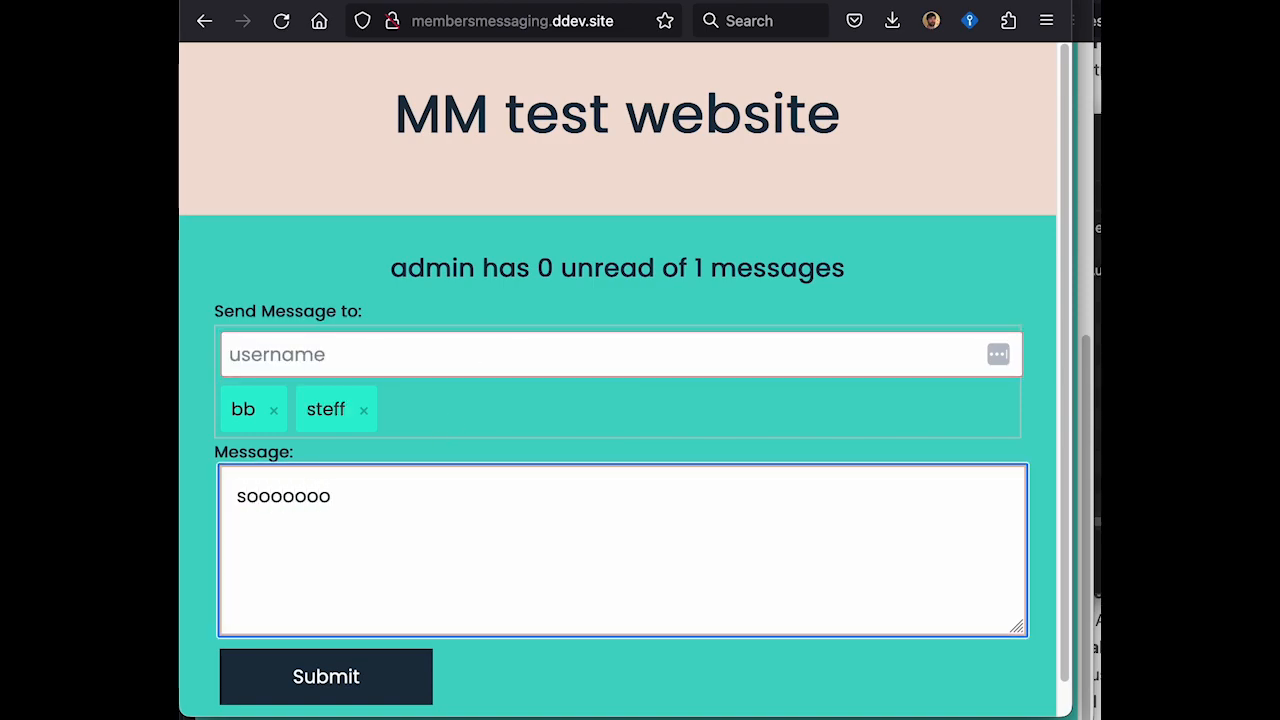
type("oo")
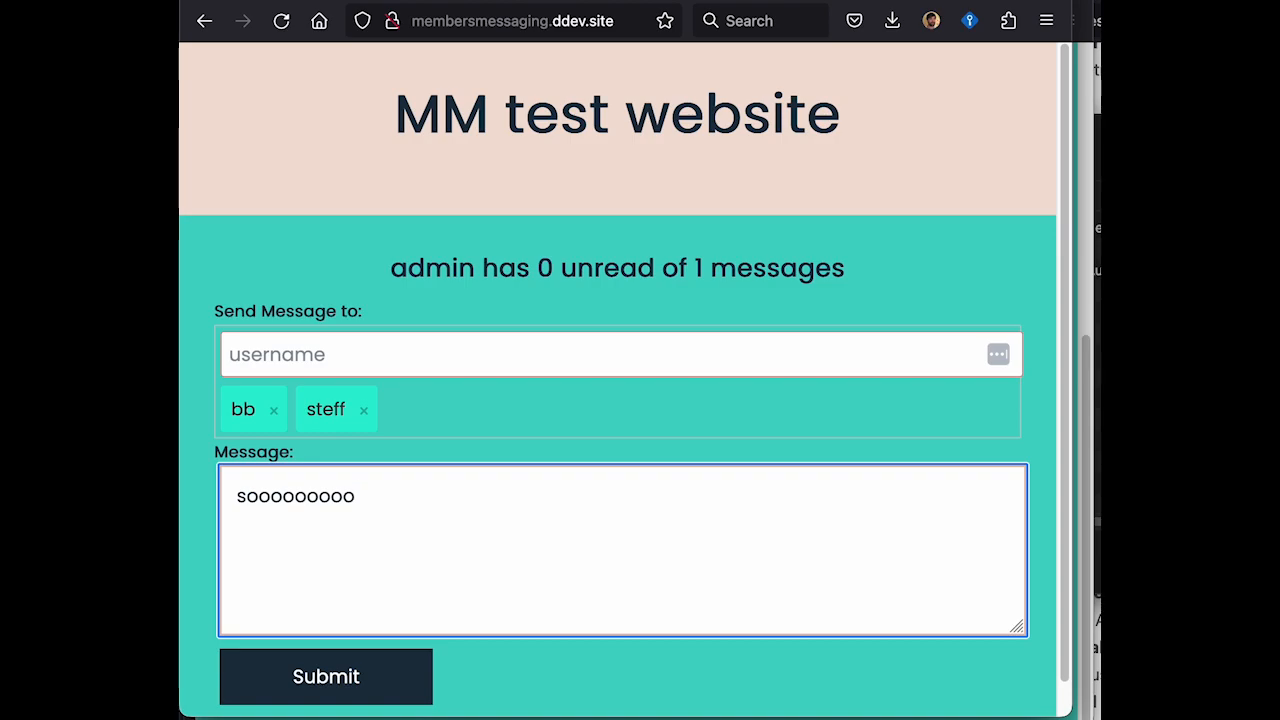
type("we going to bu")
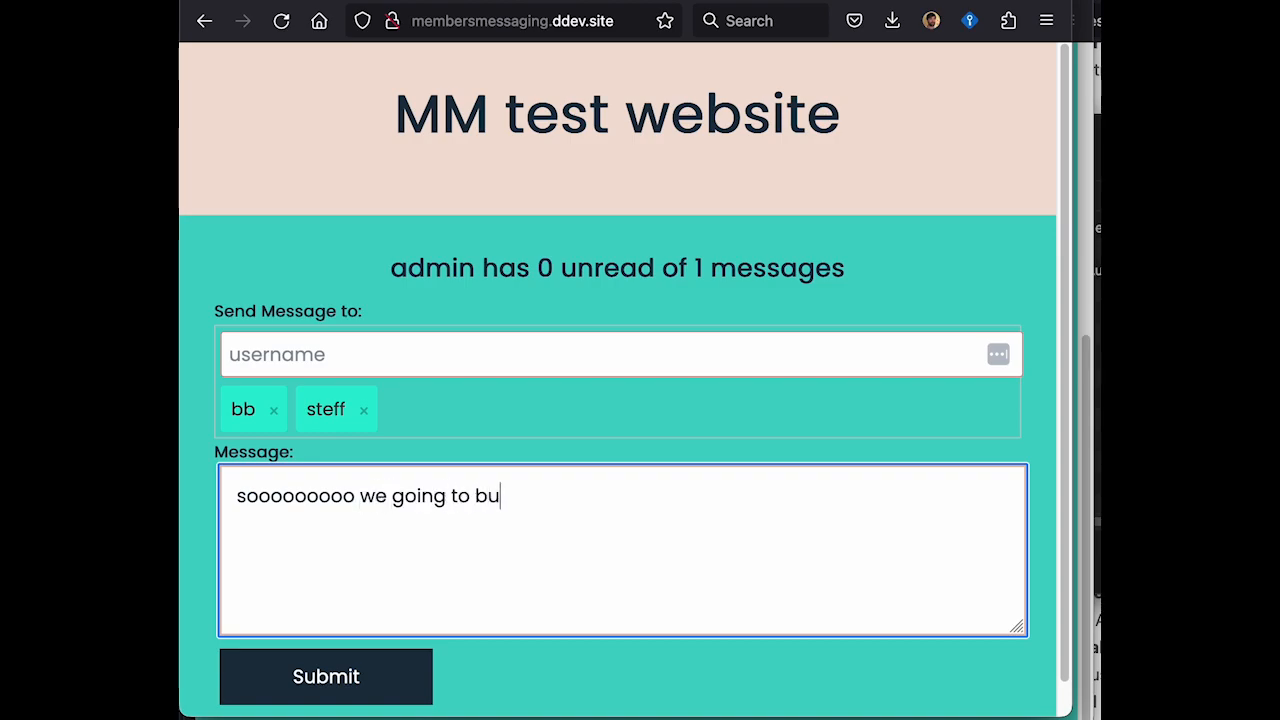
type("y it?")
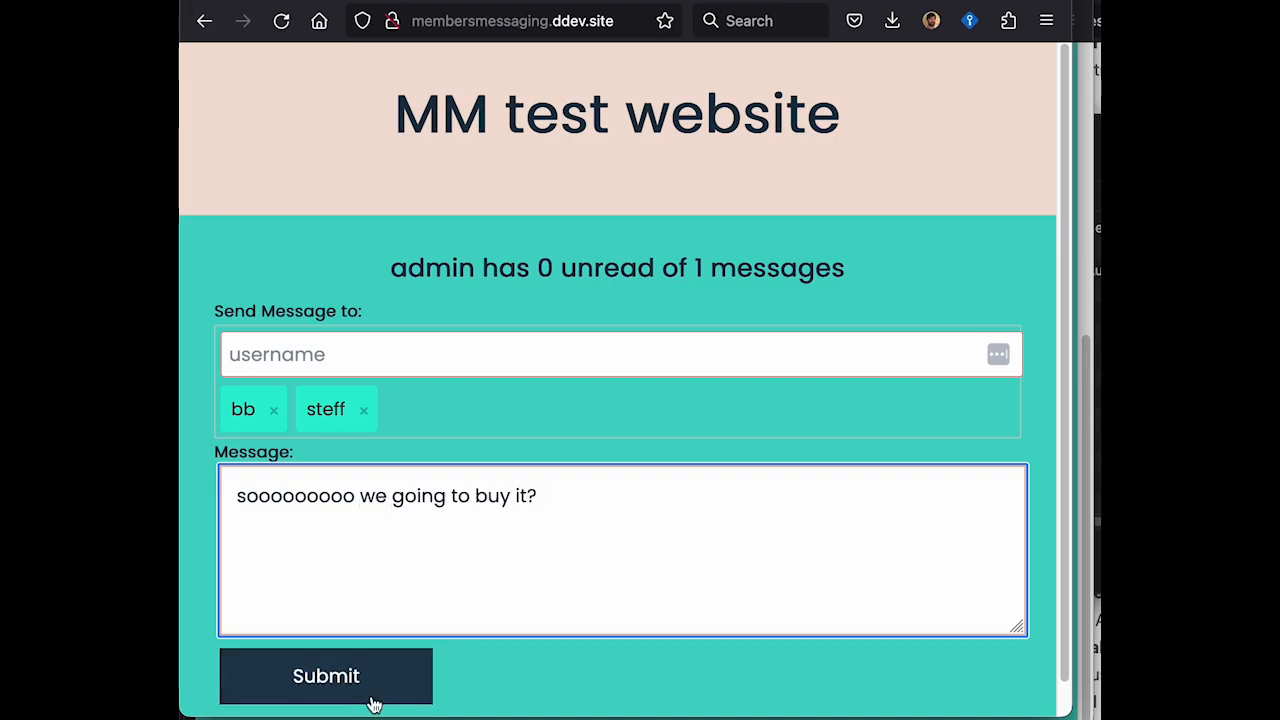
left_click(324, 676)
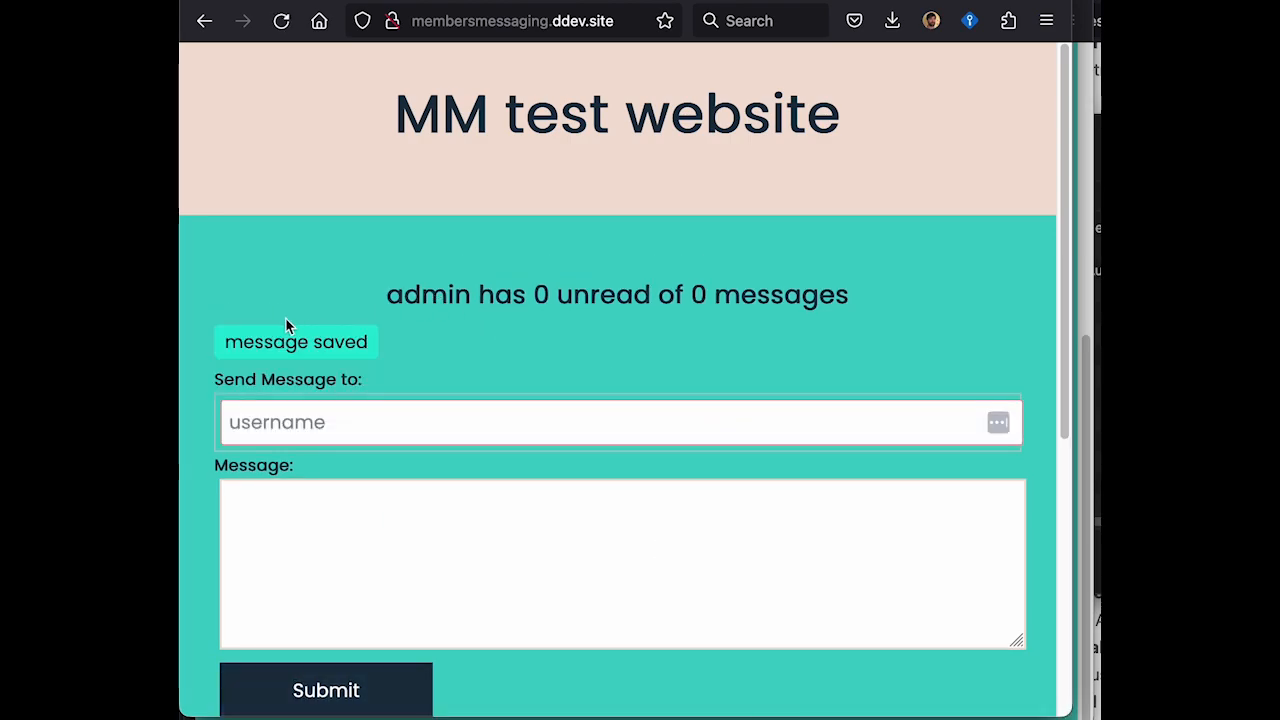
scroll("down", 3)
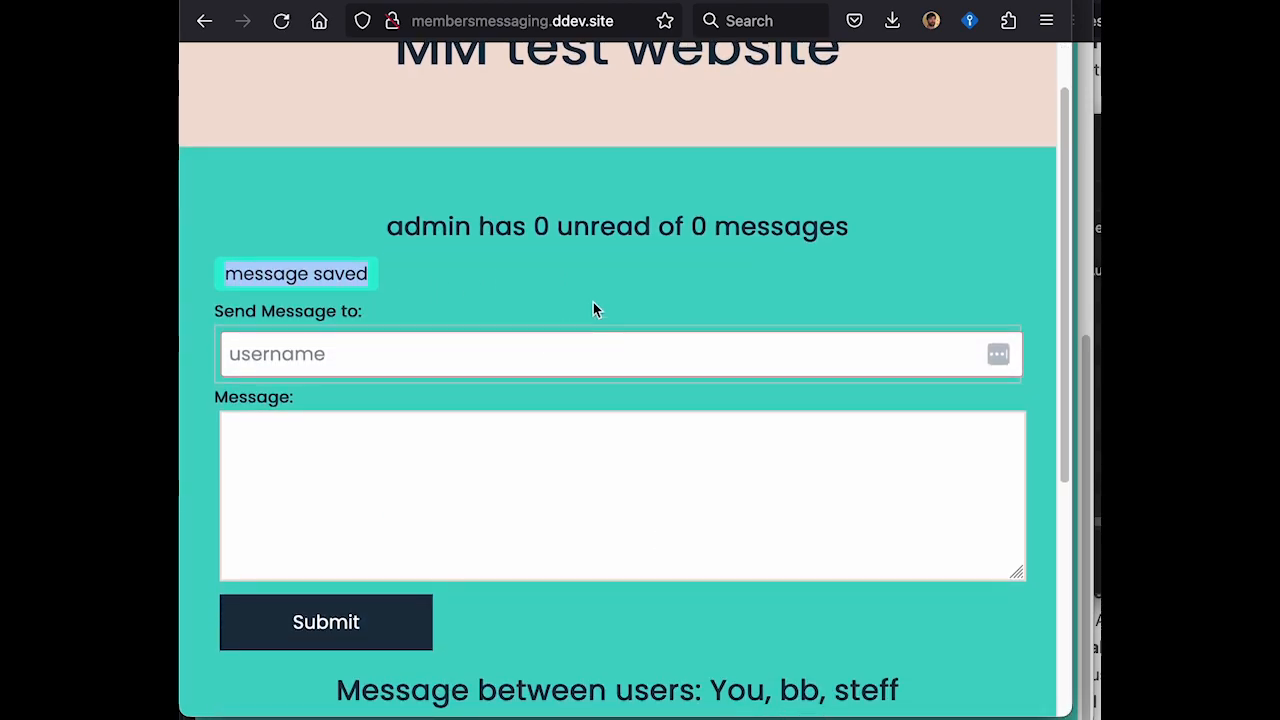
scroll("down", 3)
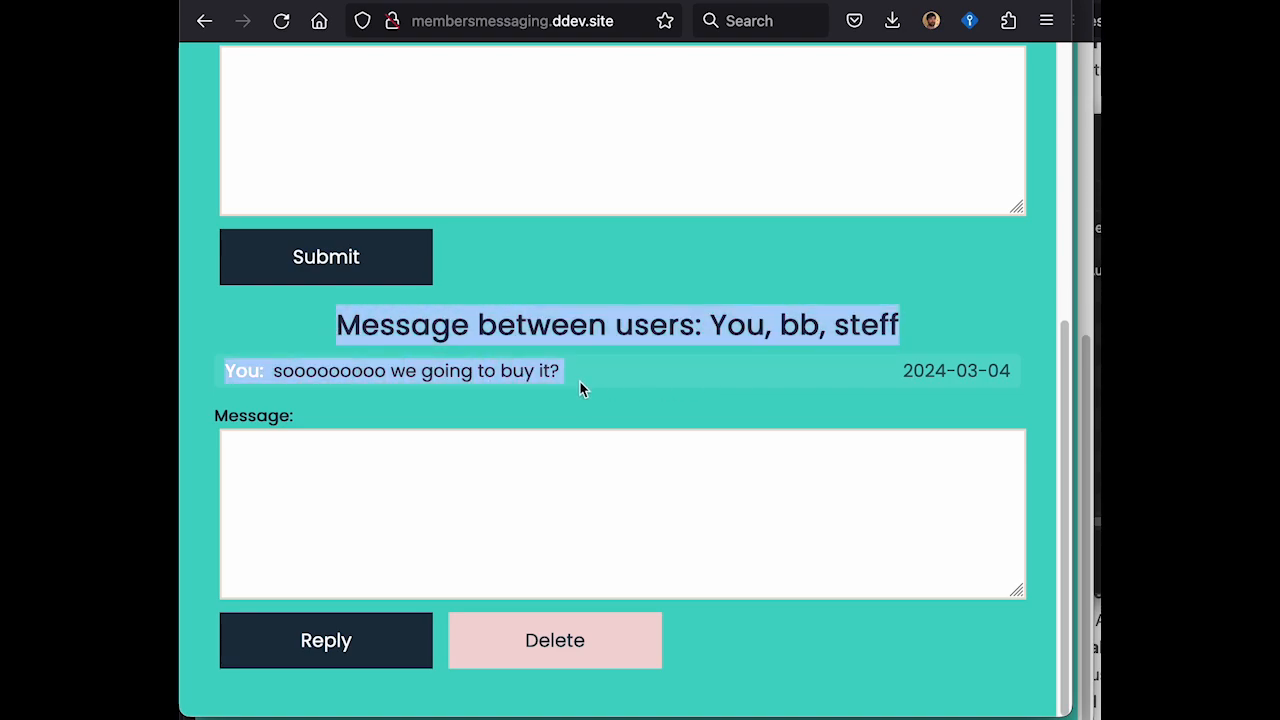
Go to the admin backend and view Members > Messaging stats (1 thread, 1 message).
left_click(584, 548)
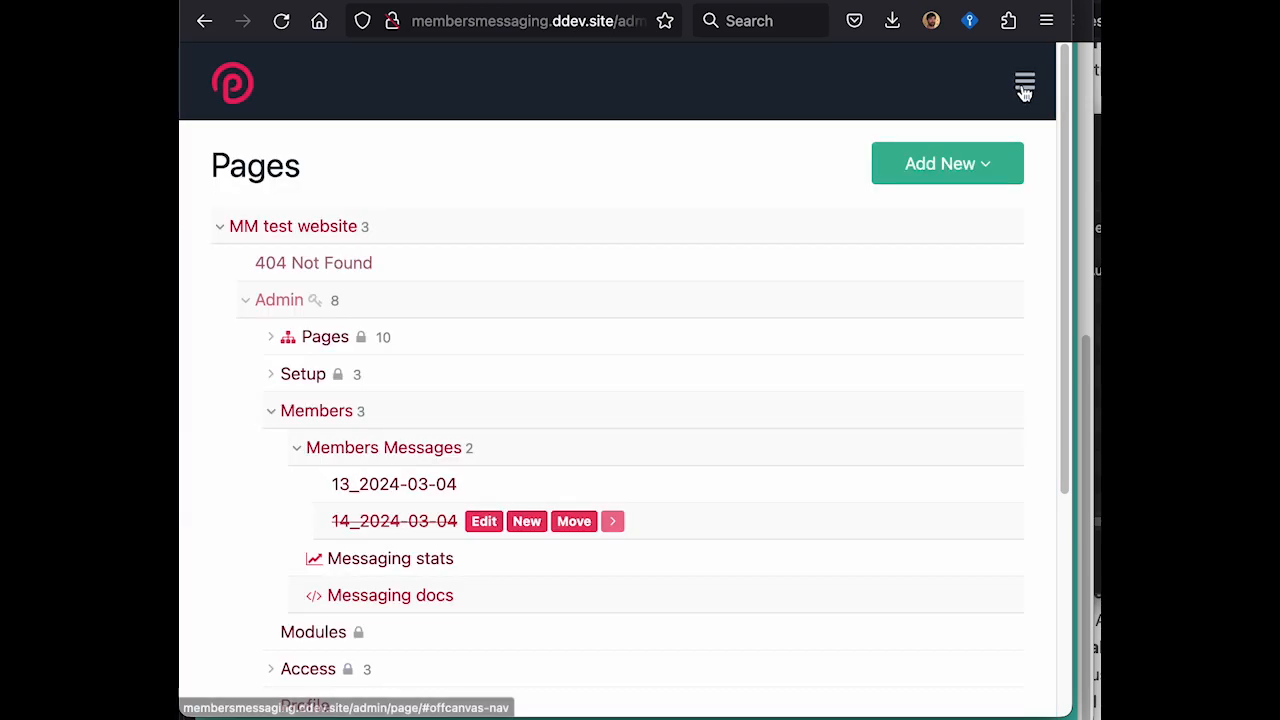
left_click(1024, 84)
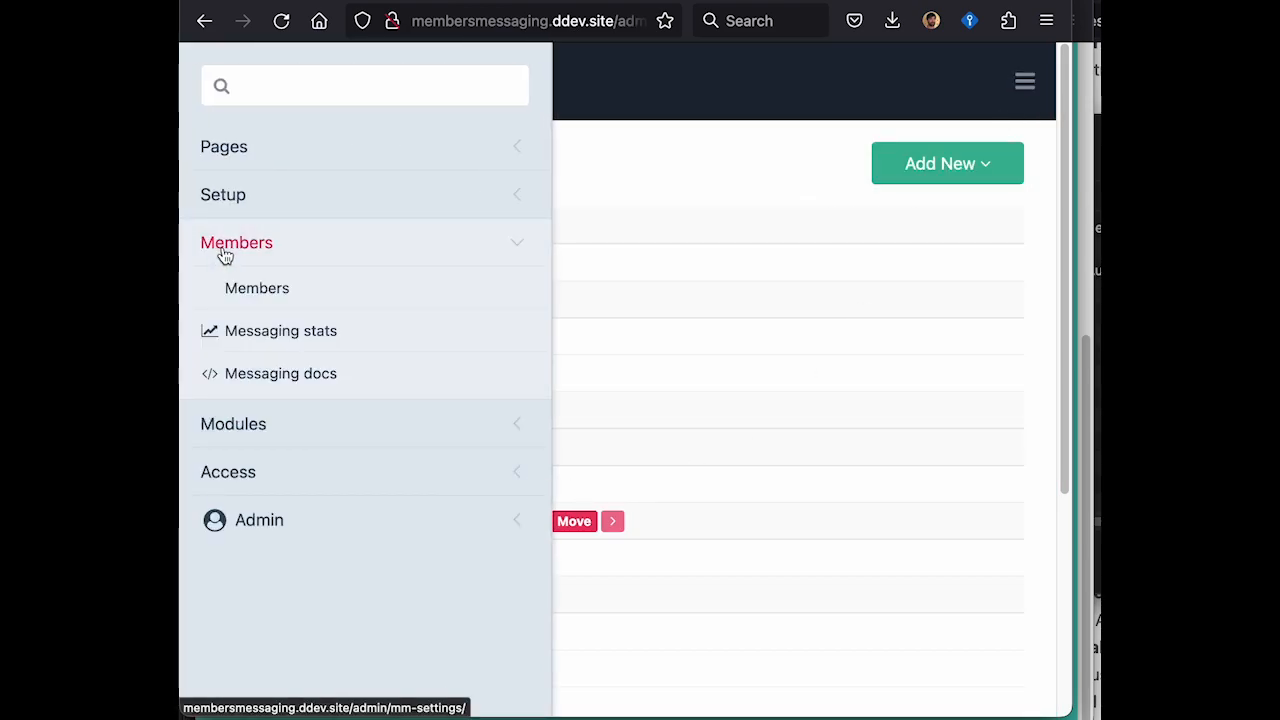
mouse_move(280, 374)
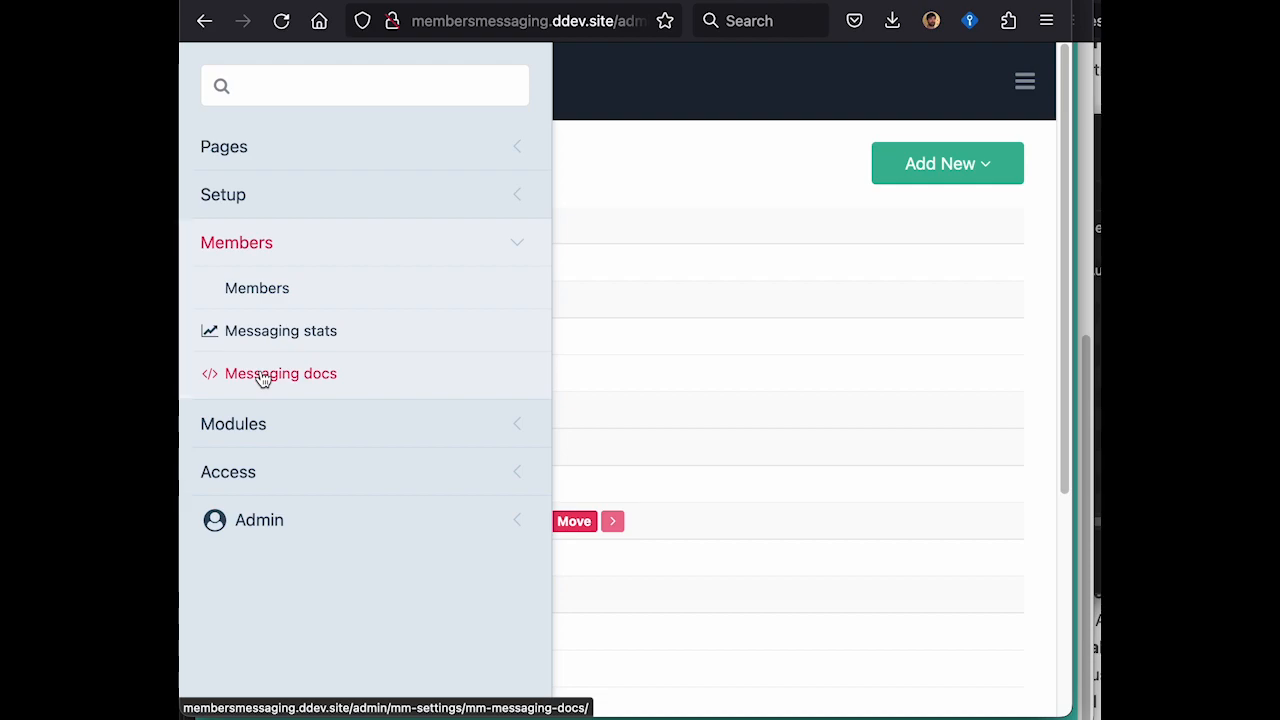
left_click(280, 330)
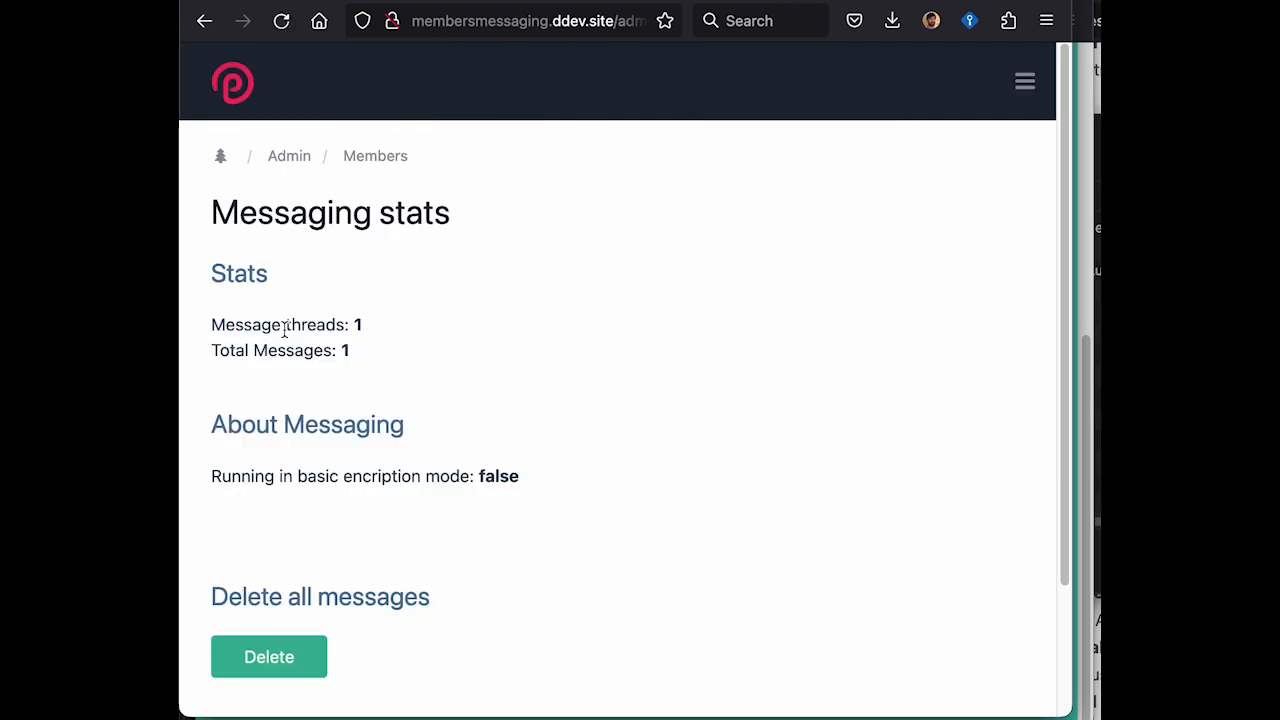
mouse_move(504, 434)
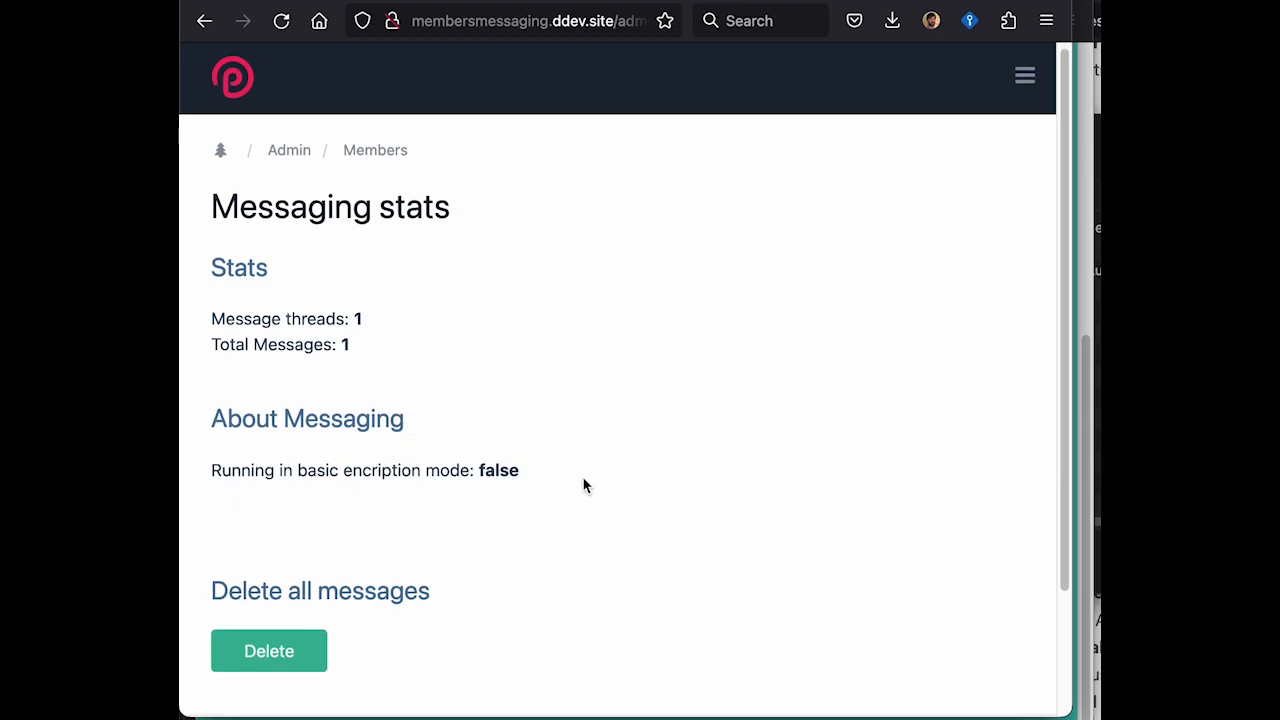
Start the delete-all-messages action and cancel at the confirmation.
left_click(268, 650)
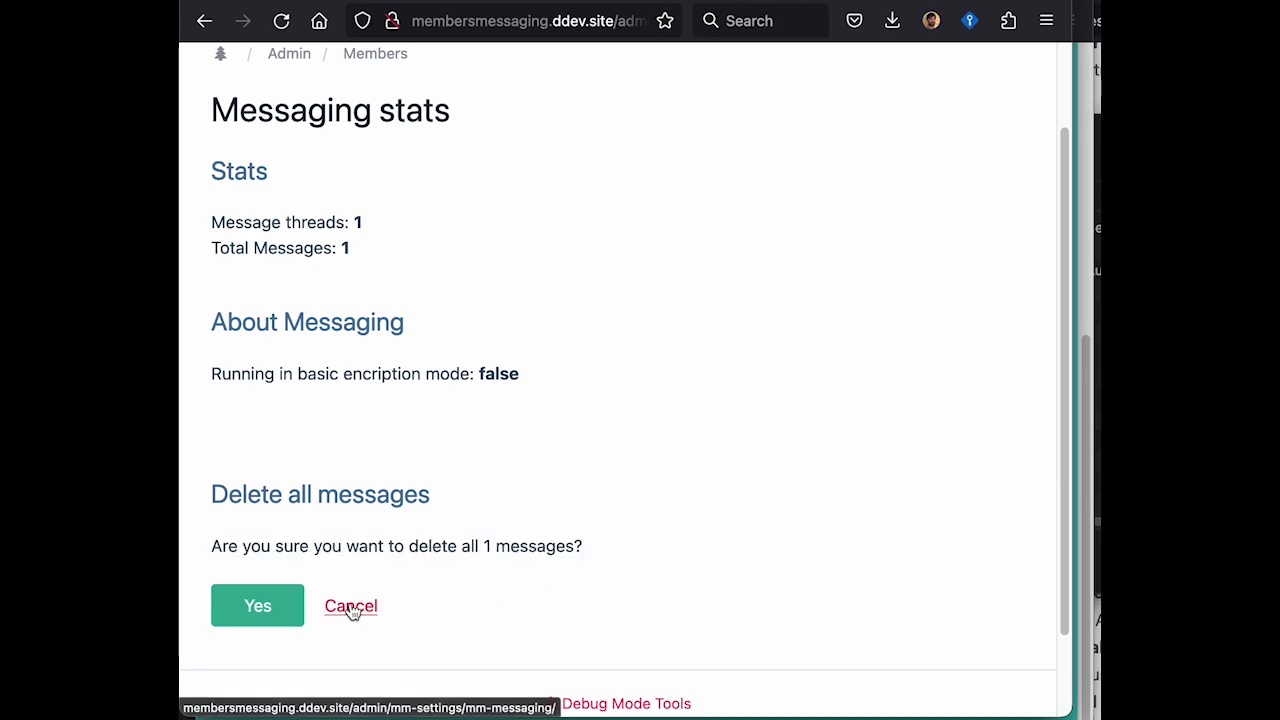
left_click(350, 606)
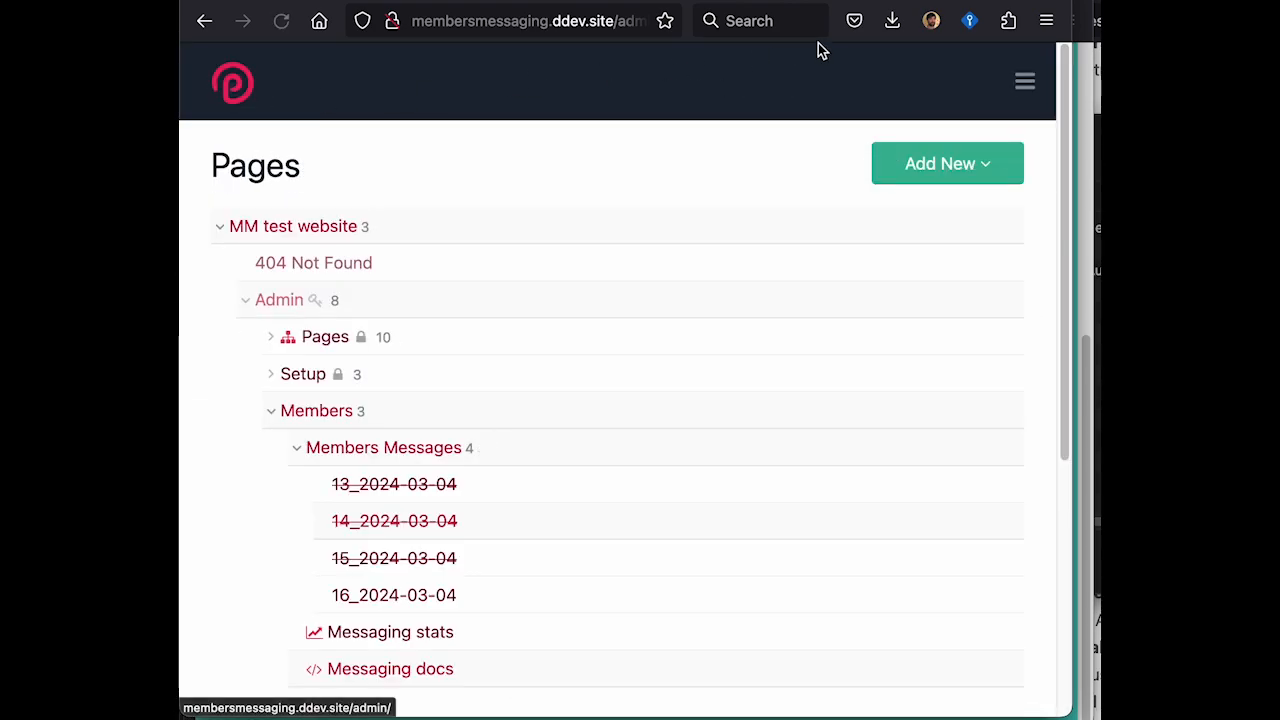
View Members > Messaging docs and read the public functions, usage, configuration and markup notes.
left_click(1024, 80)
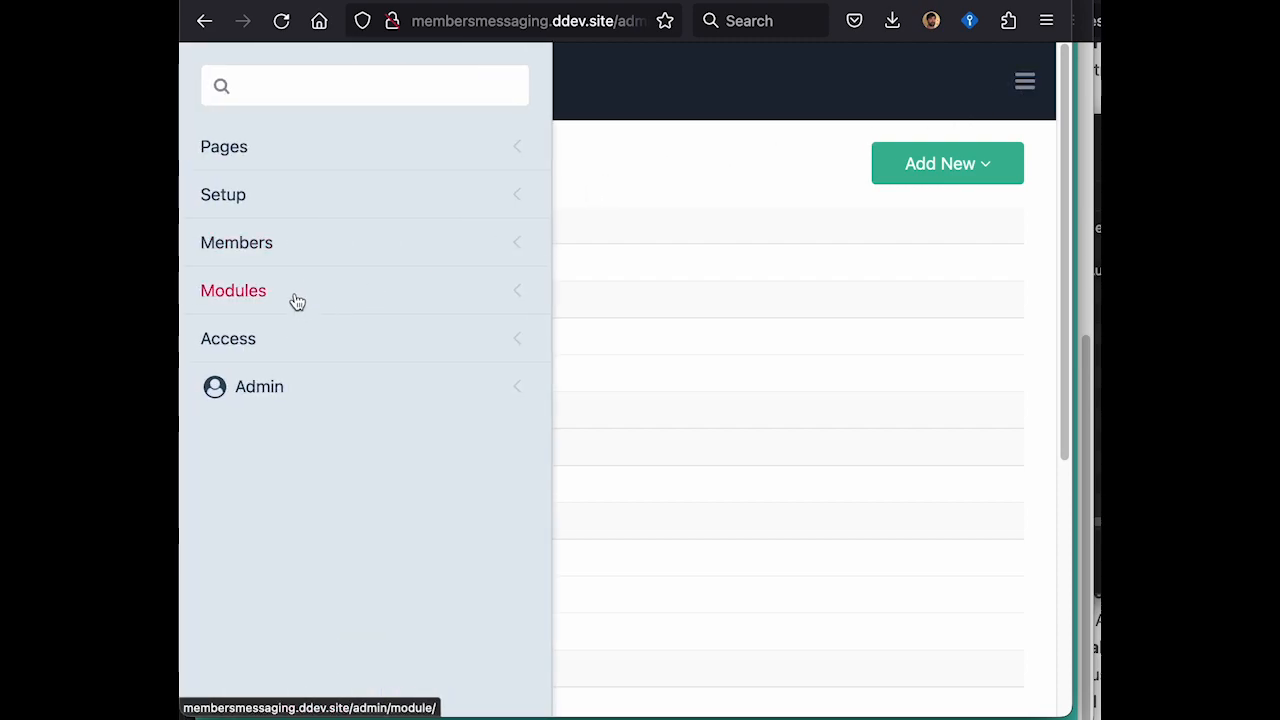
left_click(232, 290)
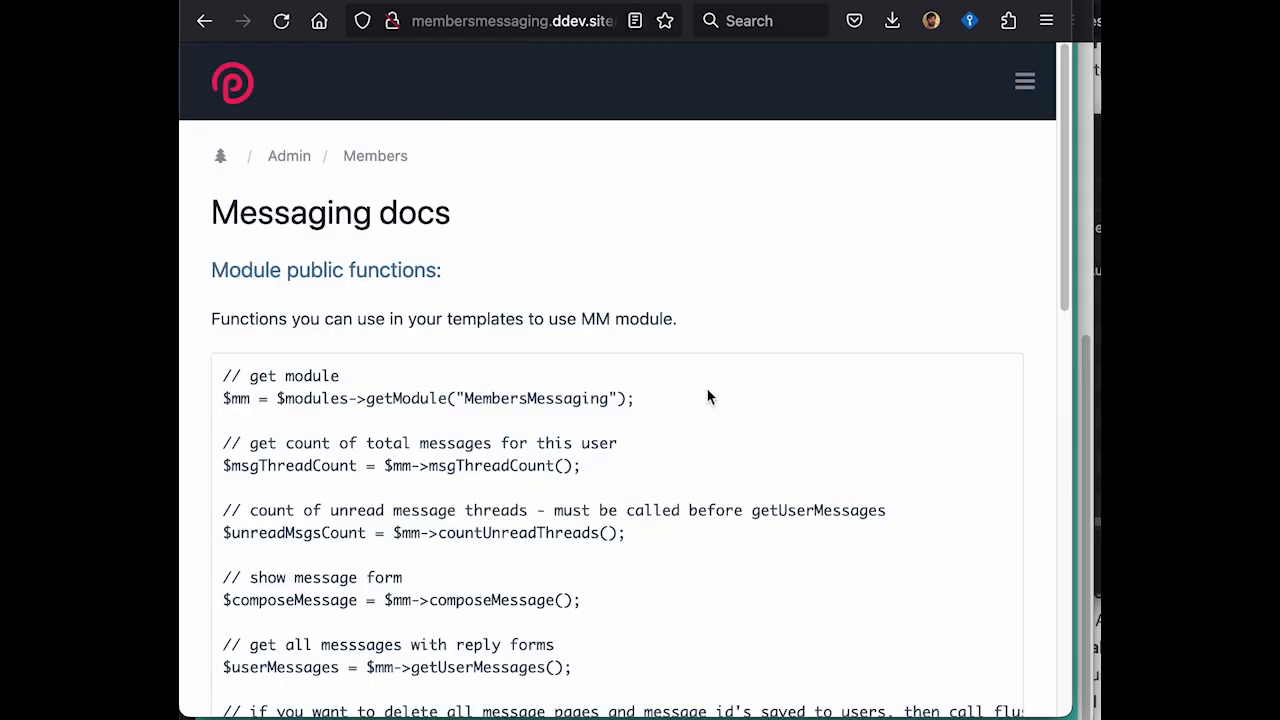
scroll("down", 3)
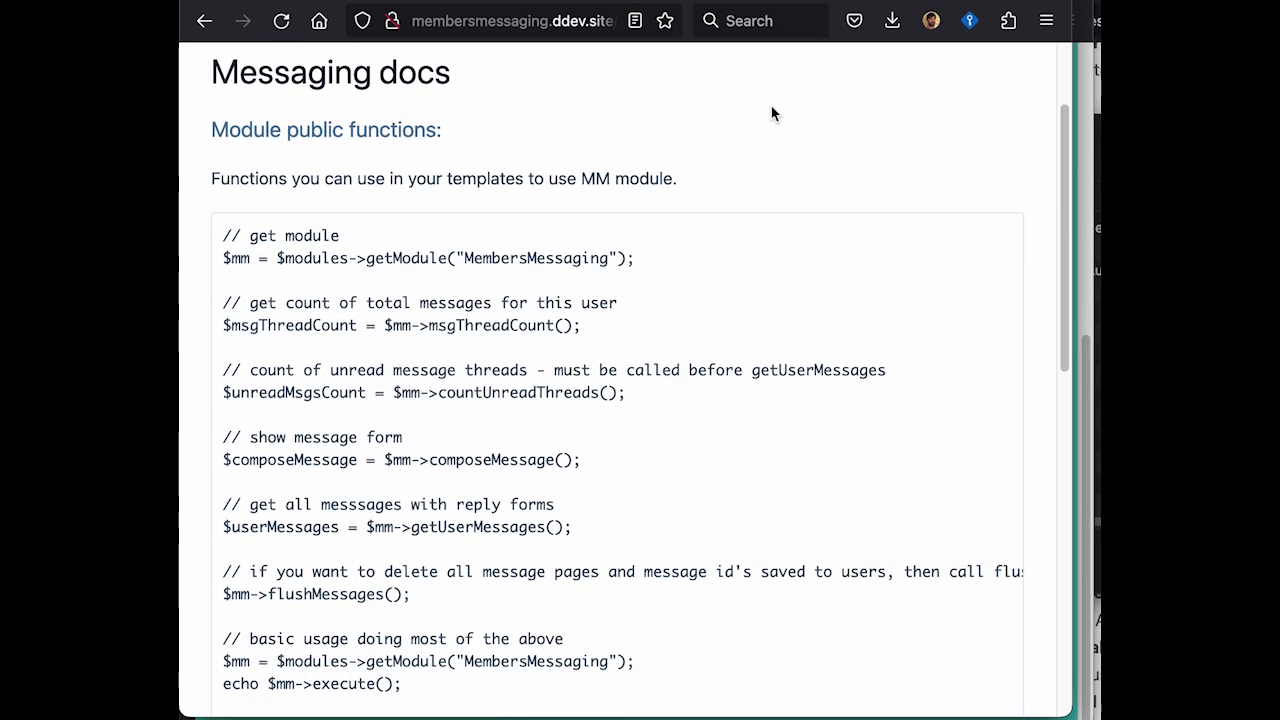
scroll("down", 3)
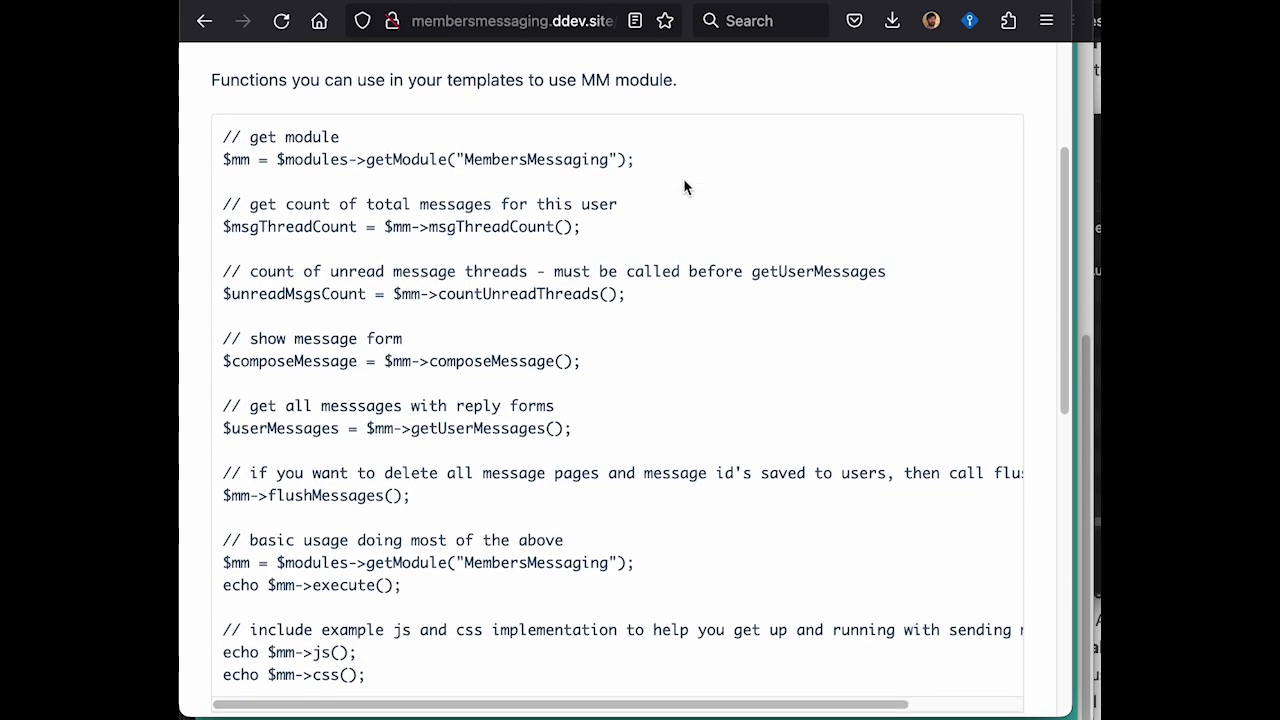
scroll("down", 3)
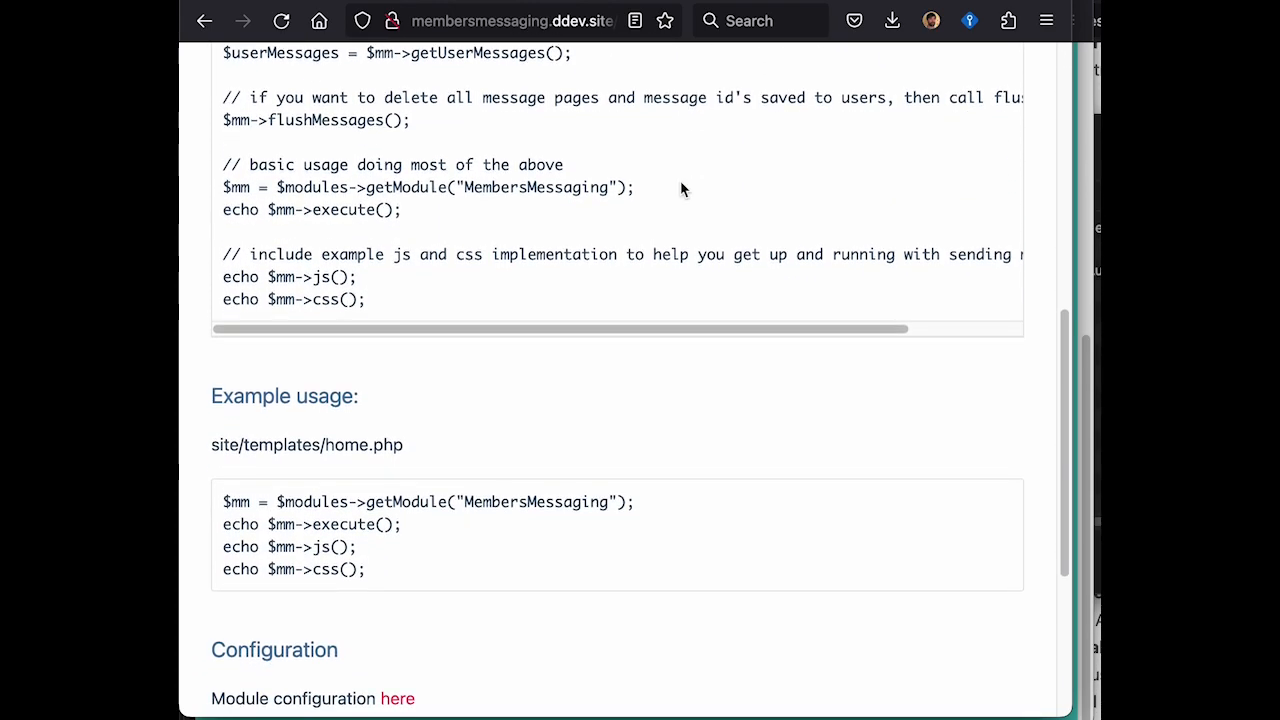
scroll("down", 3)
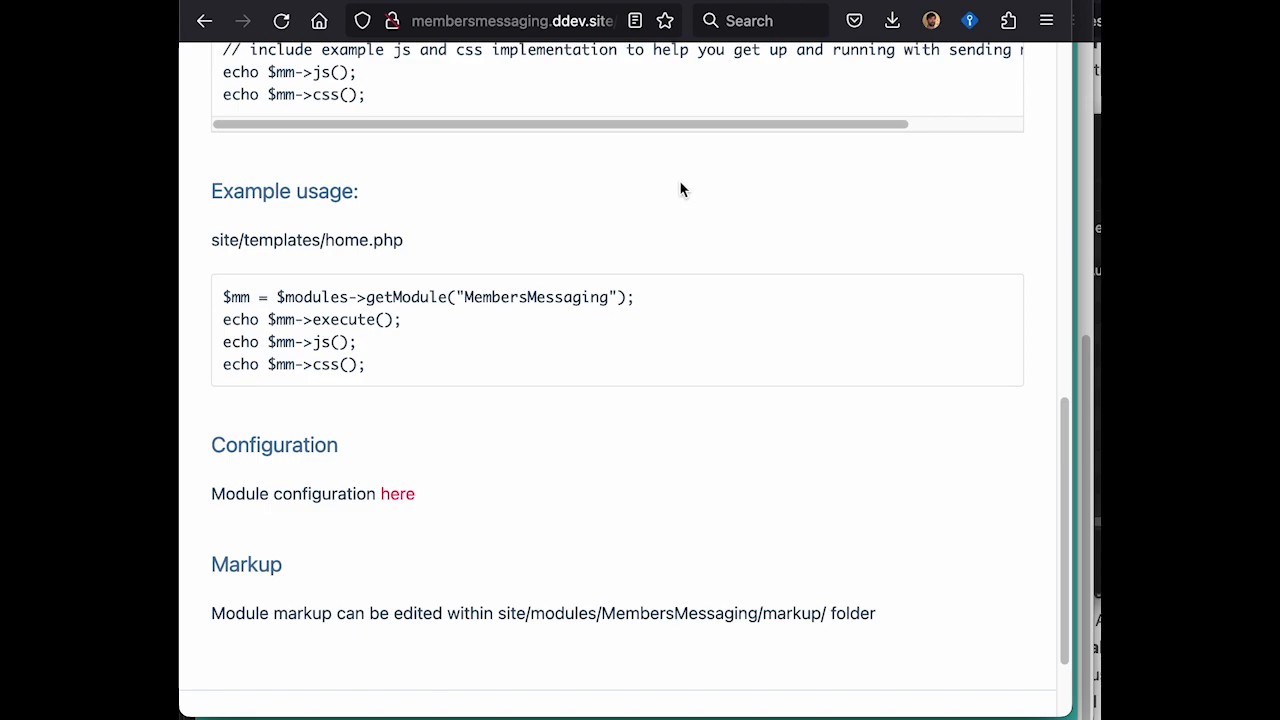